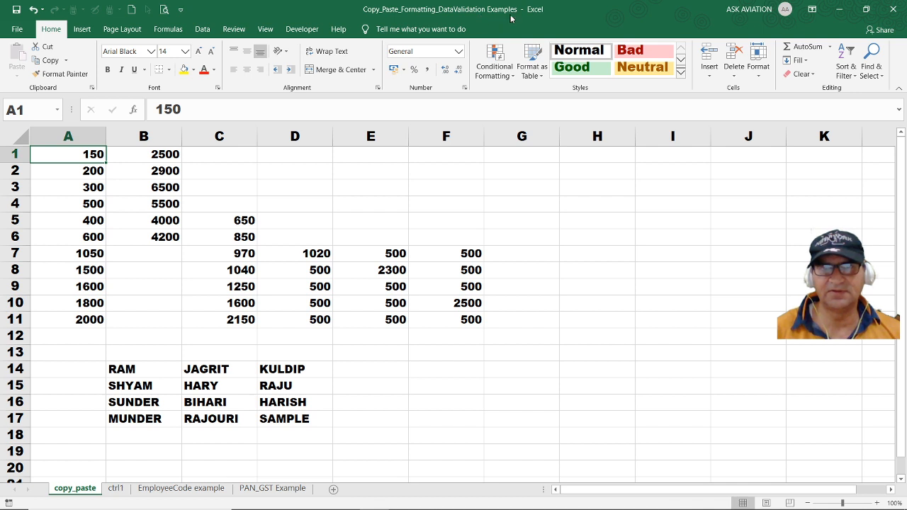
{"action": "mouse_move", "coordinate": [205, 198]}
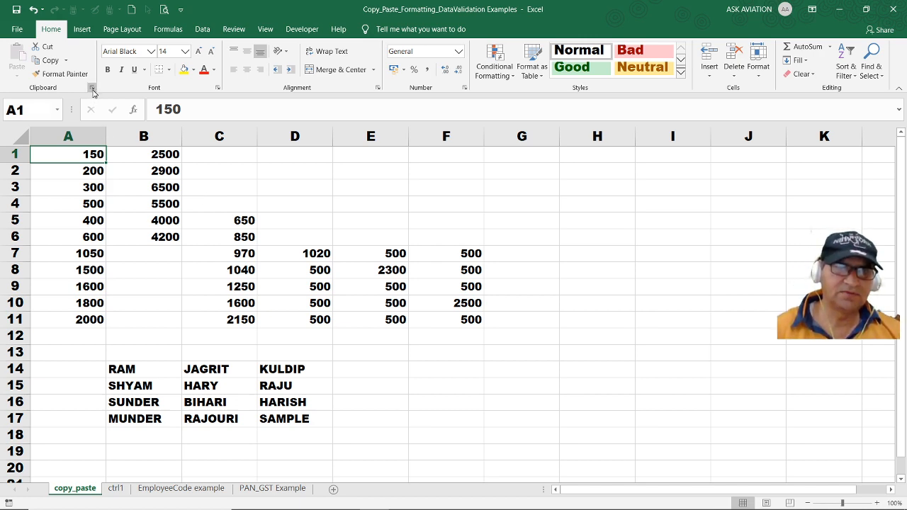
Collect 500 (D11), SHYAM (B15) and SAMPLE (D17) on the clipboard, then select H2
{"action": "left_click", "coordinate": [93, 87]}
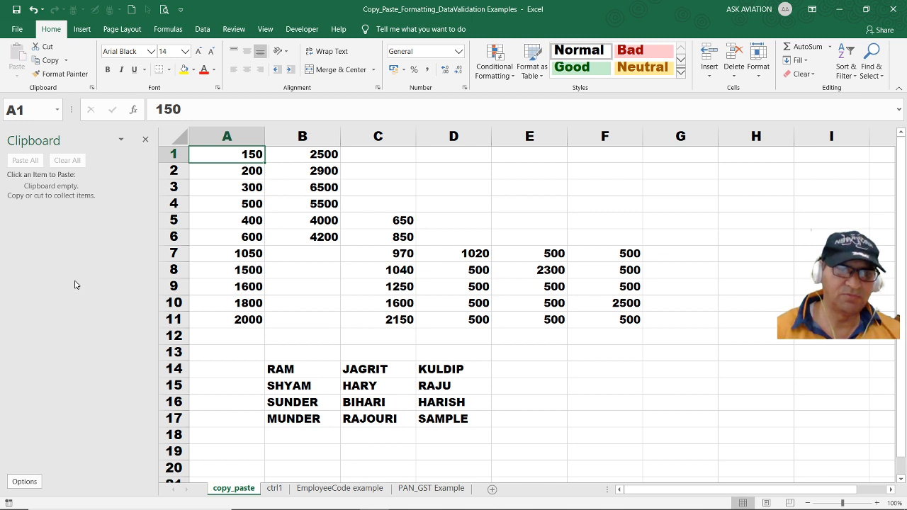
{"action": "left_click", "coordinate": [25, 481]}
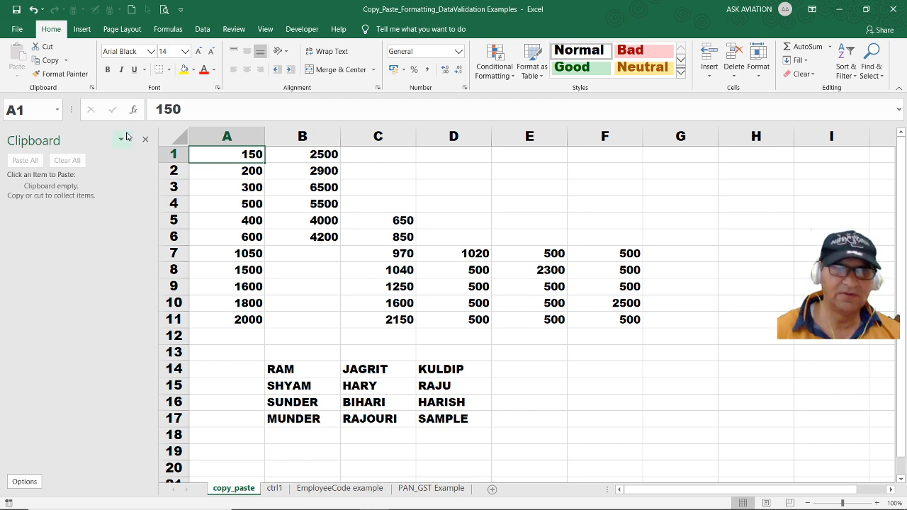
{"action": "left_click", "coordinate": [145, 138]}
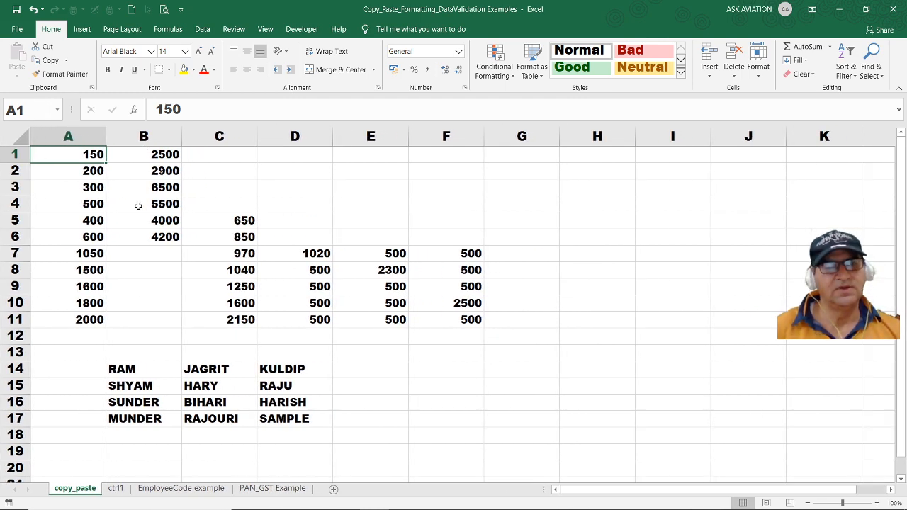
{"action": "mouse_move", "coordinate": [155, 193]}
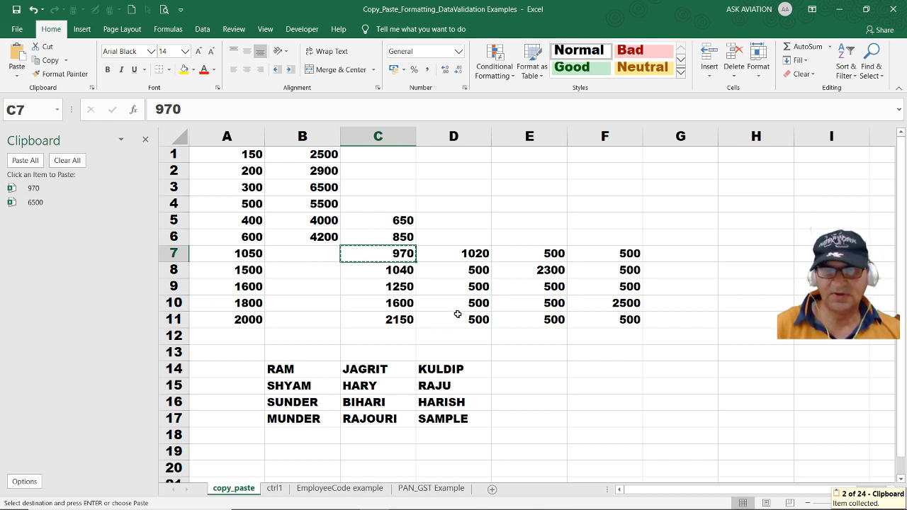
{"action": "left_click", "coordinate": [453, 320]}
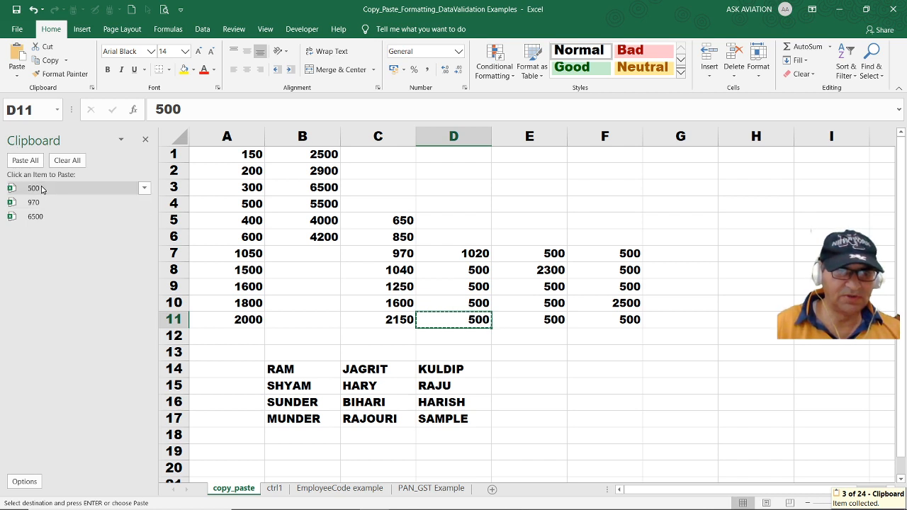
{"action": "left_click", "coordinate": [303, 385]}
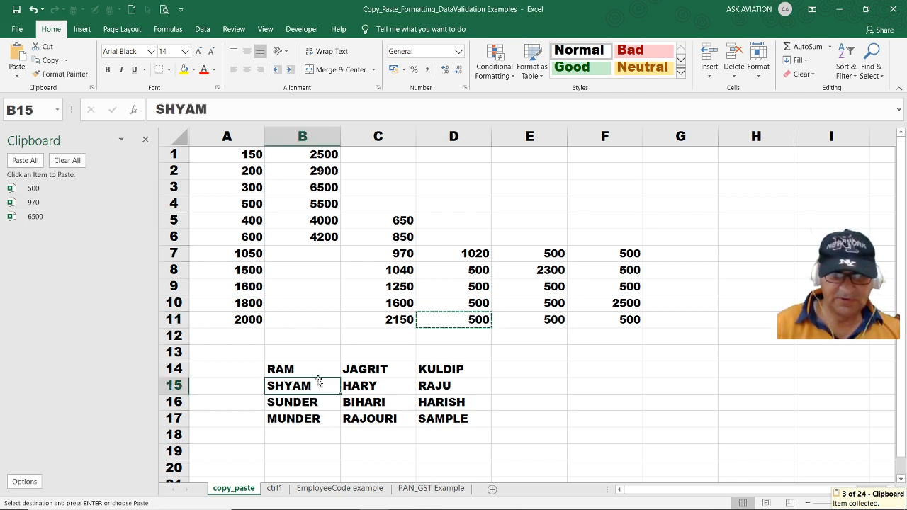
{"action": "key", "text": "ctrl+c"}
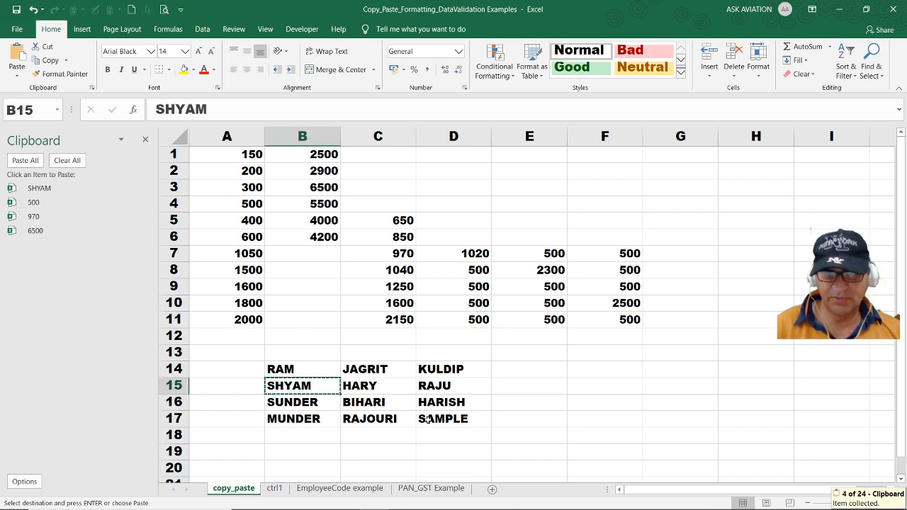
{"action": "left_click", "coordinate": [443, 418]}
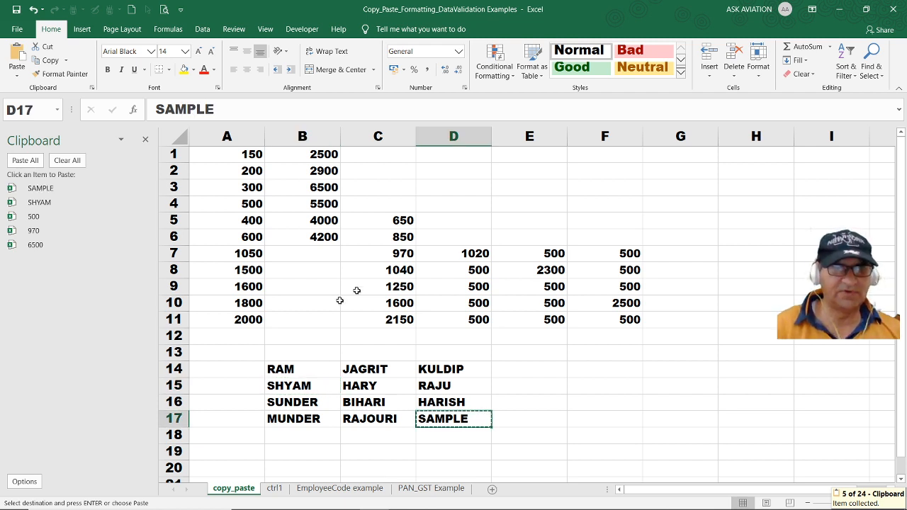
{"action": "mouse_move", "coordinate": [718, 173]}
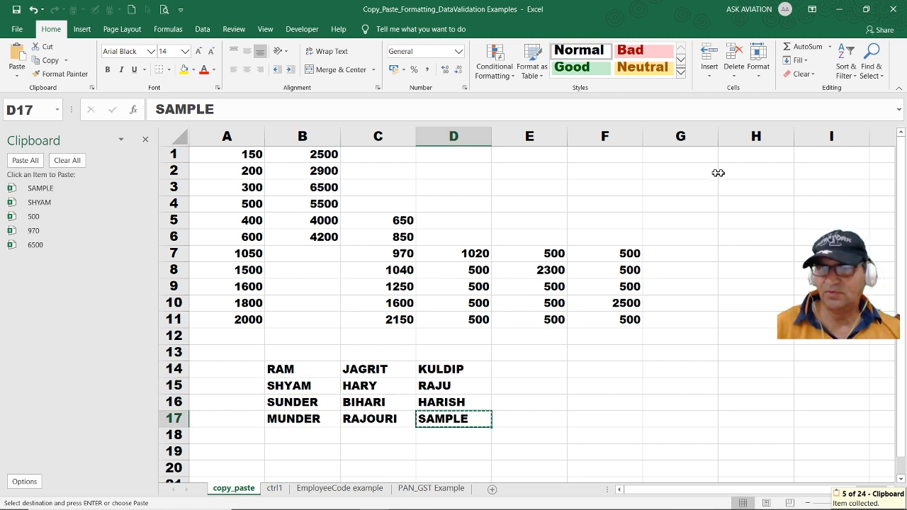
{"action": "left_click", "coordinate": [755, 171]}
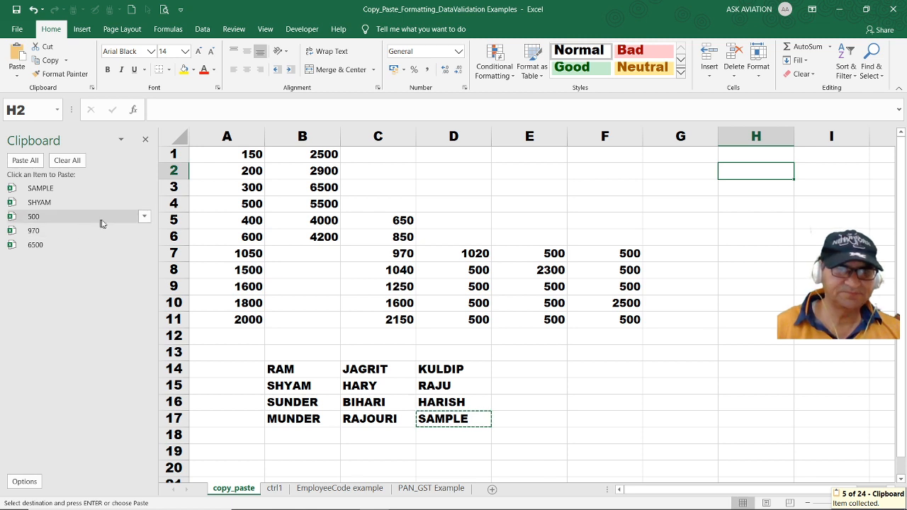
Paste 6500, 970, 500, SHYAM and SAMPLE from the clipboard into H2–H6, then close the pane
{"action": "left_click", "coordinate": [35, 245]}
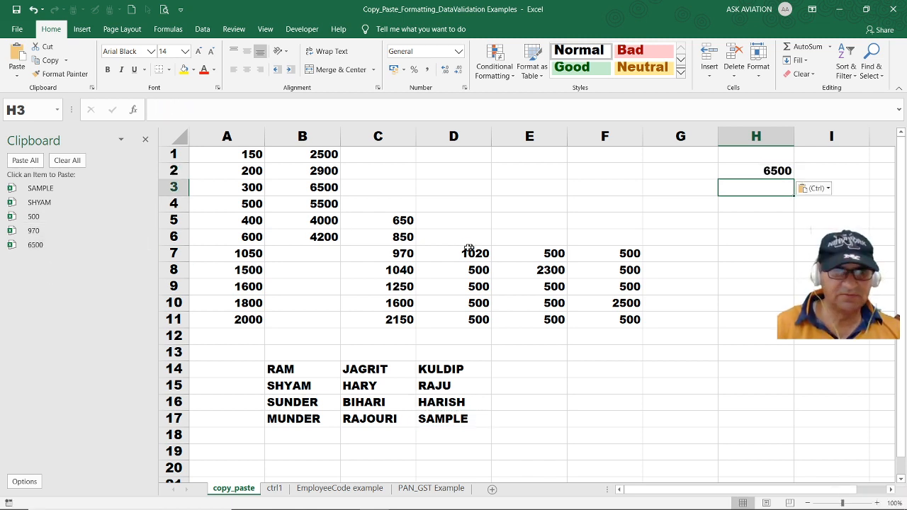
{"action": "left_click", "coordinate": [34, 230]}
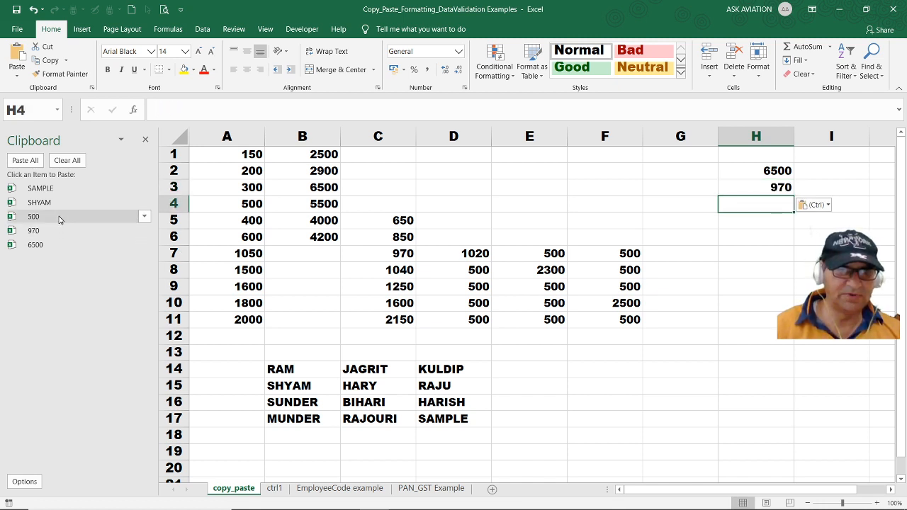
{"action": "left_click", "coordinate": [33, 217]}
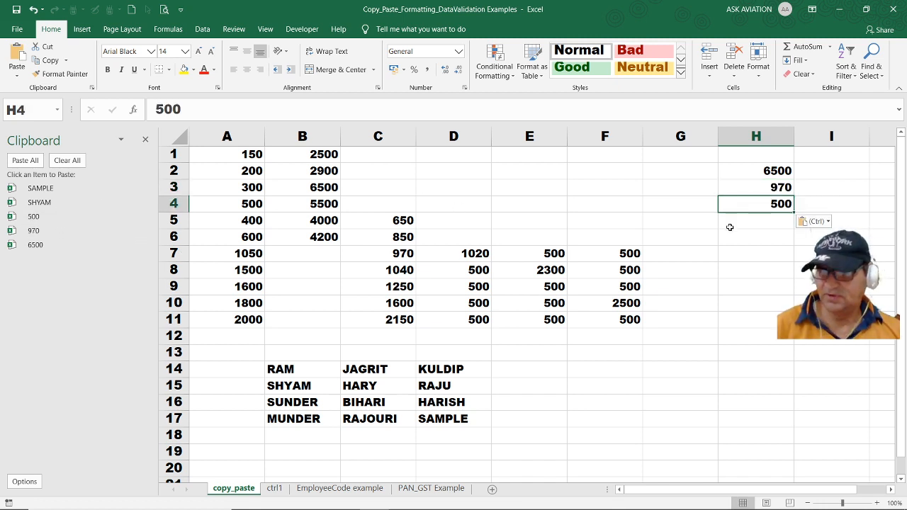
{"action": "left_click", "coordinate": [755, 220]}
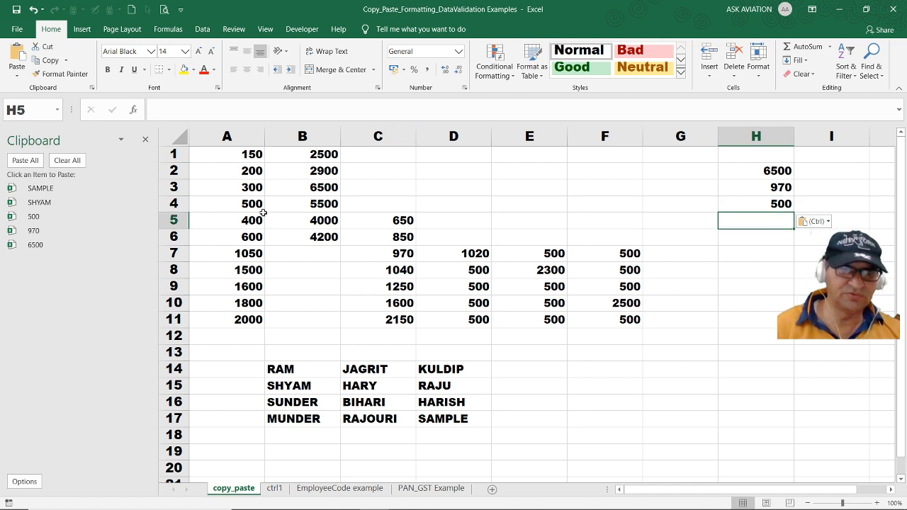
{"action": "left_click", "coordinate": [39, 201]}
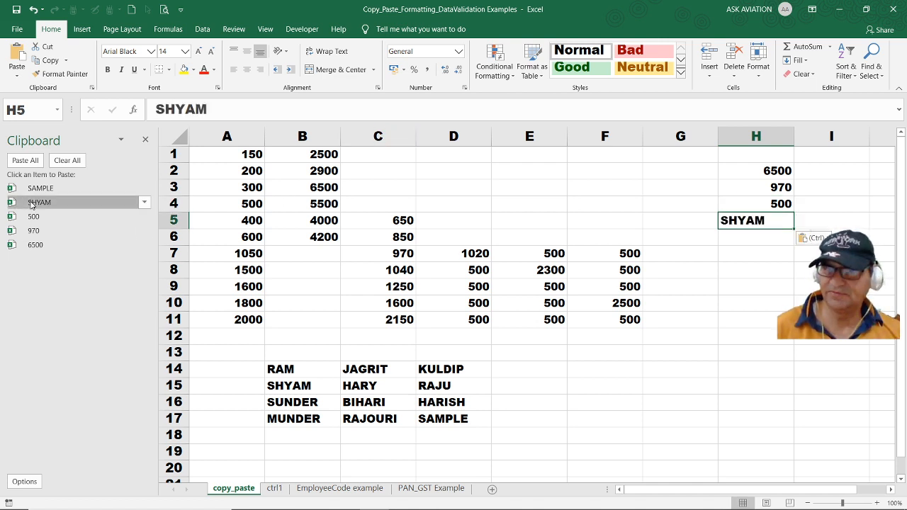
{"action": "left_click", "coordinate": [755, 236]}
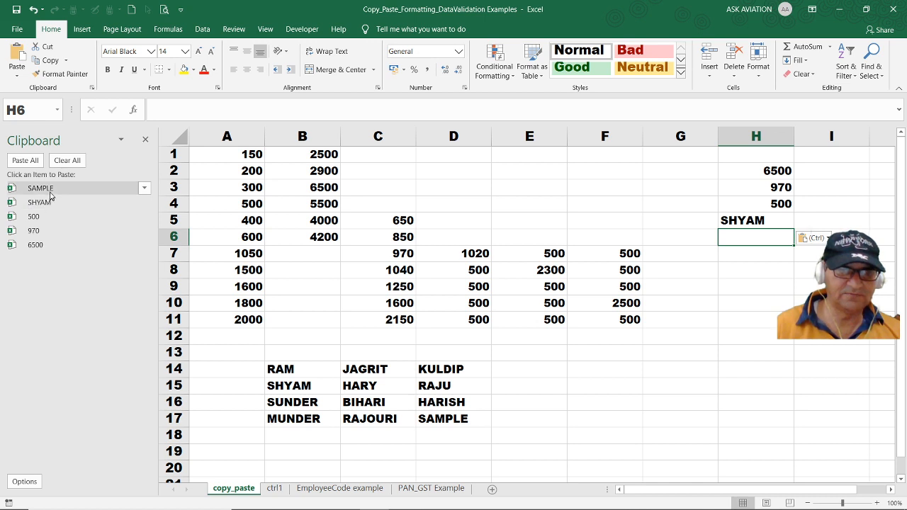
{"action": "left_click", "coordinate": [43, 188]}
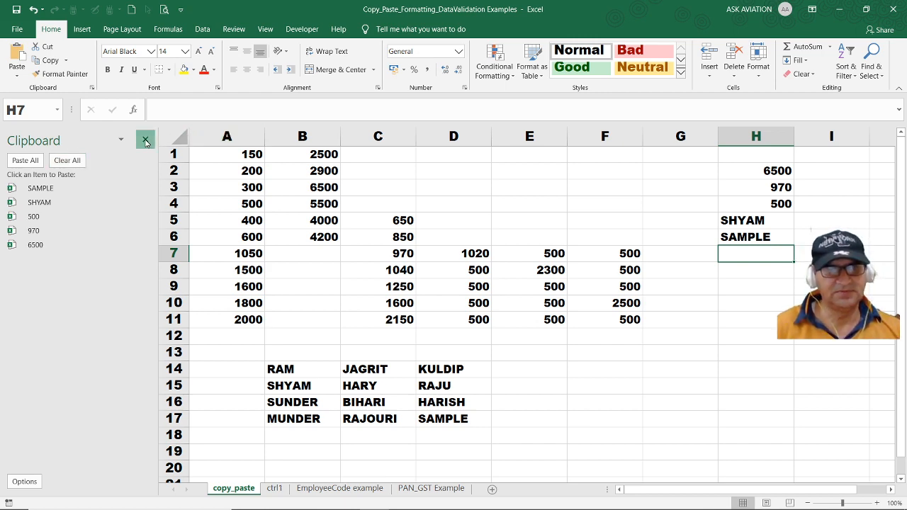
{"action": "left_click", "coordinate": [145, 139]}
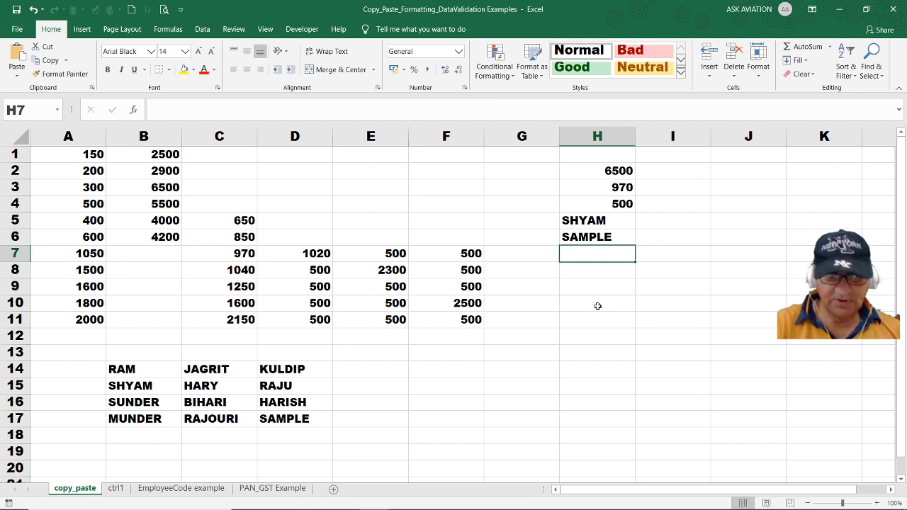
Clear all collected clipboard items and close the Clipboard pane
{"action": "left_click", "coordinate": [79, 87]}
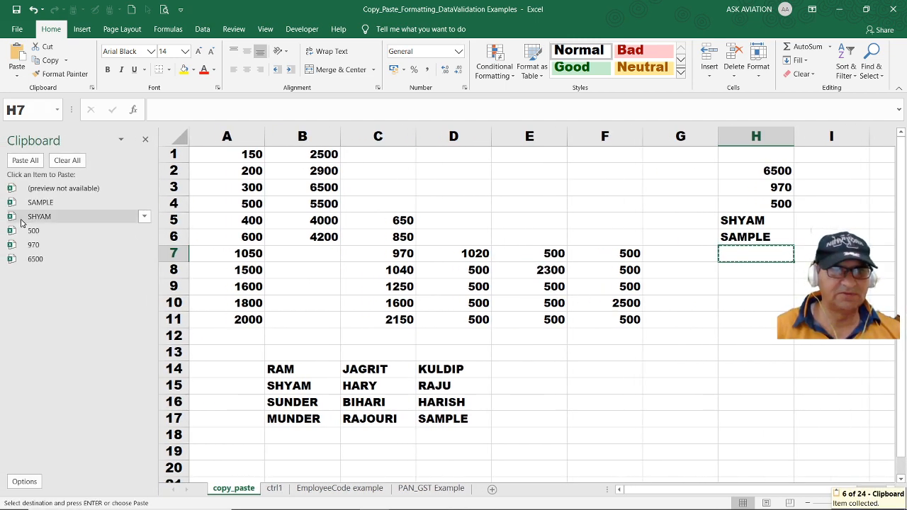
{"action": "mouse_move", "coordinate": [66, 160]}
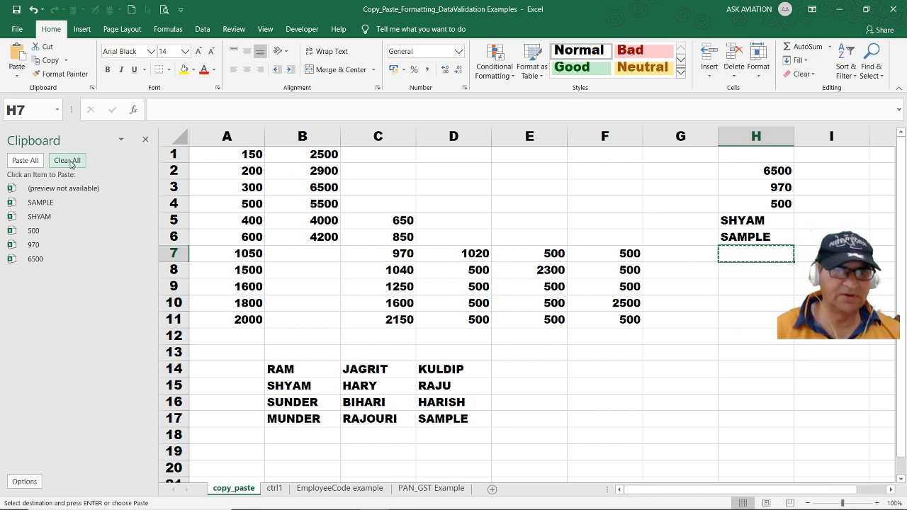
{"action": "left_click", "coordinate": [67, 160]}
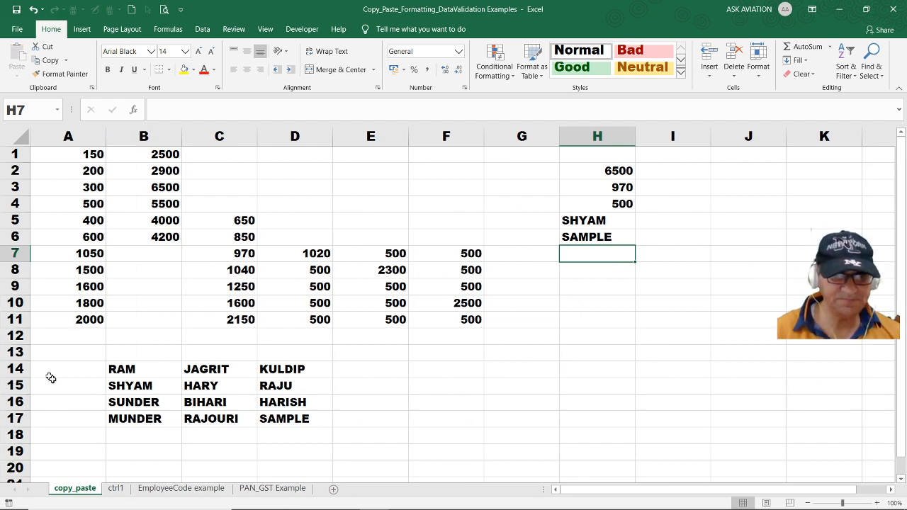
{"action": "left_click", "coordinate": [115, 488]}
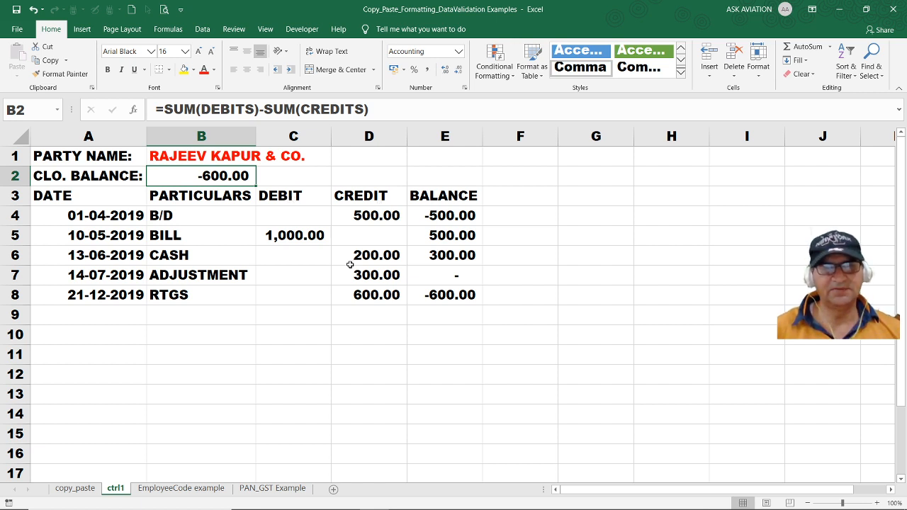
{"action": "mouse_move", "coordinate": [439, 198]}
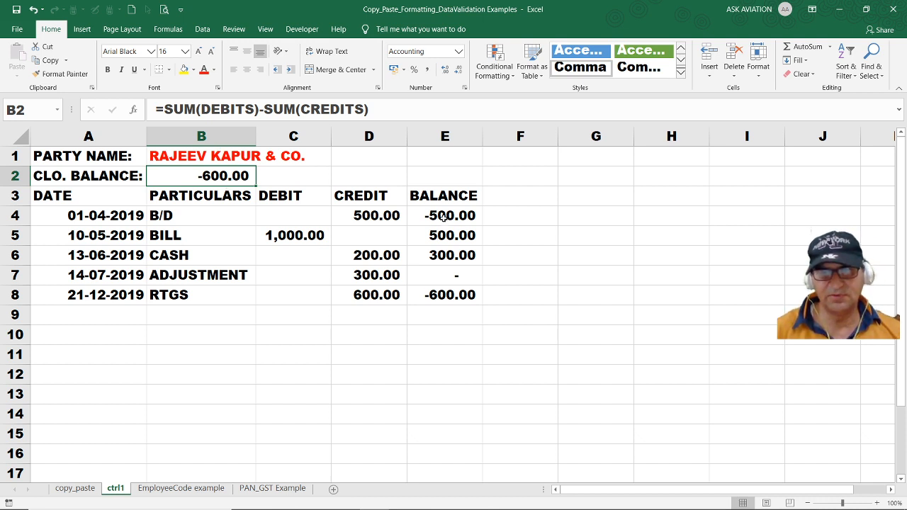
Select the BALANCE cells from E4 down to row 15
{"action": "left_click_drag", "start_coordinate": [445, 215], "coordinate": [444, 412]}
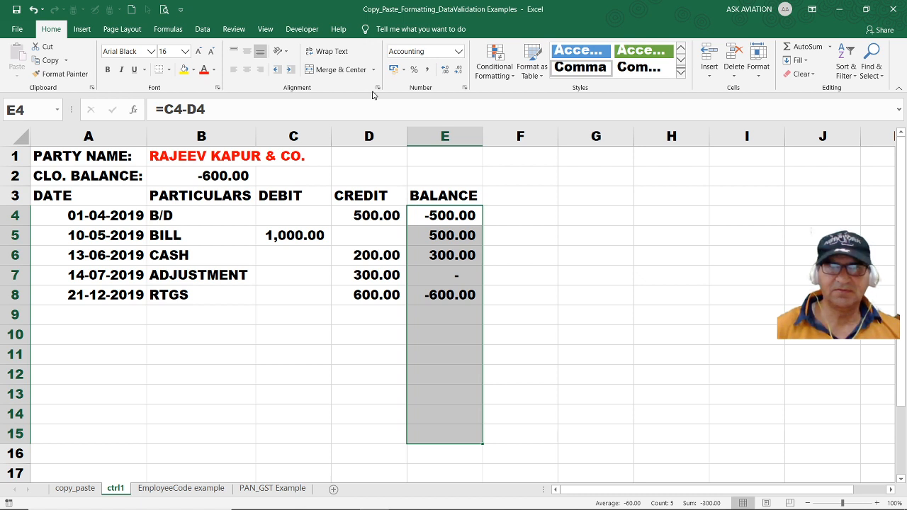
{"action": "mouse_move", "coordinate": [505, 87]}
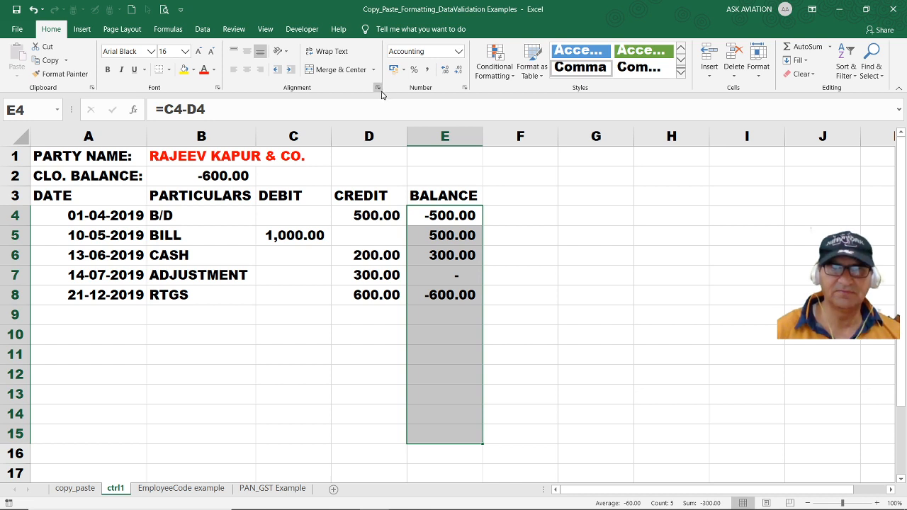
{"action": "mouse_move", "coordinate": [329, 96]}
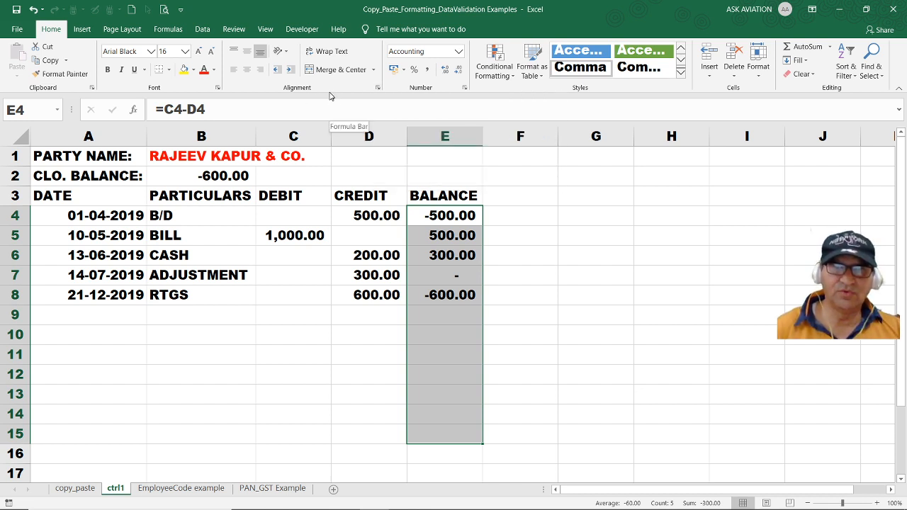
{"action": "mouse_move", "coordinate": [451, 90]}
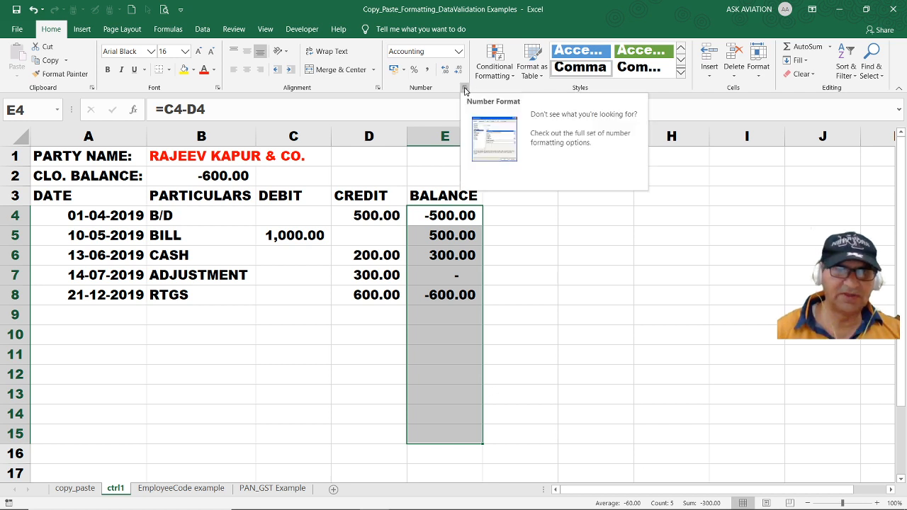
{"action": "mouse_move", "coordinate": [218, 88]}
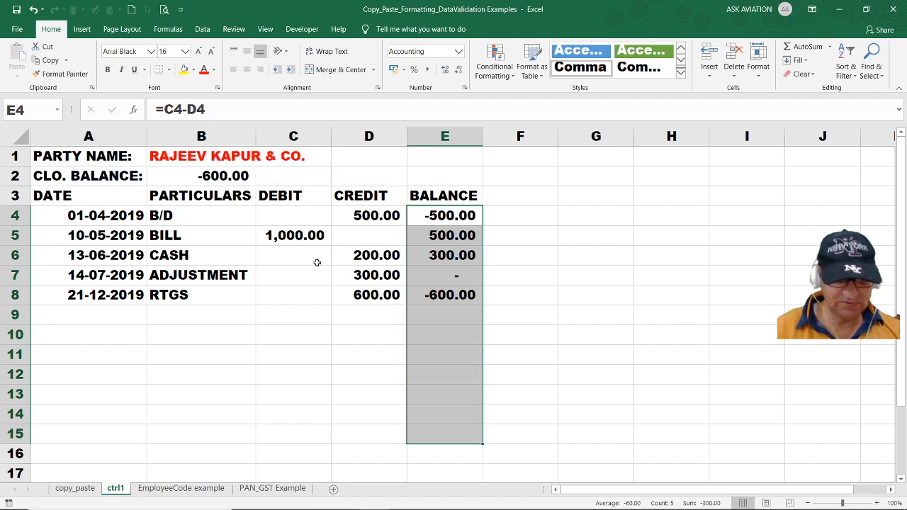
Open Format Cells with Ctrl+1 on the Custom number category for the balances
{"action": "key", "text": "ctrl+1"}
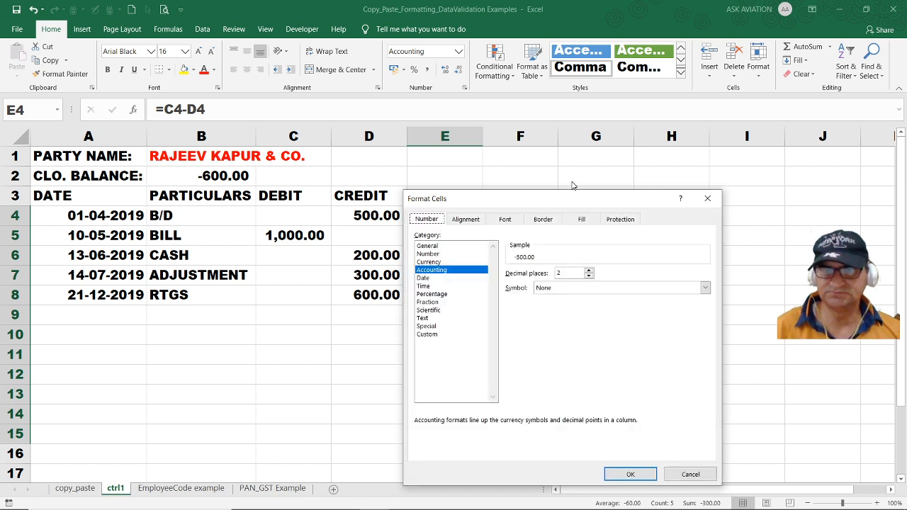
{"action": "mouse_move", "coordinate": [511, 243]}
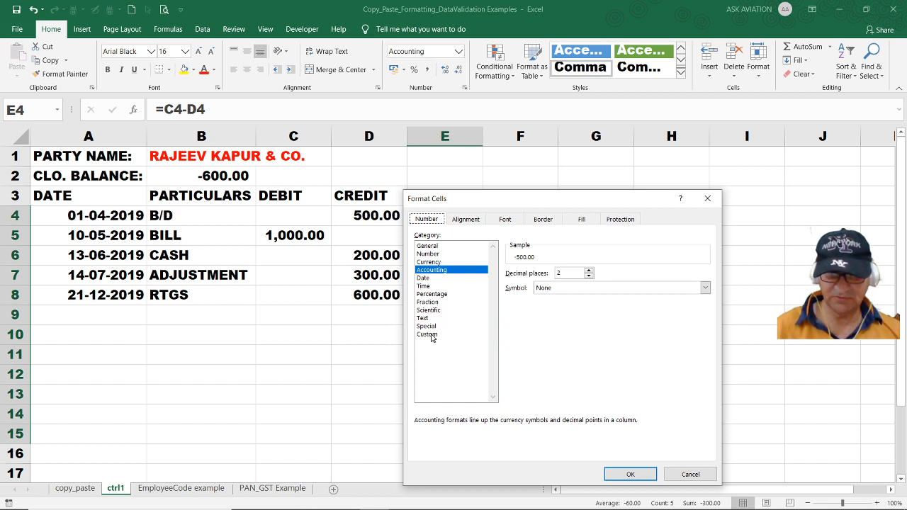
{"action": "left_click", "coordinate": [427, 335]}
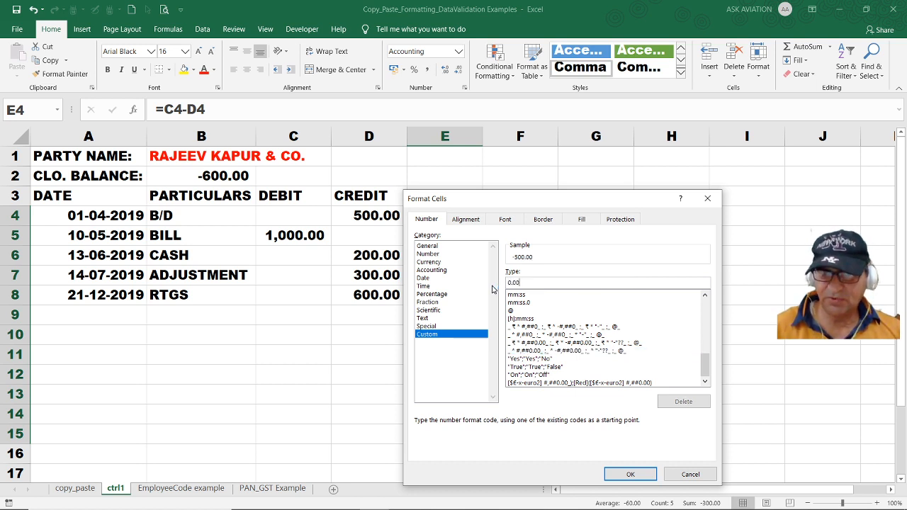
{"action": "mouse_move", "coordinate": [528, 263]}
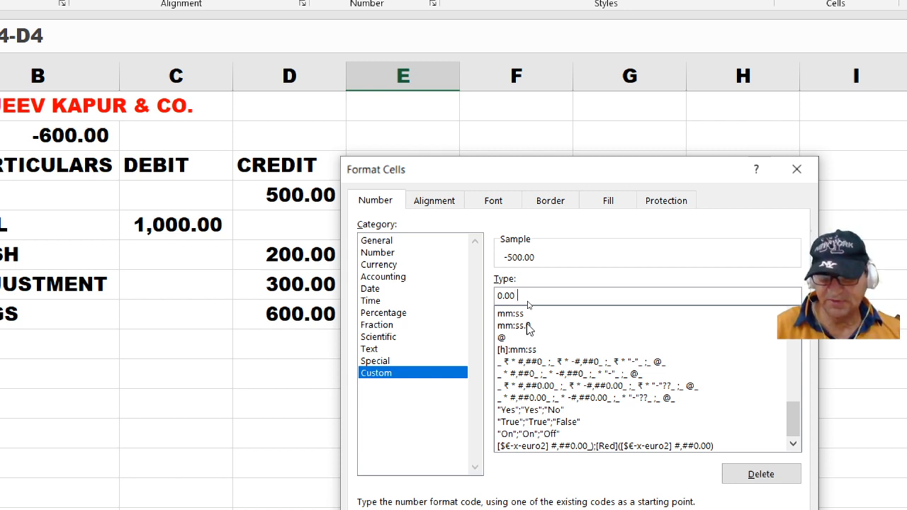
Apply the custom format 0.00 "Dr.";[red] 0.00 "Cr.";"Nil" to the balances
{"action": "type", "text": "\"D"}
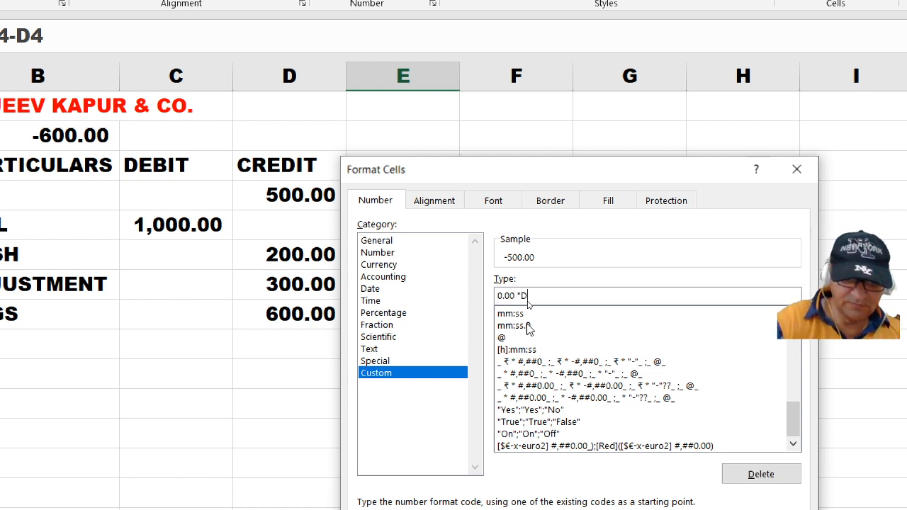
{"action": "type", "text": "r\""}
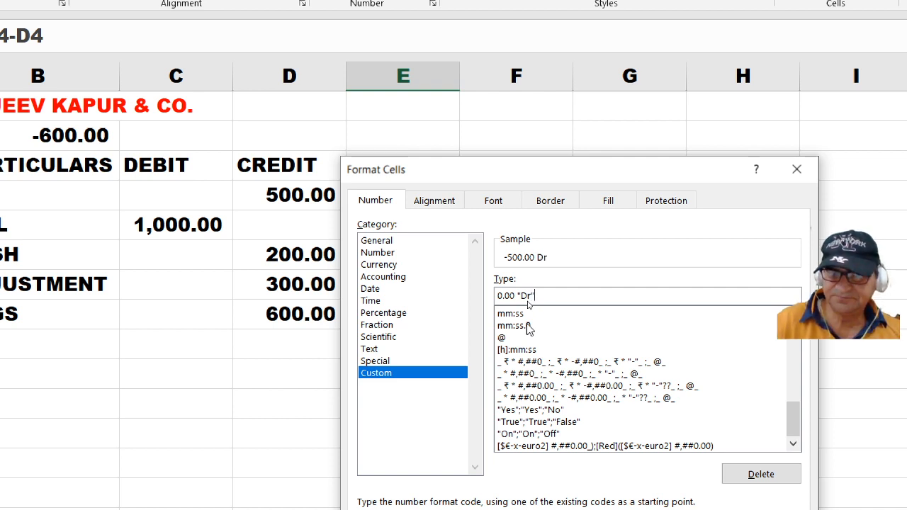
{"action": "key", "text": "Backspace"}
{"action": "type", "text": "."}
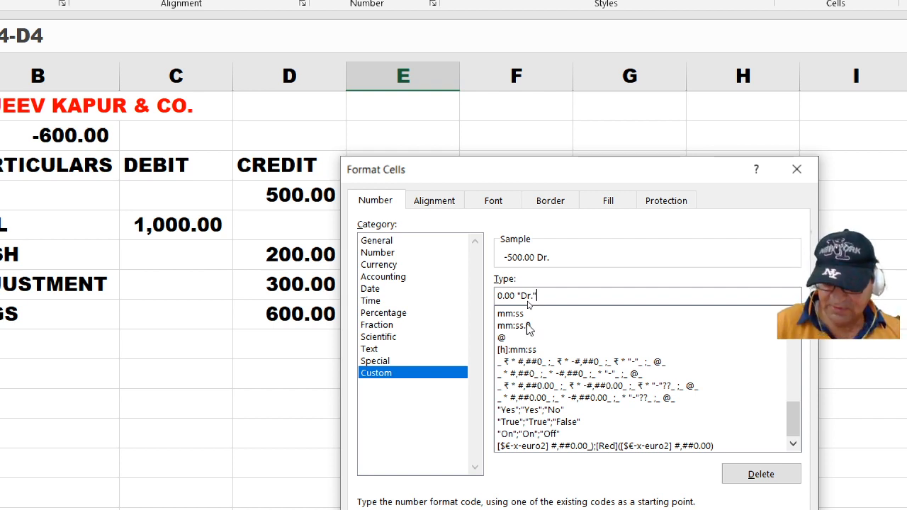
{"action": "type", "text": ";"}
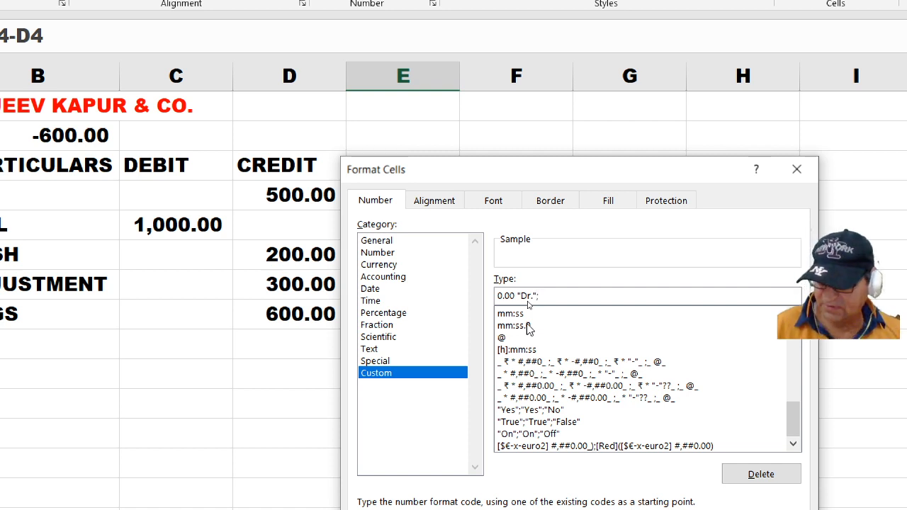
{"action": "left_click", "coordinate": [538, 295]}
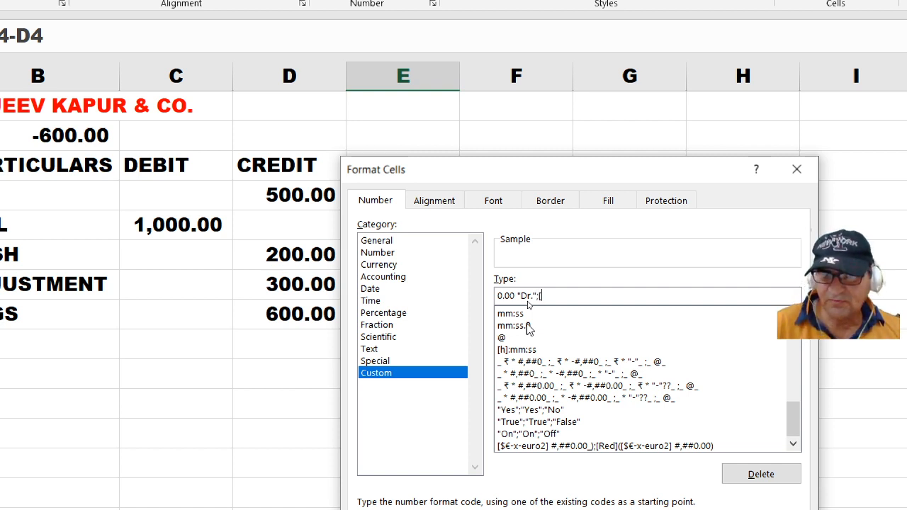
{"action": "type", "text": "[red"}
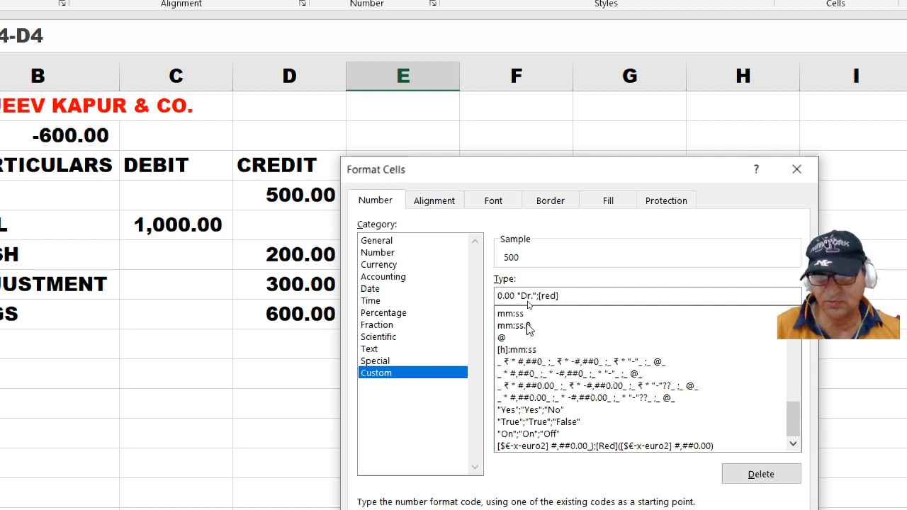
{"action": "type", "text": "0.0"}
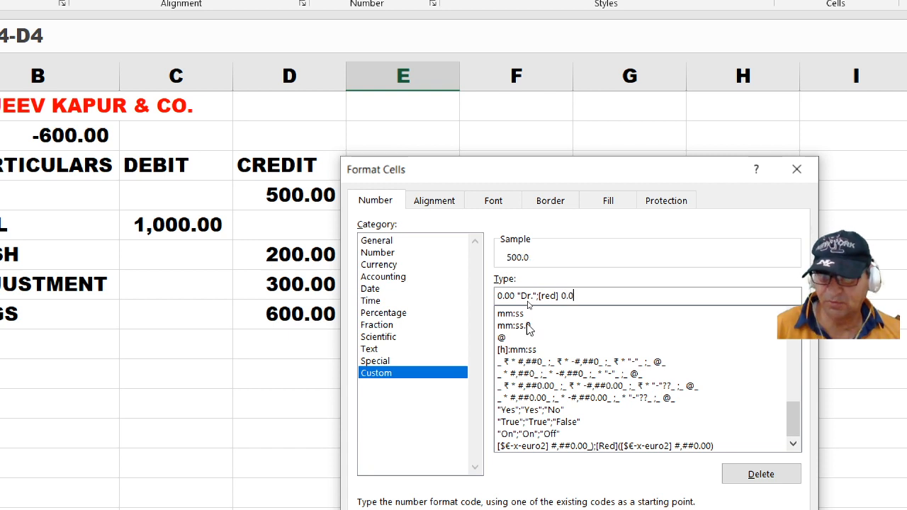
{"action": "type", "text": "0"}
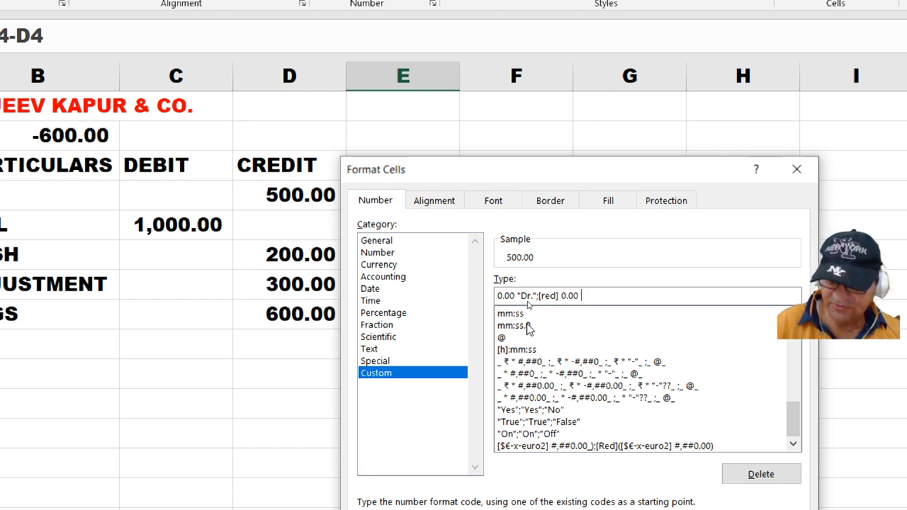
{"action": "type", "text": "Cr.\""}
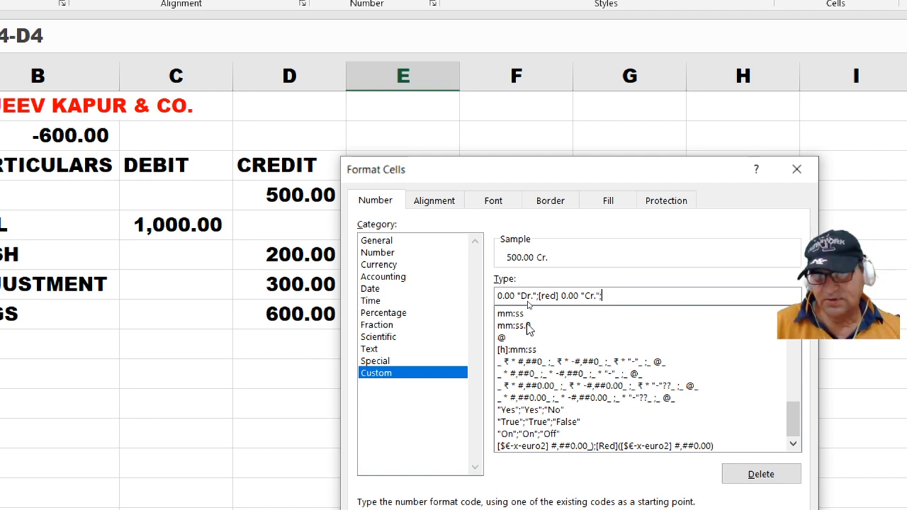
{"action": "type", "text": ";\"Nil"}
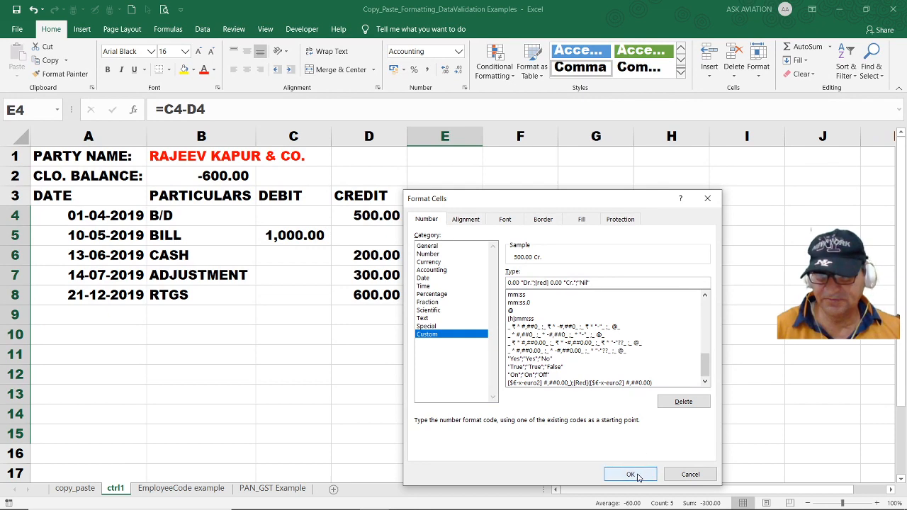
{"action": "left_click", "coordinate": [630, 474]}
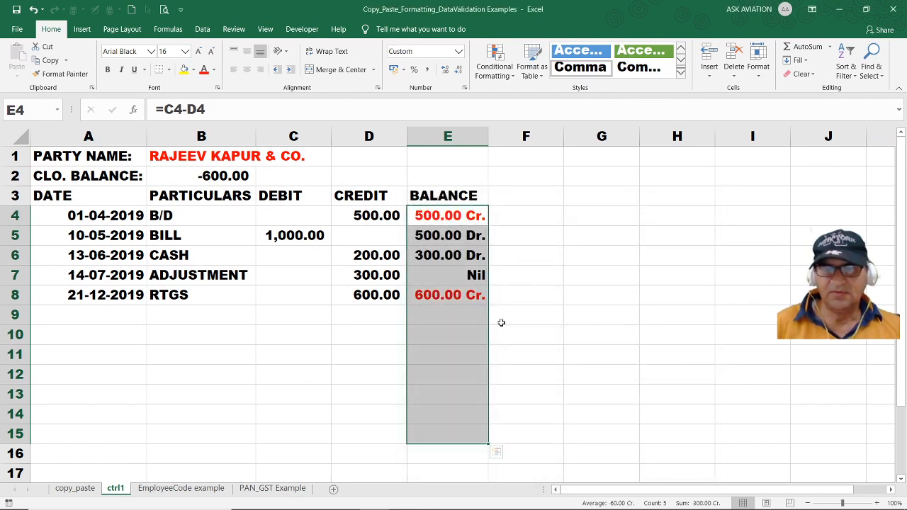
{"action": "mouse_move", "coordinate": [443, 350]}
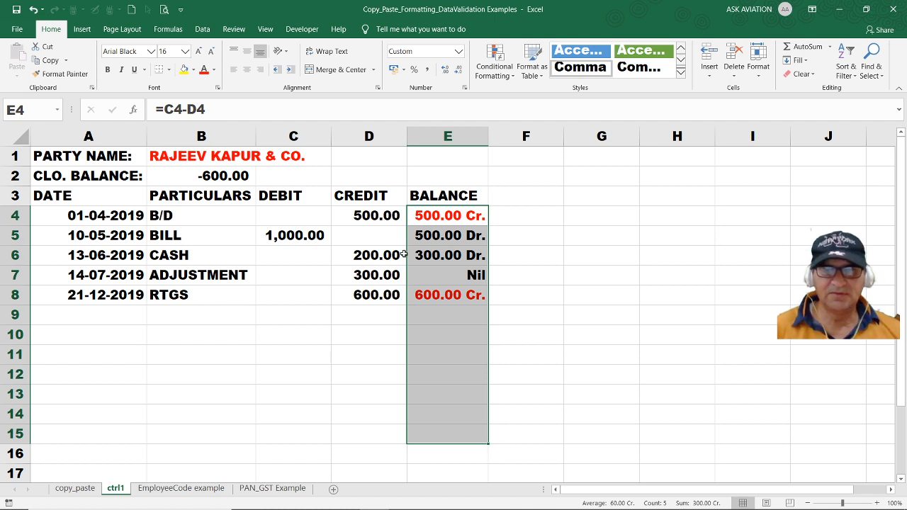
Inspect the formatted balances in E4 and E7 and the empty debit cell C4
{"action": "left_click", "coordinate": [447, 215]}
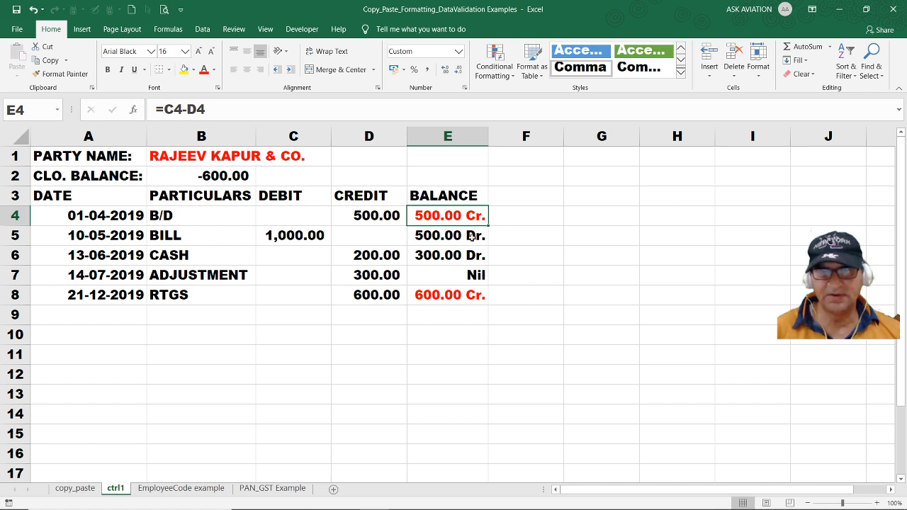
{"action": "left_click", "coordinate": [447, 275]}
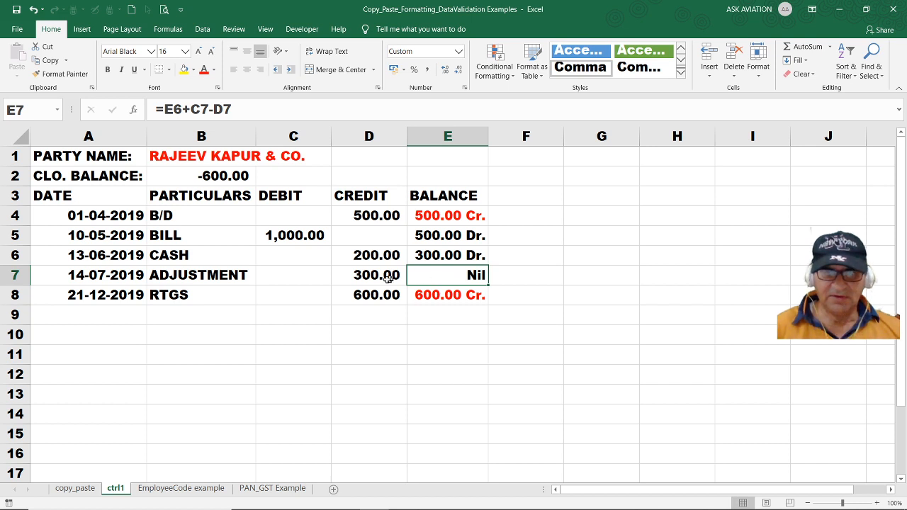
{"action": "left_click", "coordinate": [294, 215]}
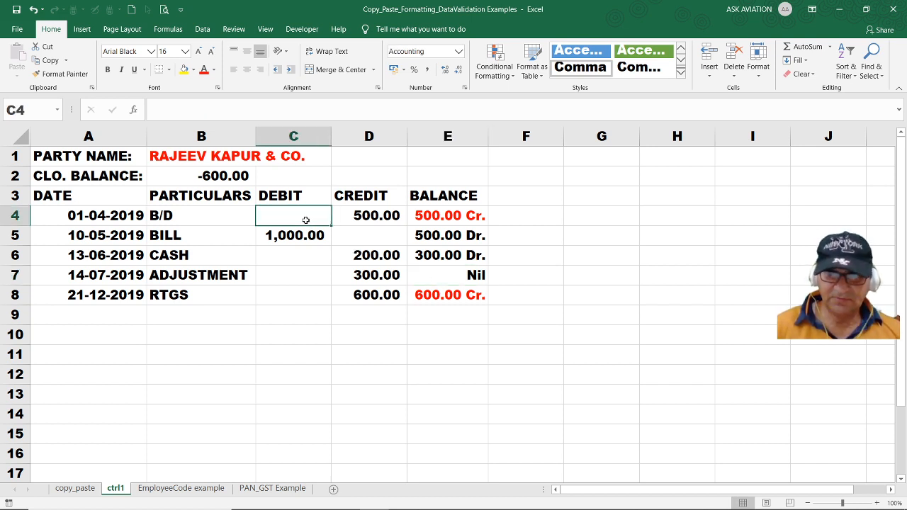
Enter 1000 in C4, copy E4's Dr./Cr. format to the closing balance, and enter 1800 in D7
{"action": "type", "text": "1000"}
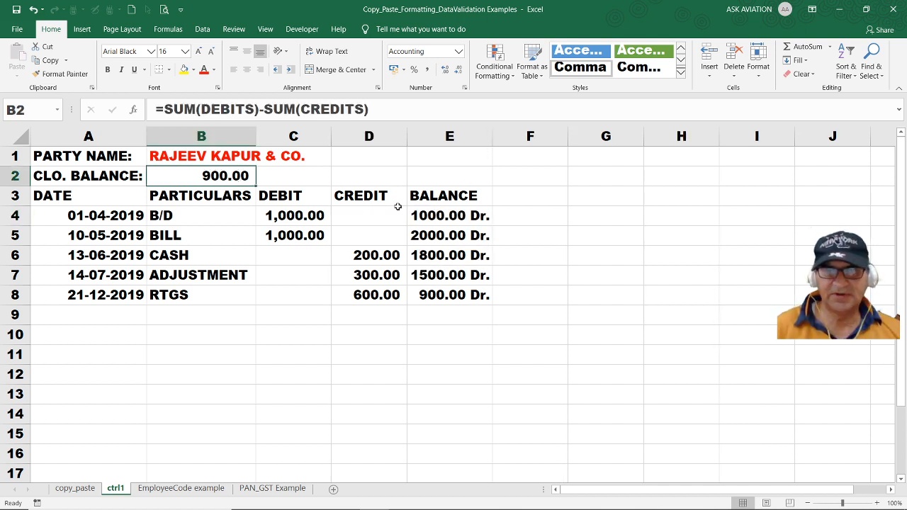
{"action": "left_click", "coordinate": [449, 216]}
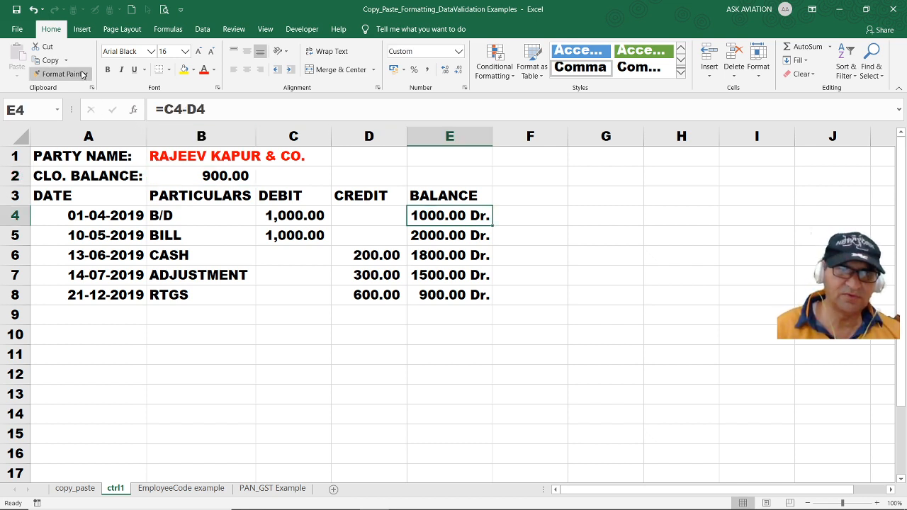
{"action": "left_click", "coordinate": [60, 74]}
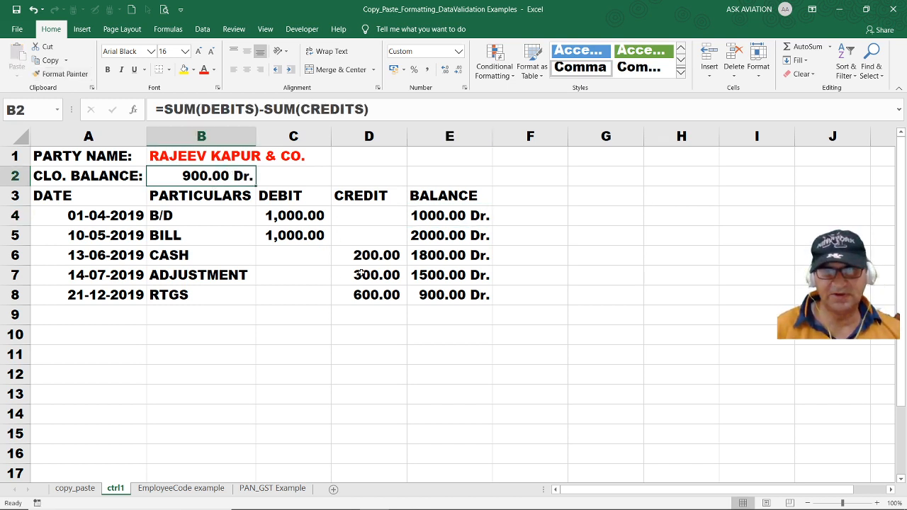
{"action": "left_click", "coordinate": [368, 275]}
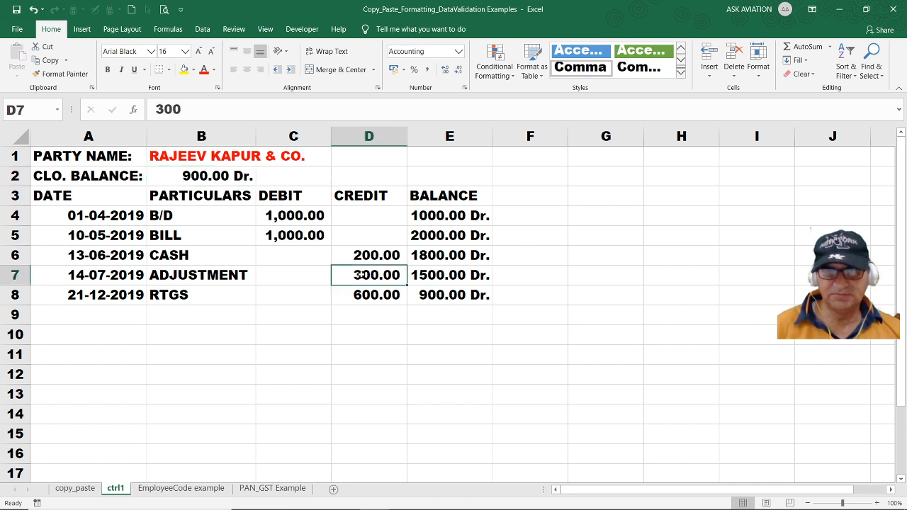
{"action": "type", "text": "1800"}
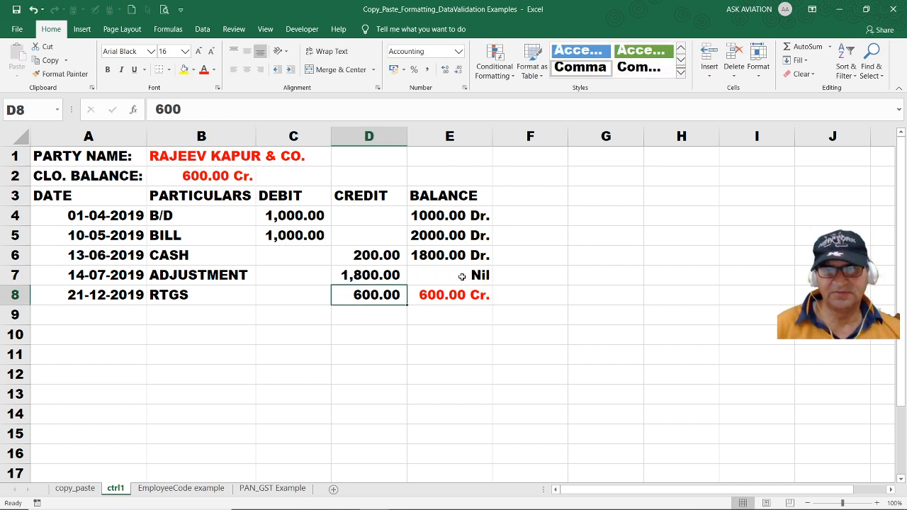
{"action": "left_click", "coordinate": [449, 274]}
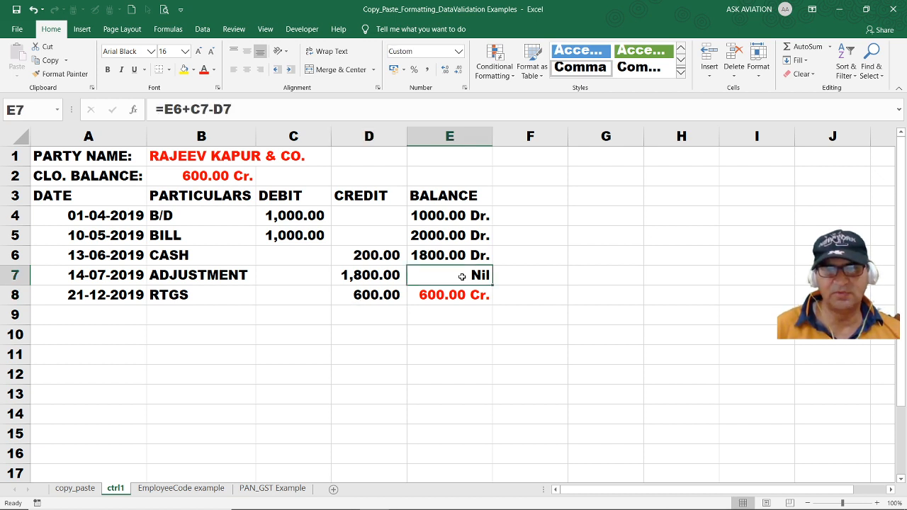
{"action": "mouse_move", "coordinate": [456, 281]}
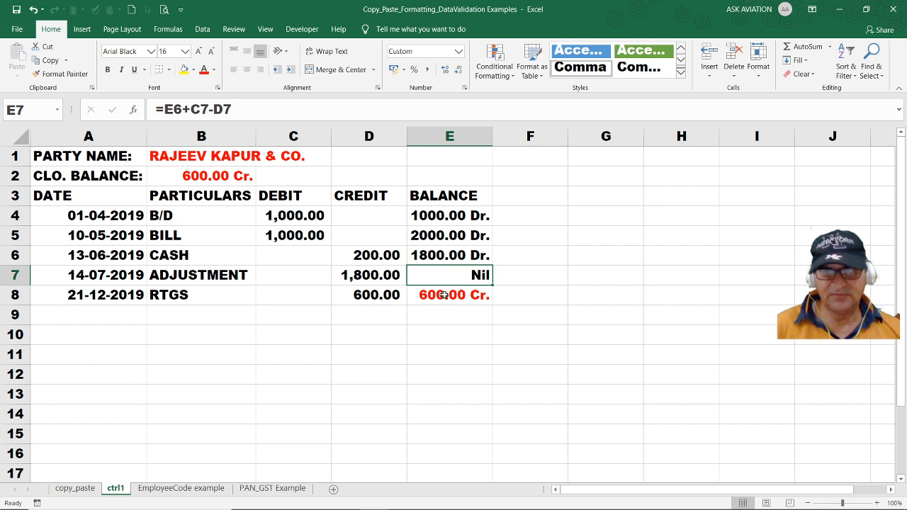
{"action": "mouse_move", "coordinate": [448, 295]}
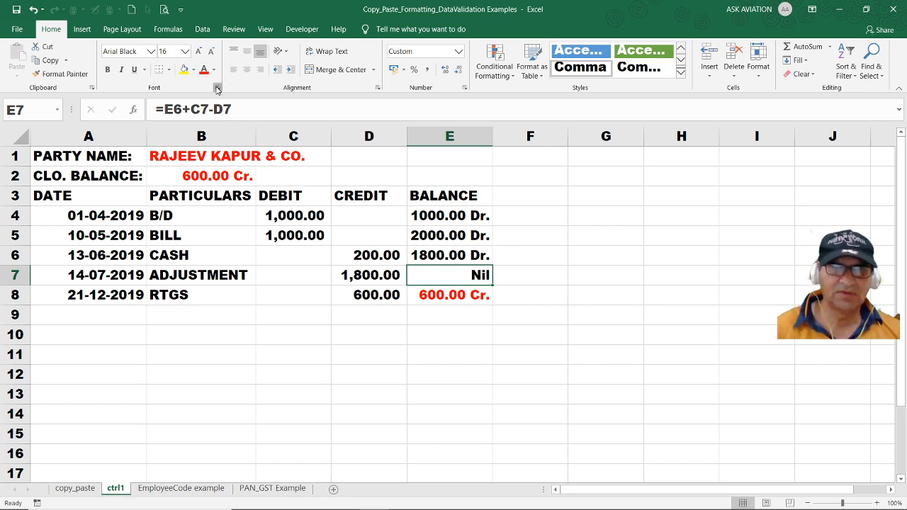
{"action": "left_click", "coordinate": [217, 87]}
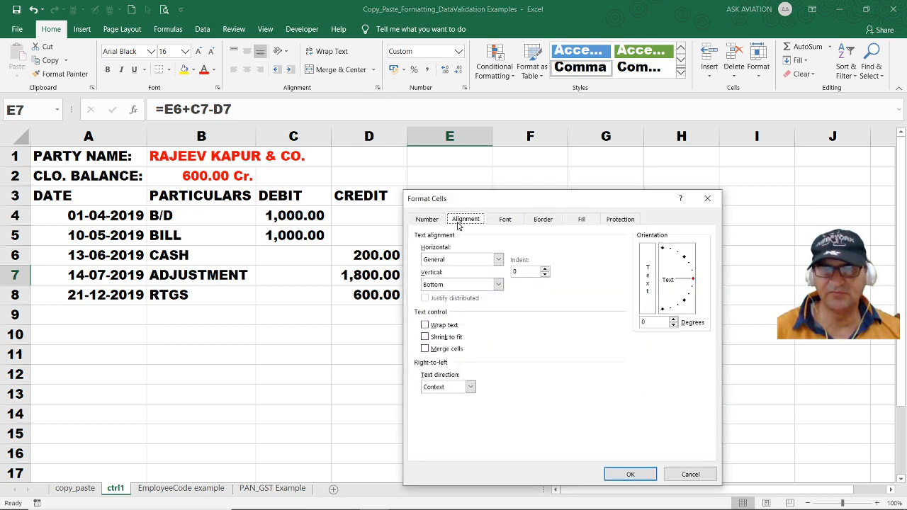
{"action": "left_click", "coordinate": [628, 474]}
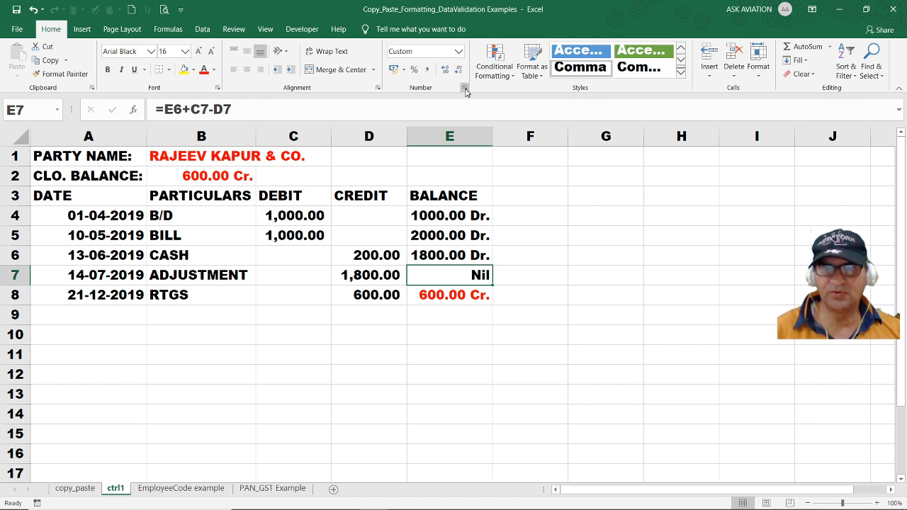
{"action": "left_click", "coordinate": [464, 88]}
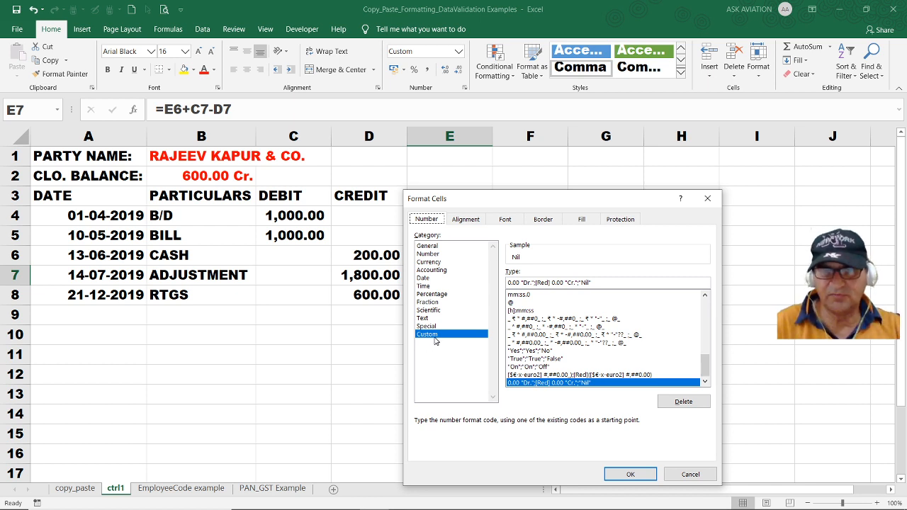
{"action": "mouse_move", "coordinate": [627, 439]}
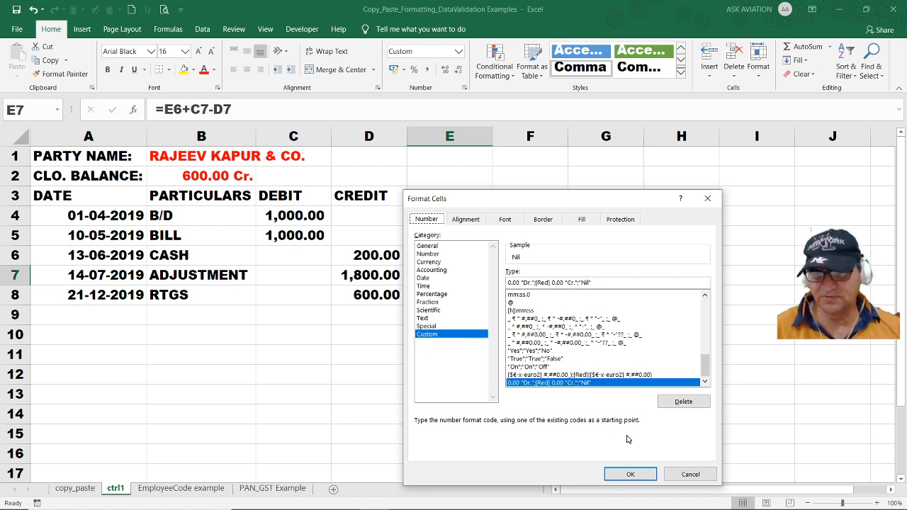
{"action": "left_click", "coordinate": [629, 474]}
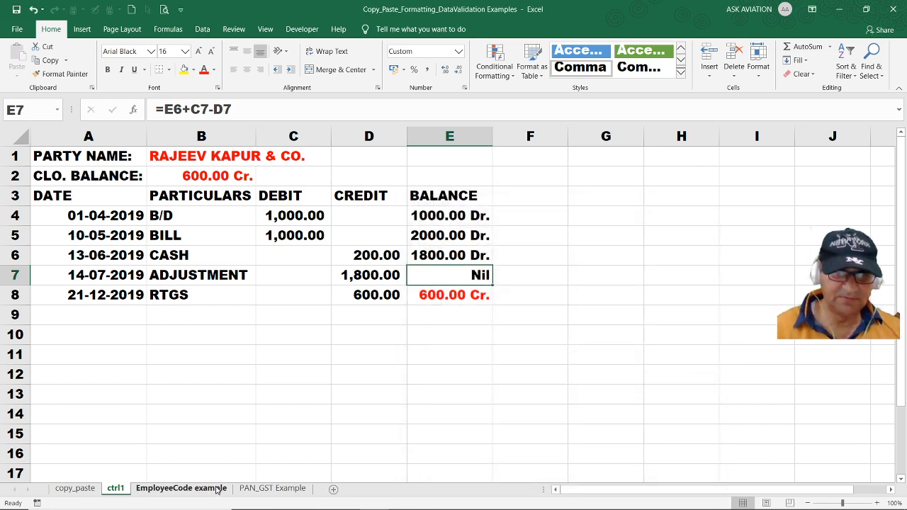
Switch to the EmployeeCode sheet and begin a custom validation formula
{"action": "left_click", "coordinate": [181, 488]}
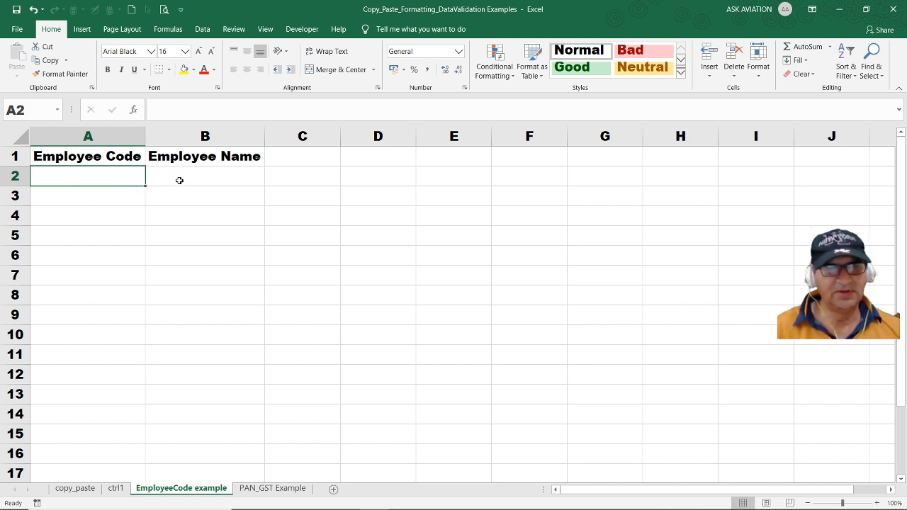
{"action": "mouse_move", "coordinate": [214, 257]}
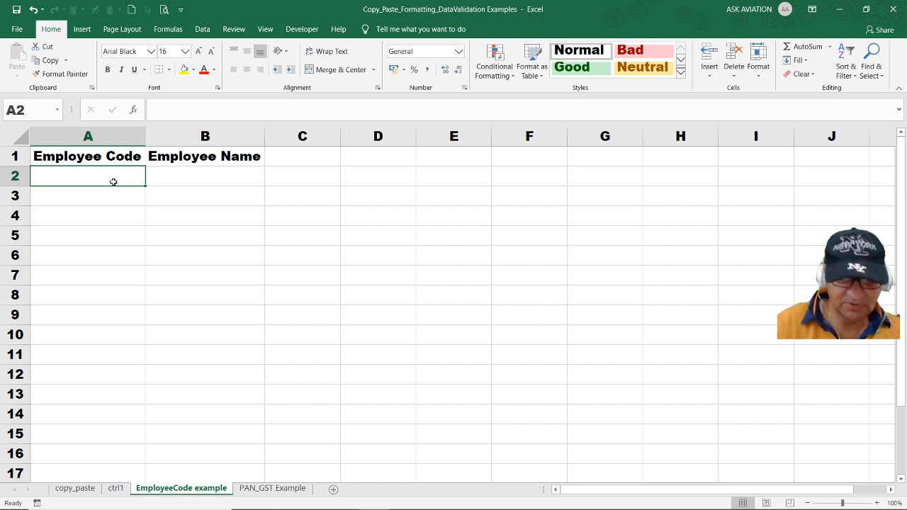
{"action": "type", "text": "="}
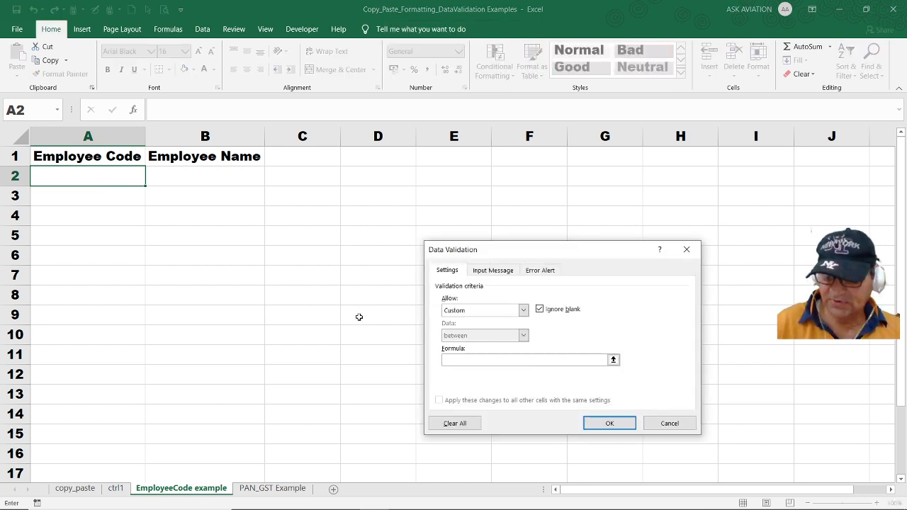
Validate A2 with =AND(LEN(A2)>=3,COUNTIF($A:$A,A2)<2) and confirm the rule
{"action": "type", "text": "="}
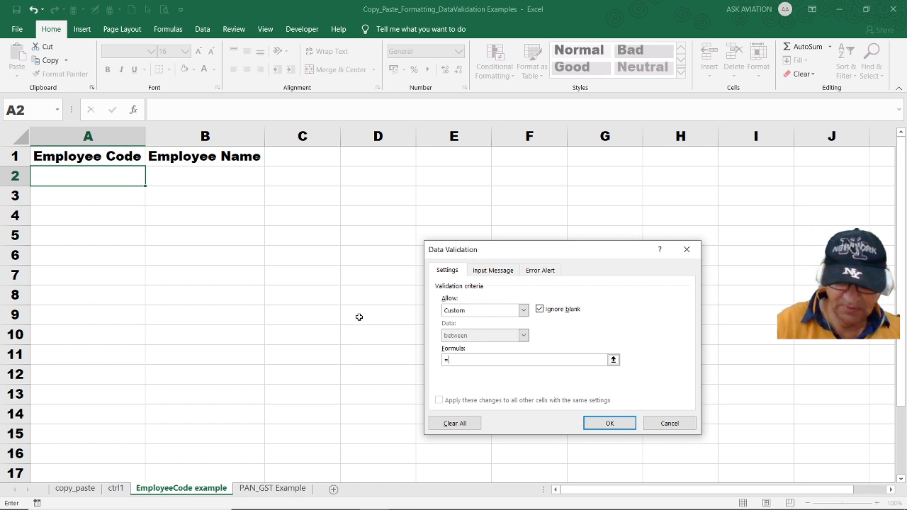
{"action": "type", "text": "an"}
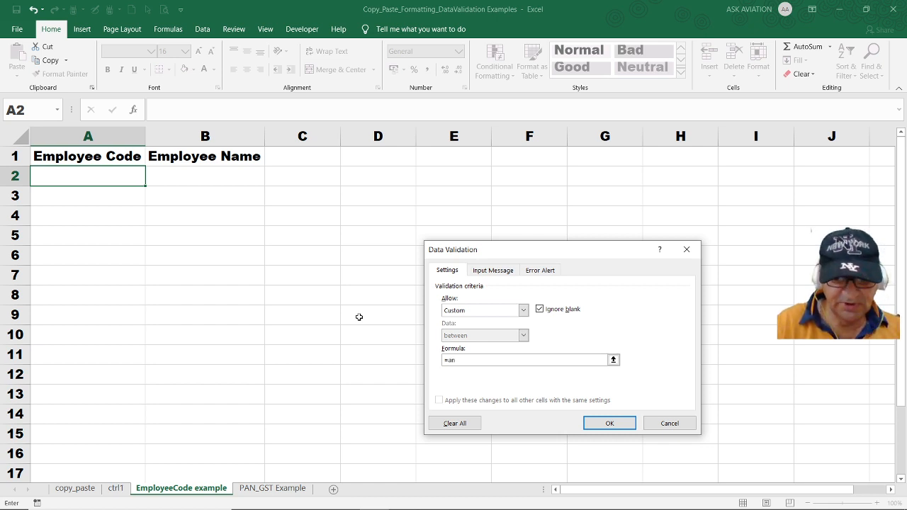
{"action": "type", "text": "d"}
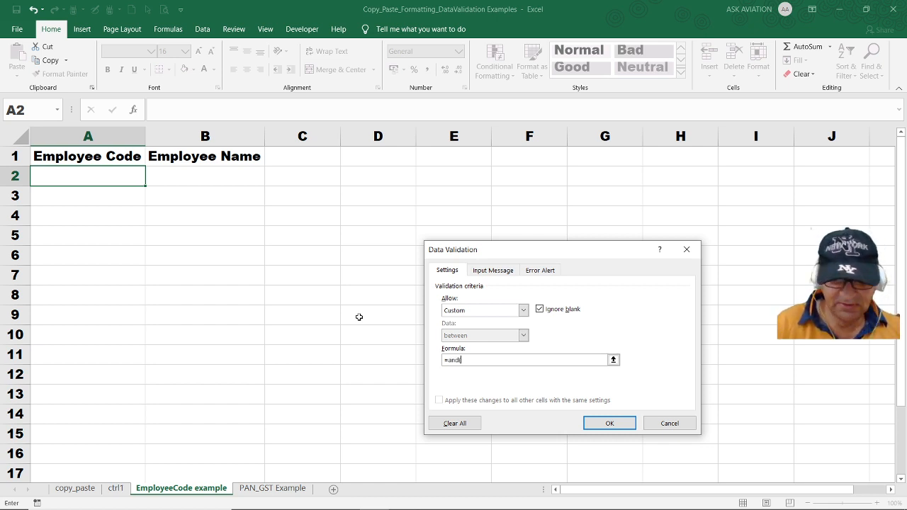
{"action": "type", "text": "(len("}
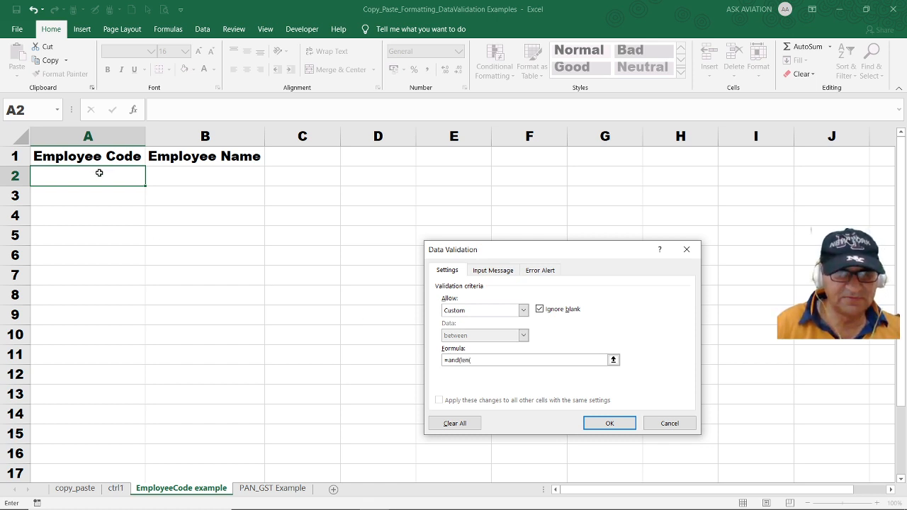
{"action": "left_click", "coordinate": [88, 175]}
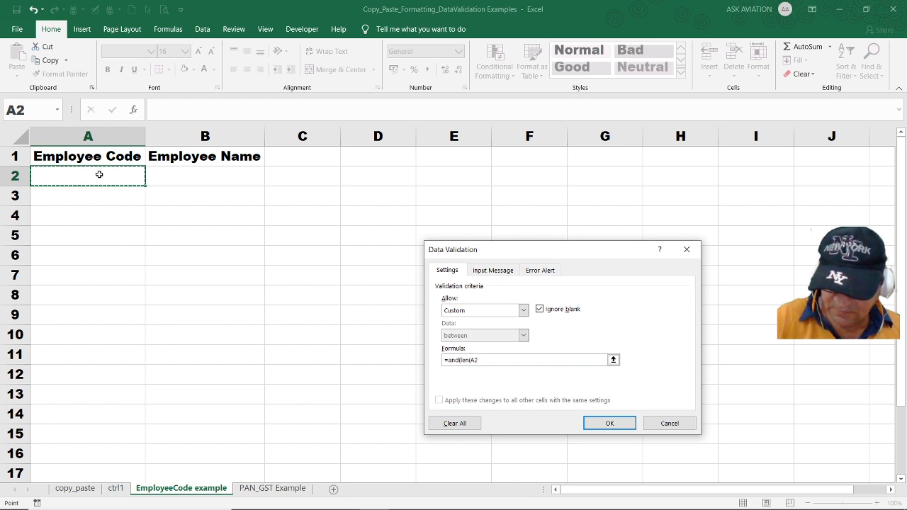
{"action": "type", "text": ")>="}
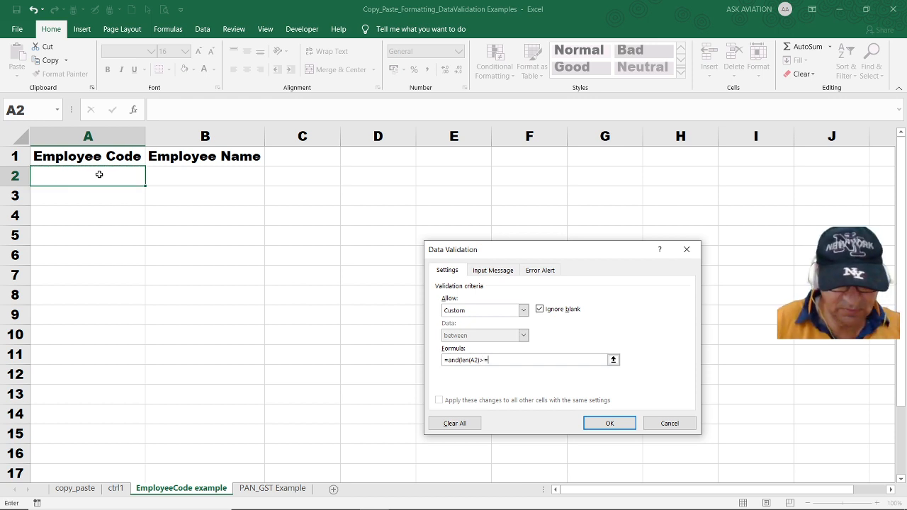
{"action": "type", "text": "3"}
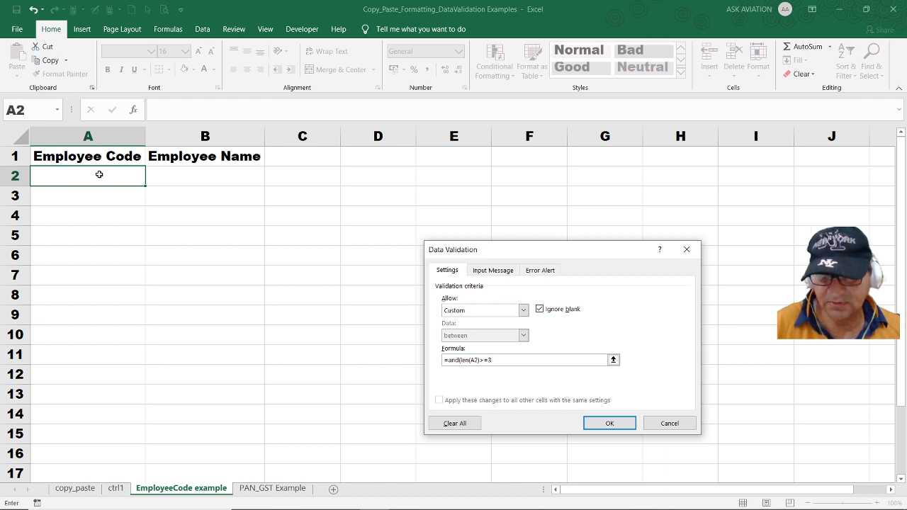
{"action": "type", "text": ",l"}
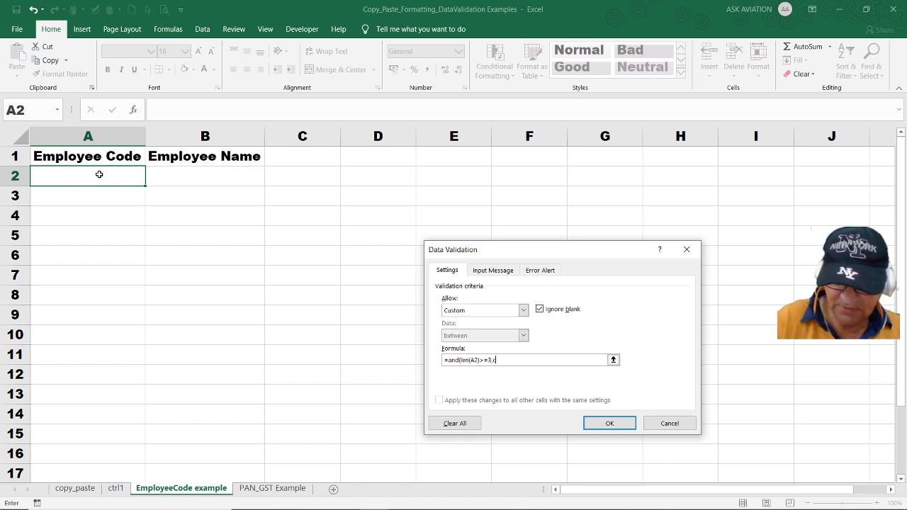
{"action": "type", "text": "ountif(A:A"}
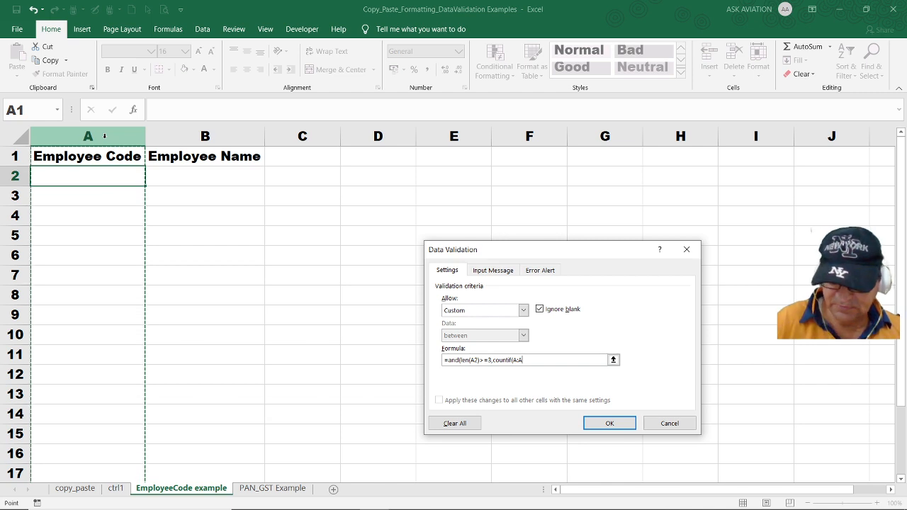
{"action": "left_click", "coordinate": [88, 176]}
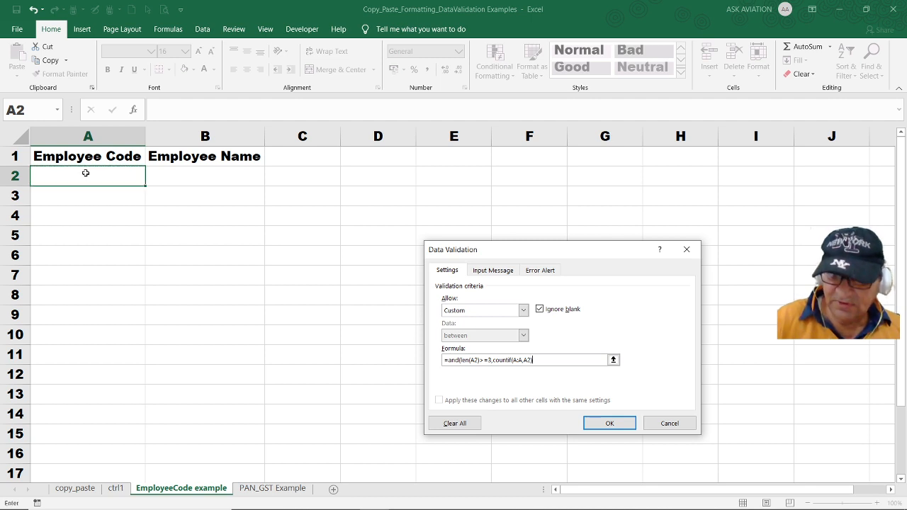
{"action": "type", "text": "<2)"}
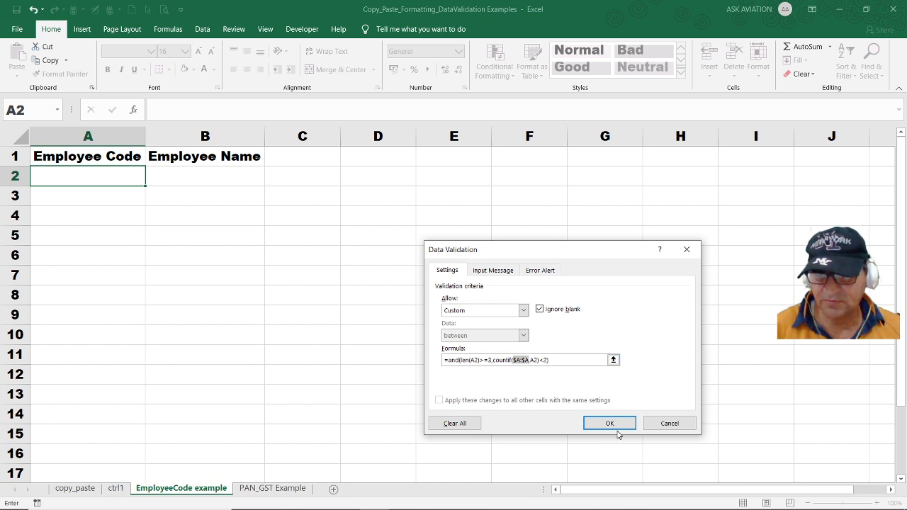
{"action": "left_click", "coordinate": [608, 423]}
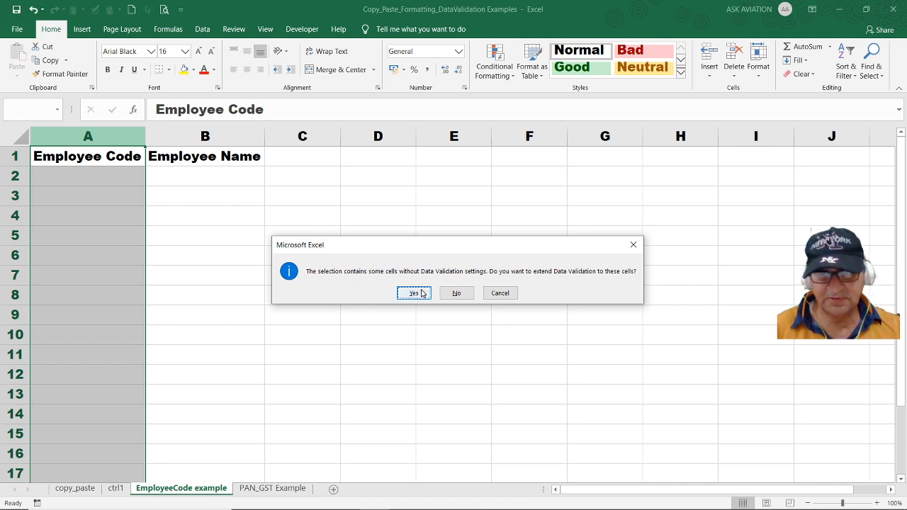
Extend the 3-character, no-duplicate rule to all of column A and close the dialog
{"action": "left_click", "coordinate": [413, 292]}
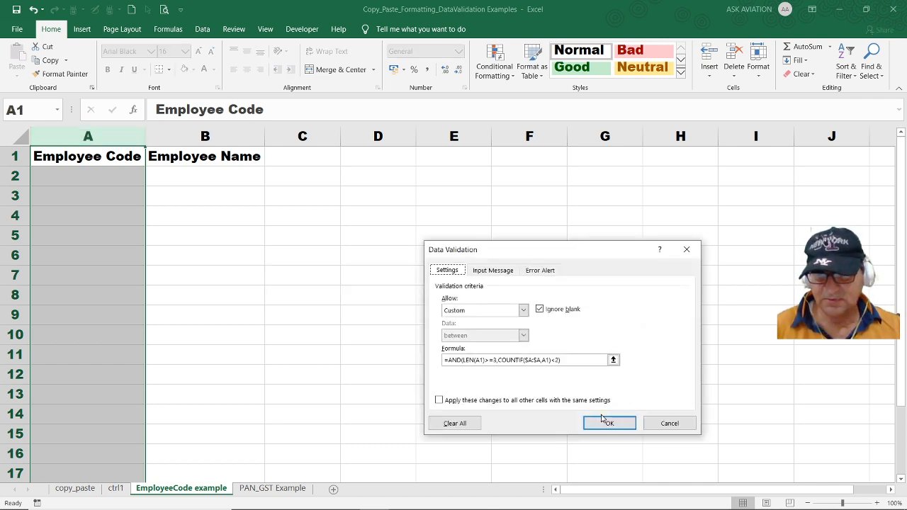
{"action": "left_click", "coordinate": [608, 423]}
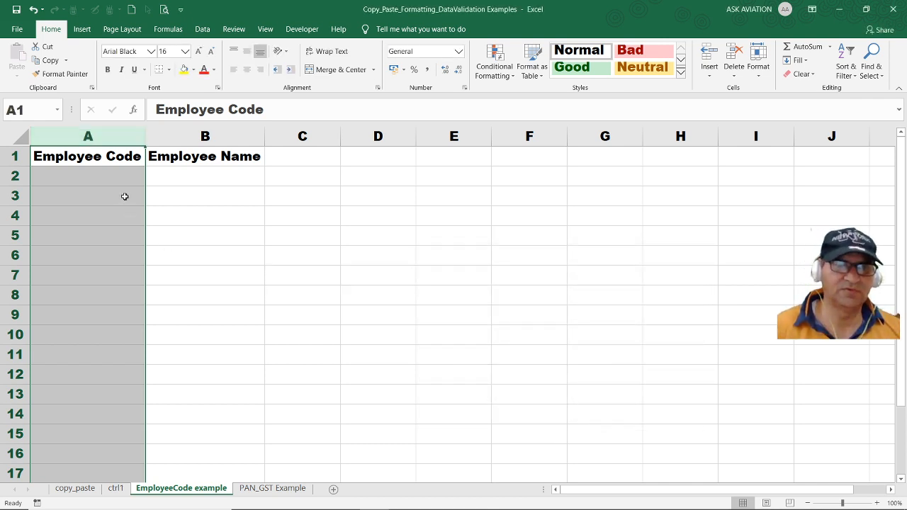
{"action": "mouse_move", "coordinate": [121, 183]}
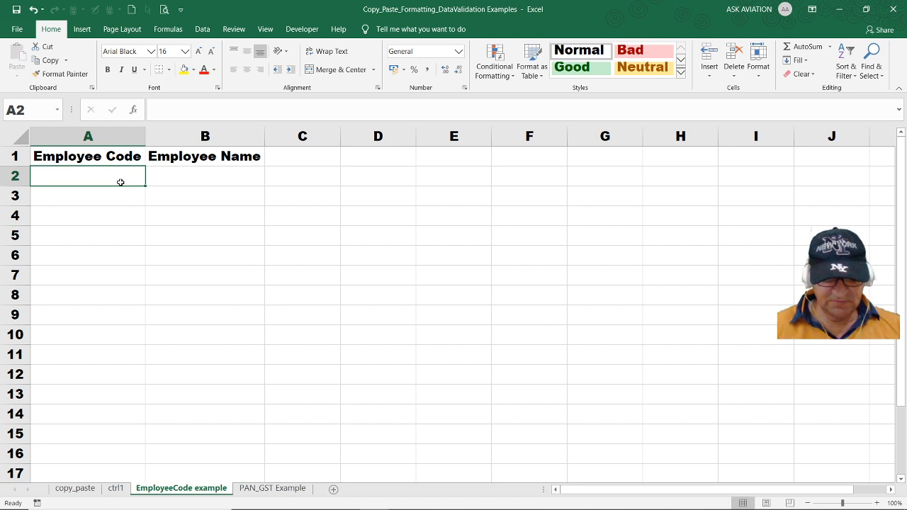
Test employee codes a02, A03, B0 and C0, dismissing each validation rejection
{"action": "type", "text": "a02"}
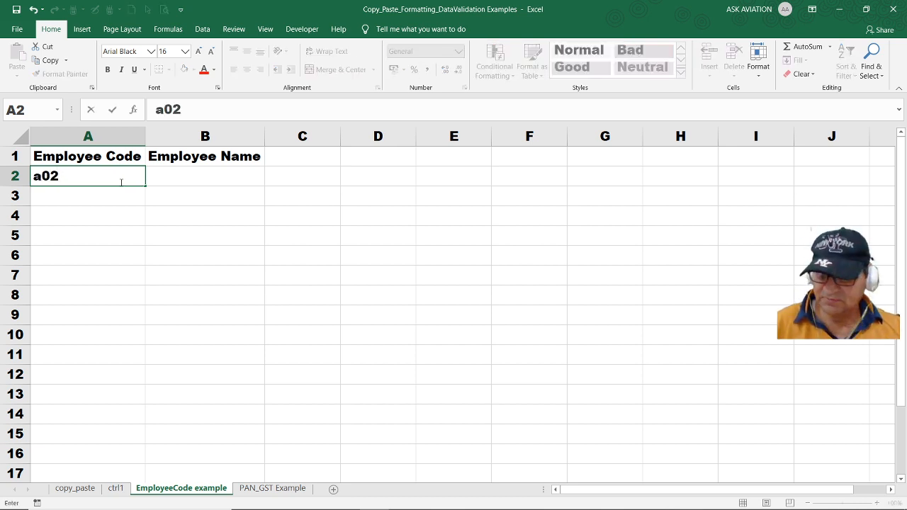
{"action": "key", "text": "Return"}
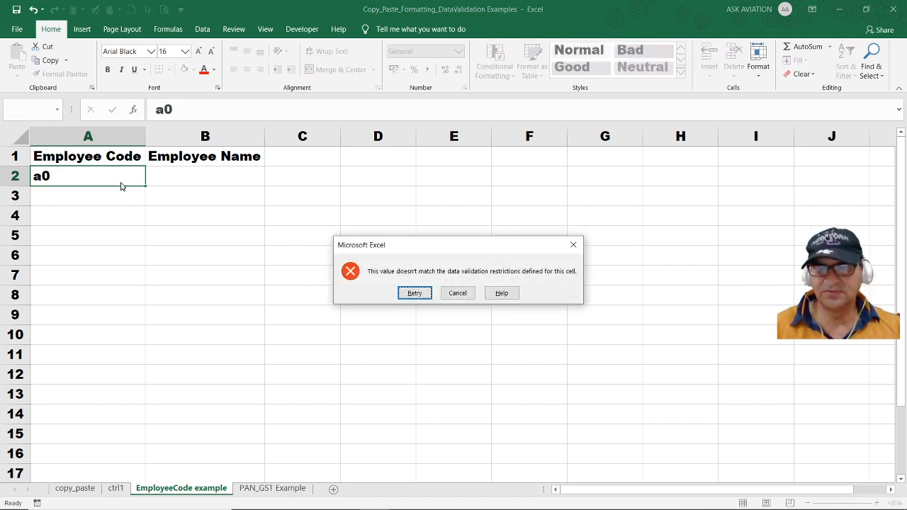
{"action": "left_click", "coordinate": [457, 293]}
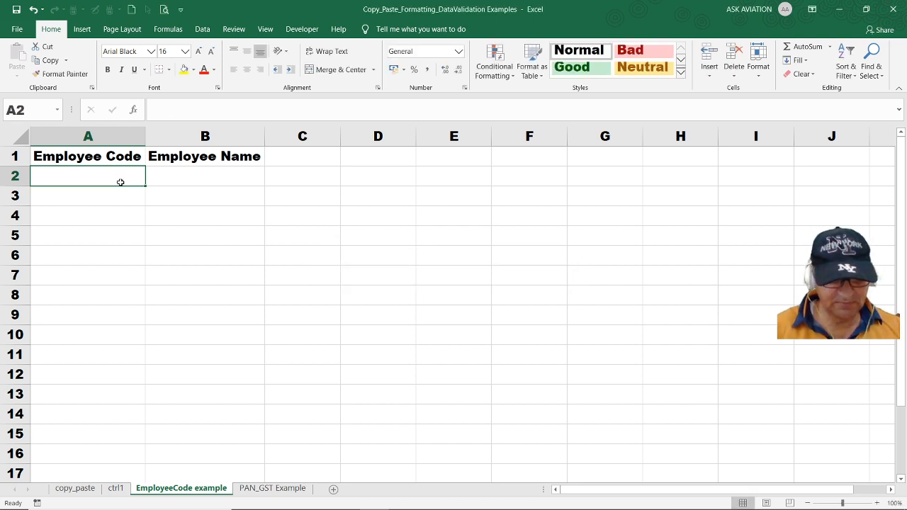
{"action": "type", "text": "A03"}
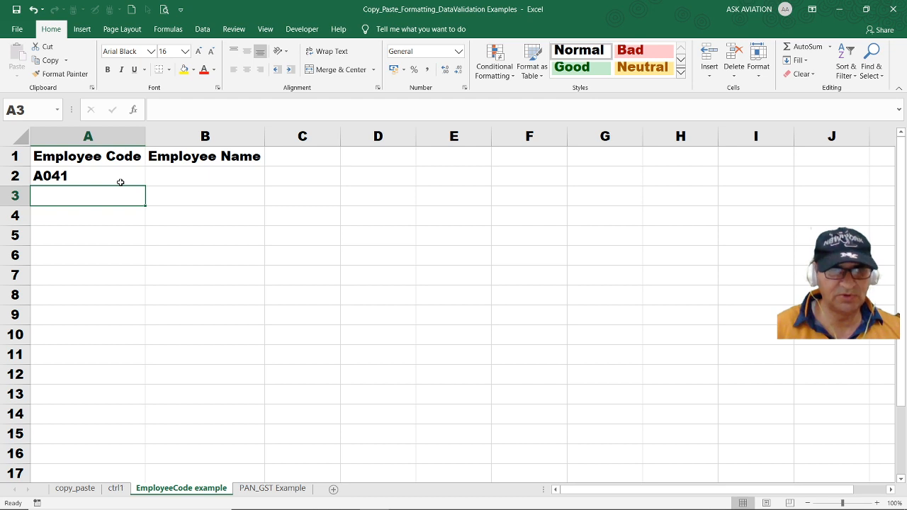
{"action": "type", "text": "B01"}
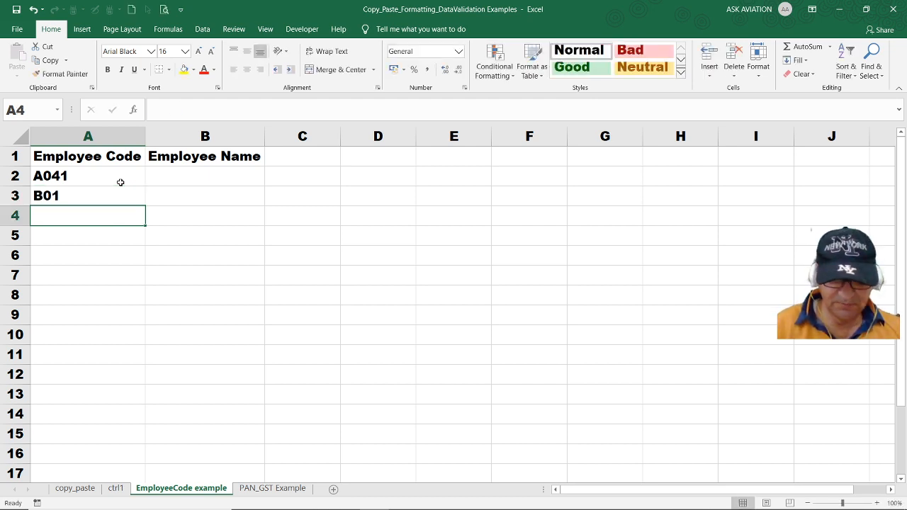
{"action": "type", "text": "C0"}
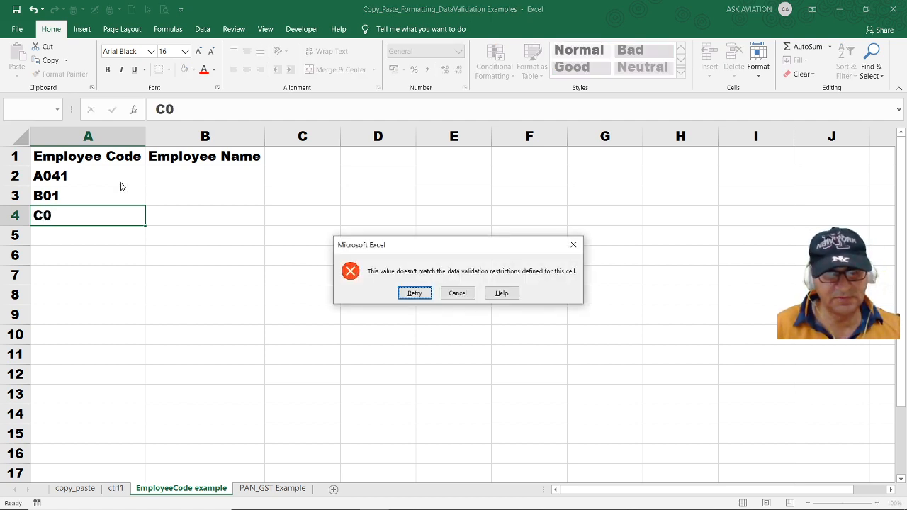
{"action": "left_click", "coordinate": [457, 292]}
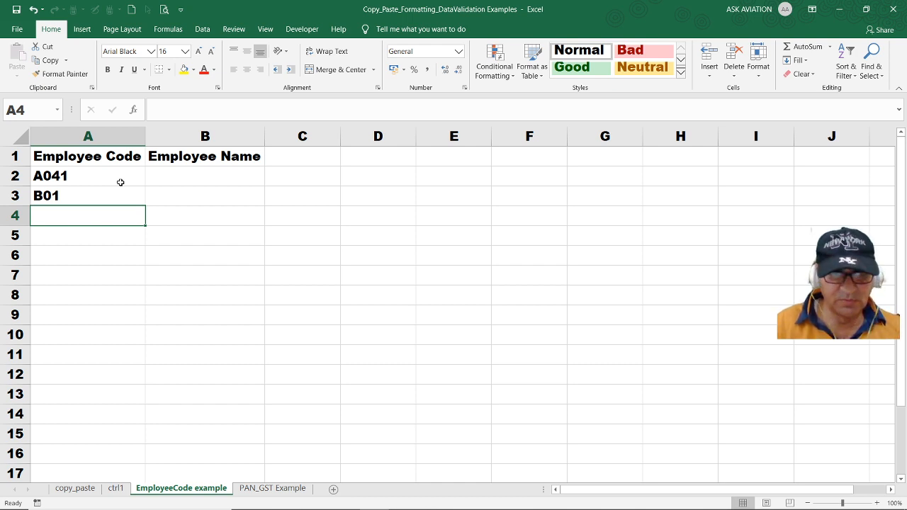
Enter B01, then retry the duplicate A041 and cancel its rejection
{"action": "type", "text": "B01"}
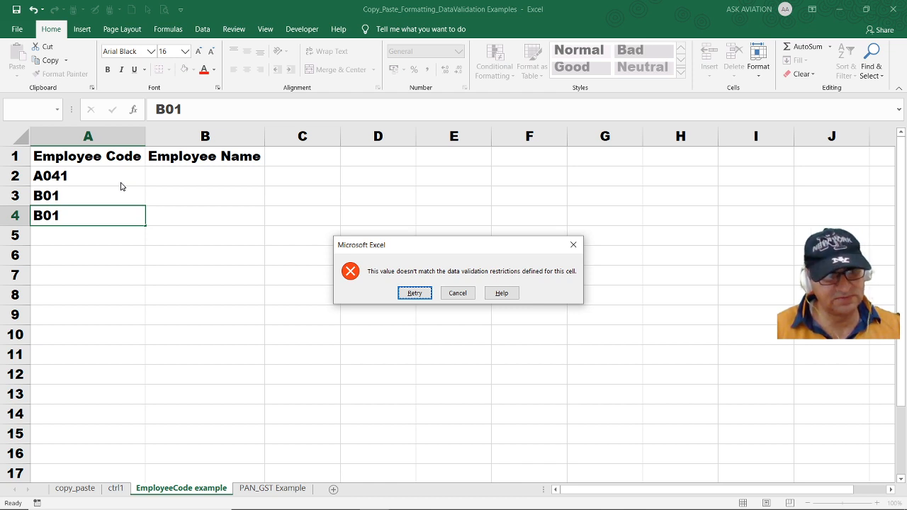
{"action": "left_click", "coordinate": [414, 293]}
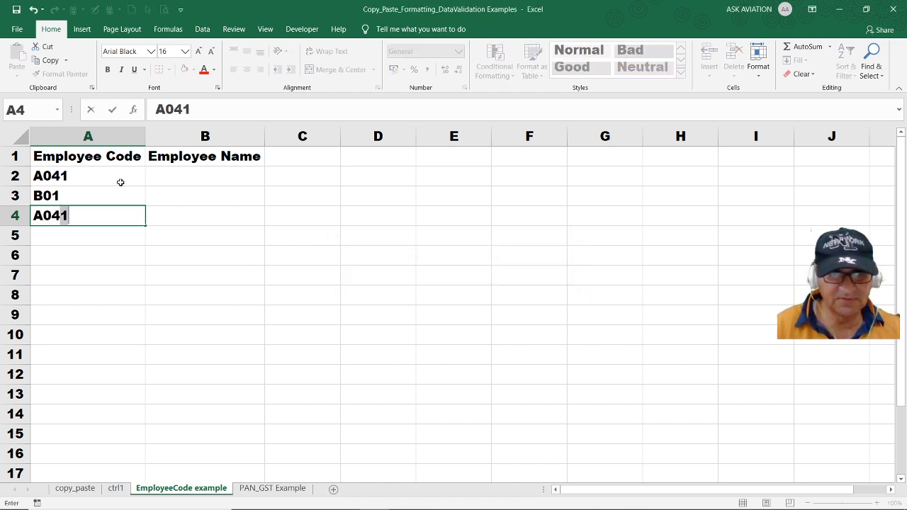
{"action": "key", "text": "Return"}
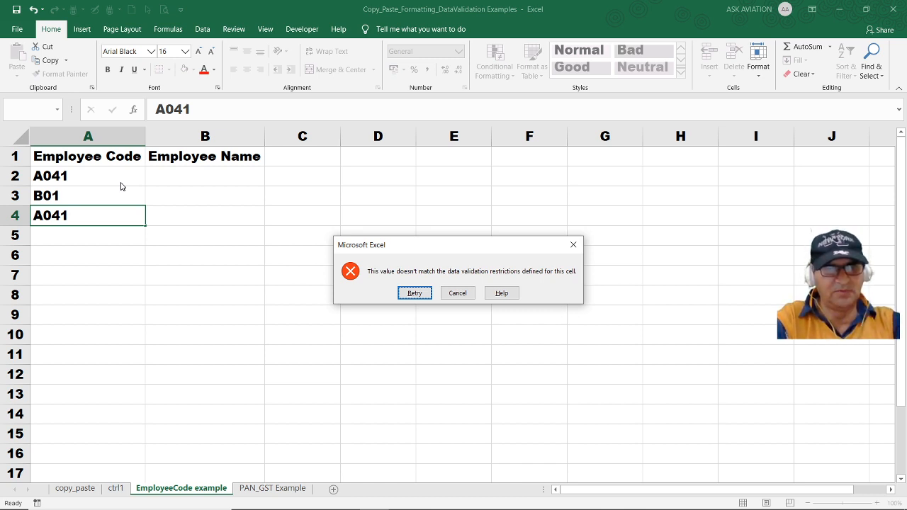
{"action": "left_click", "coordinate": [456, 292]}
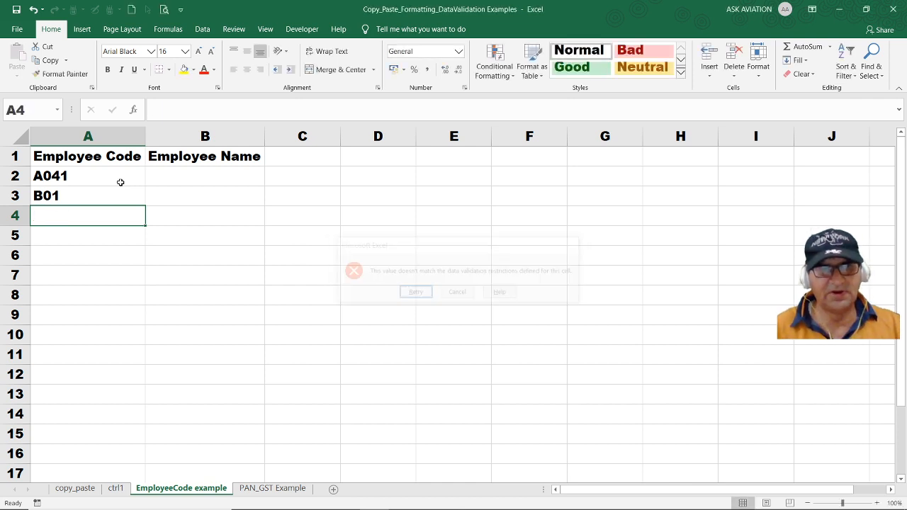
{"action": "left_click", "coordinate": [457, 291]}
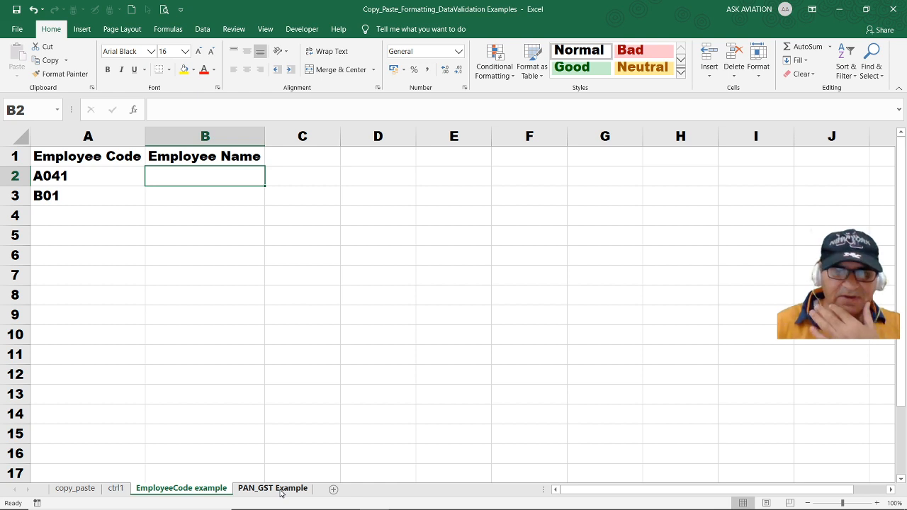
On the PAN_GST Example sheet, enter PANs ABCDE1234R in A2 and ABCD1234RT in A3
{"action": "left_click", "coordinate": [272, 488]}
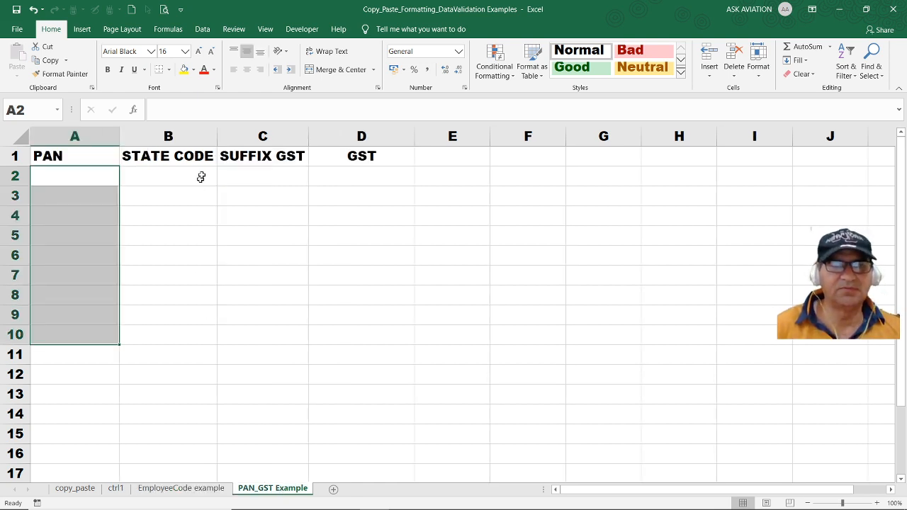
{"action": "left_click", "coordinate": [75, 175]}
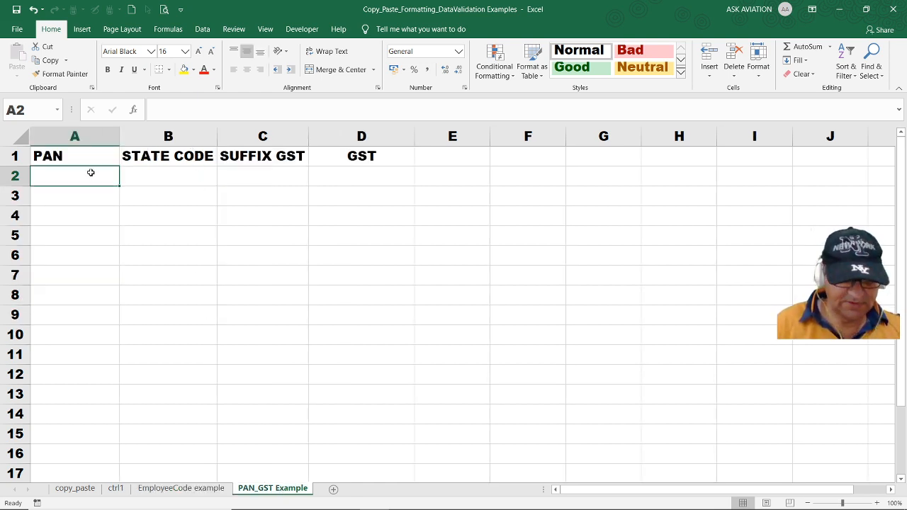
{"action": "type", "text": "ABCD"}
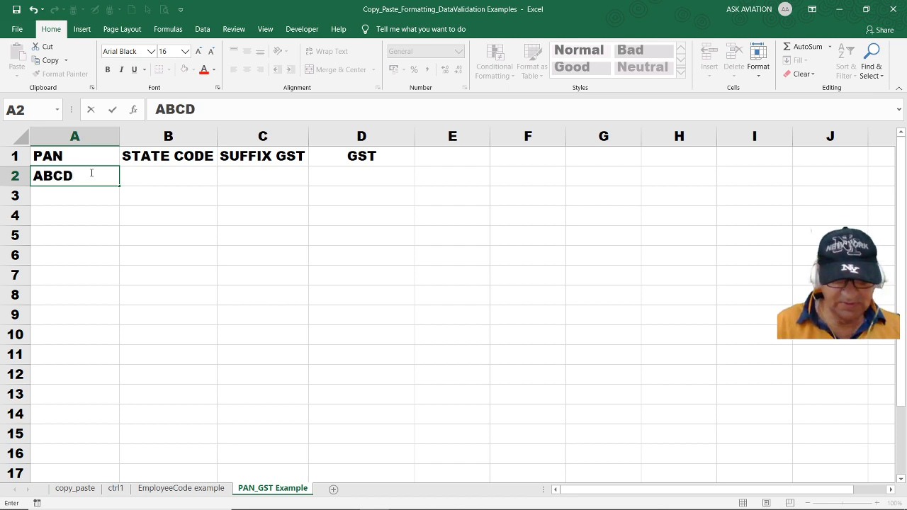
{"action": "type", "text": "E1234R"}
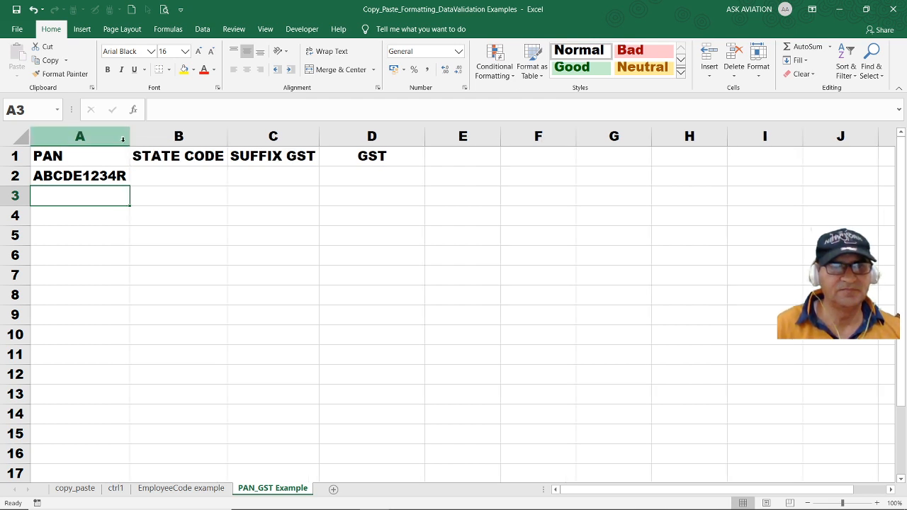
{"action": "mouse_move", "coordinate": [107, 191]}
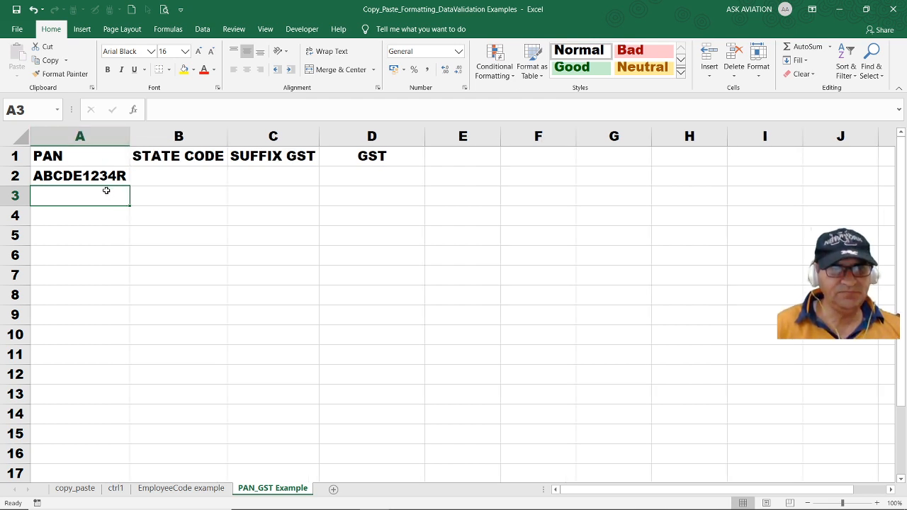
{"action": "type", "text": "ABCDE1234RT"}
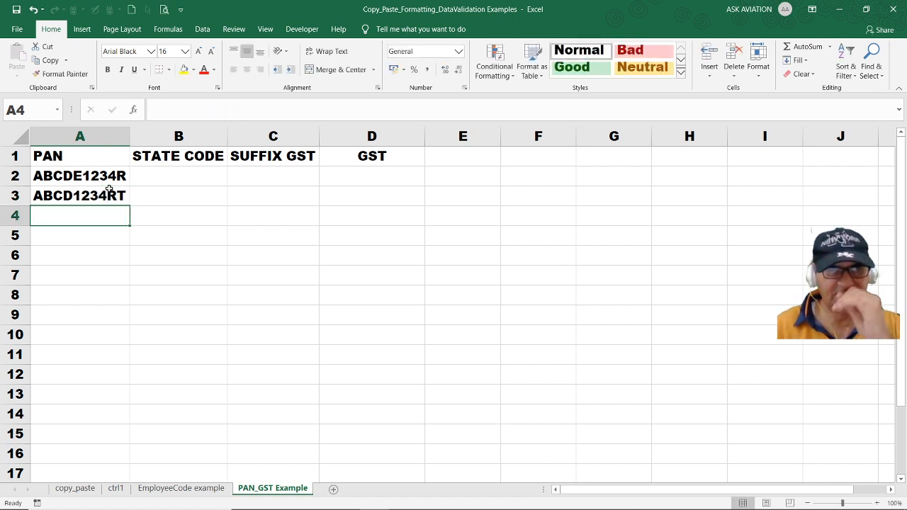
Add a column A validation rule: text length equal to 10, applied to all cells
{"action": "left_click", "coordinate": [79, 135]}
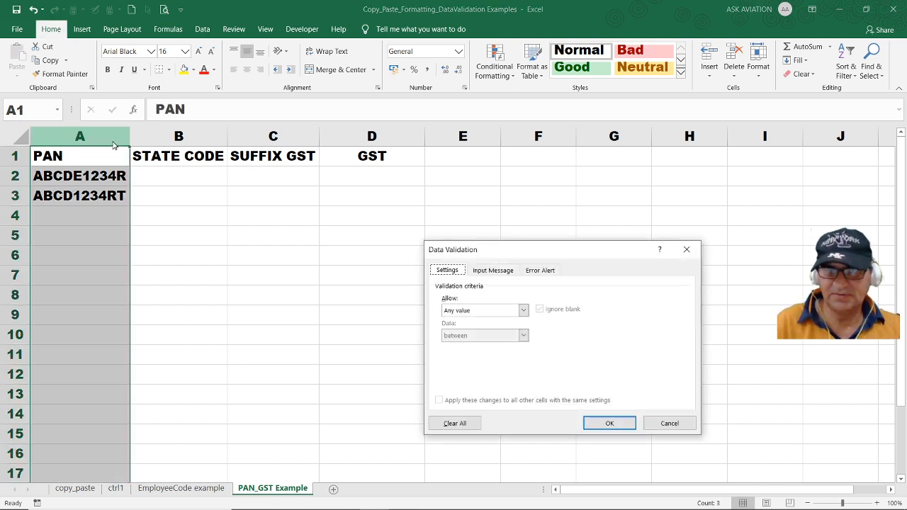
{"action": "left_click", "coordinate": [483, 310]}
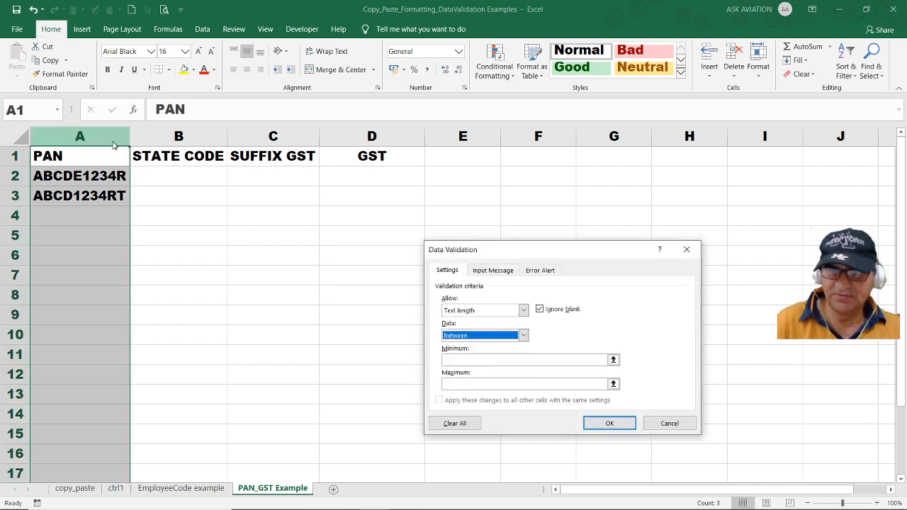
{"action": "left_click", "coordinate": [523, 335]}
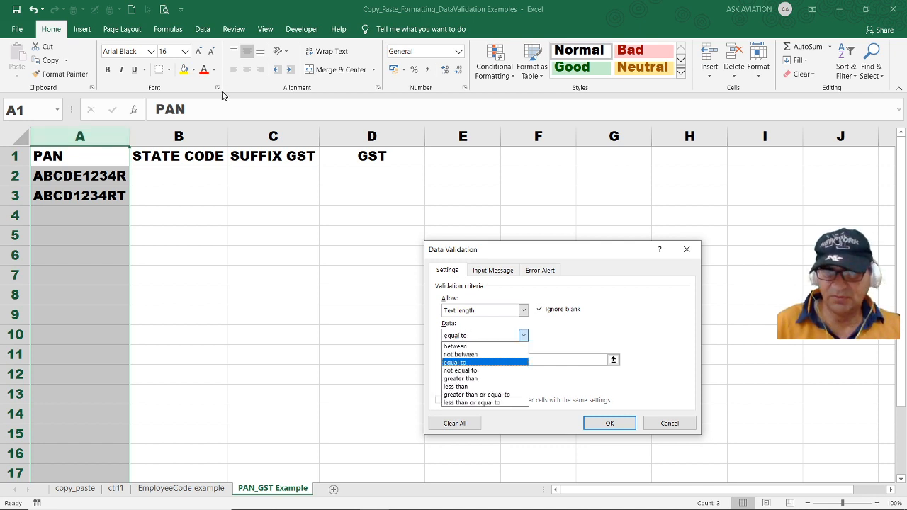
{"action": "left_click", "coordinate": [460, 362]}
{"action": "type", "text": "10"}
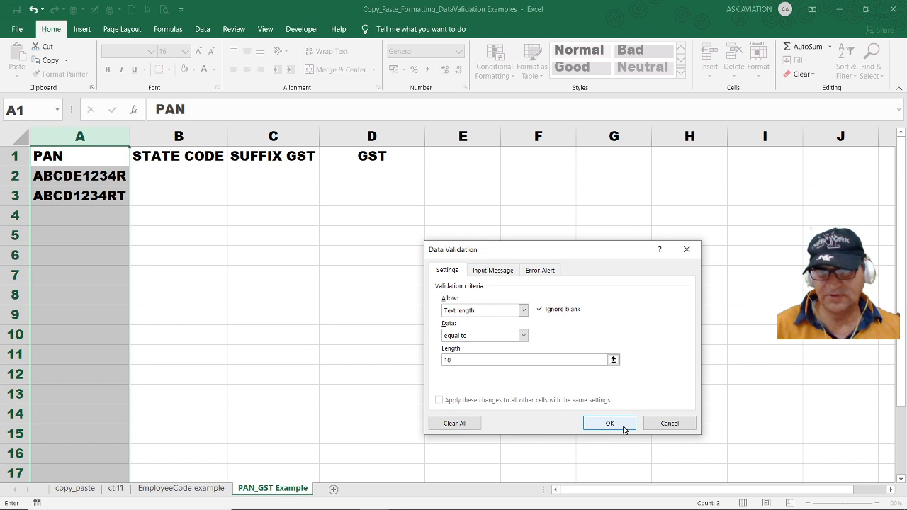
{"action": "left_click", "coordinate": [608, 423]}
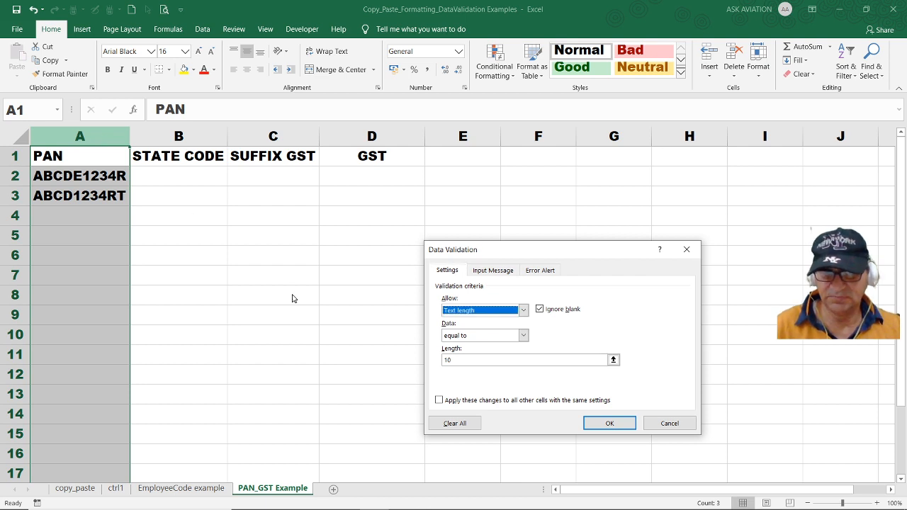
{"action": "left_click", "coordinate": [438, 400]}
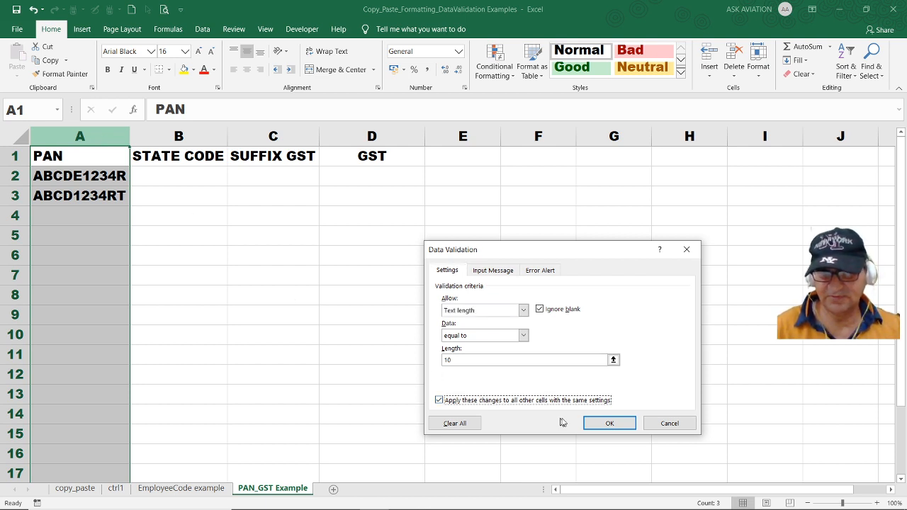
{"action": "left_click", "coordinate": [609, 423]}
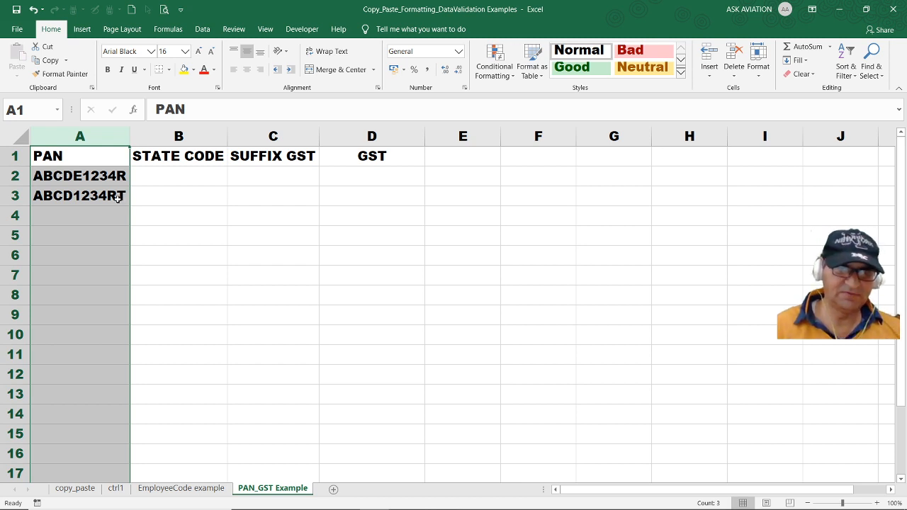
{"action": "left_click", "coordinate": [80, 196]}
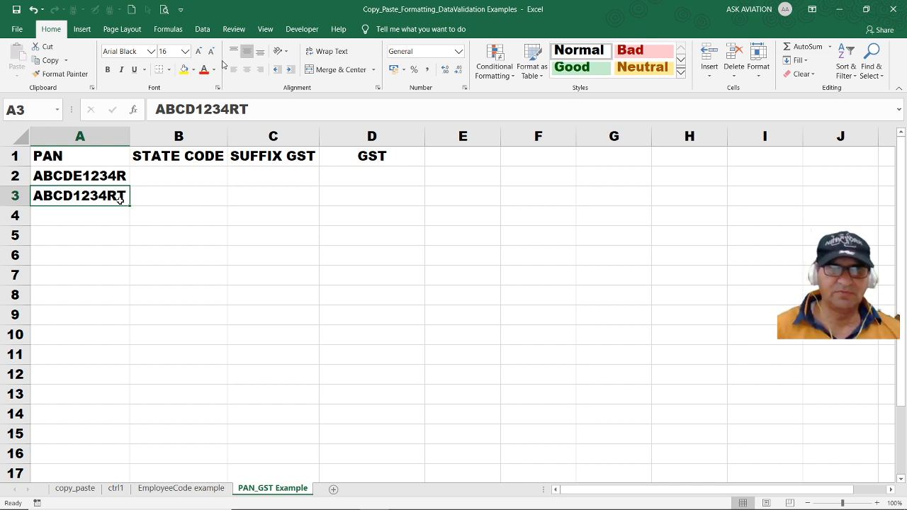
Review the 10-character rule, circle the invalid PAN heading, then clear the circles
{"action": "left_click", "coordinate": [202, 29]}
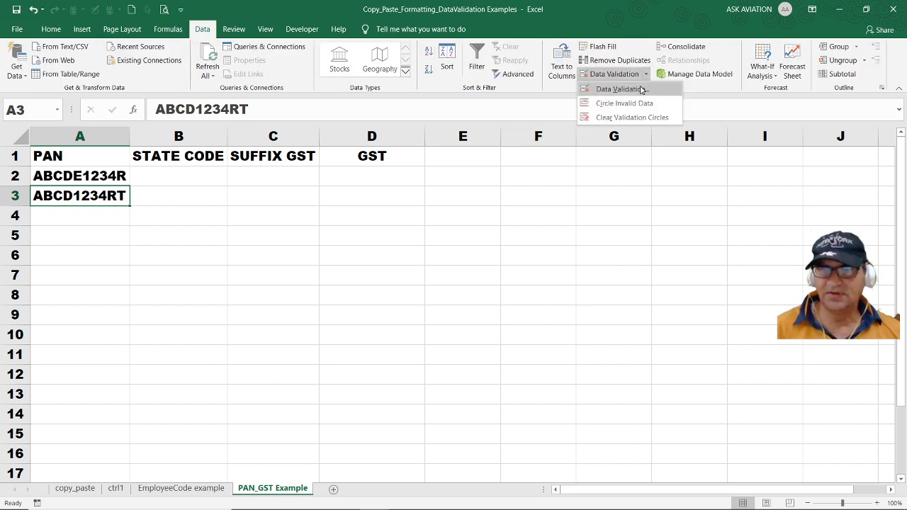
{"action": "mouse_move", "coordinate": [624, 102]}
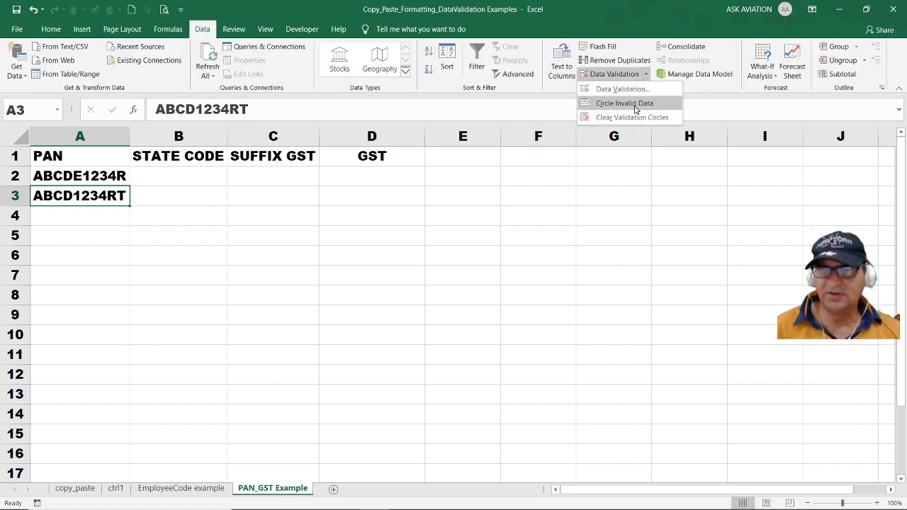
{"action": "mouse_move", "coordinate": [635, 103]}
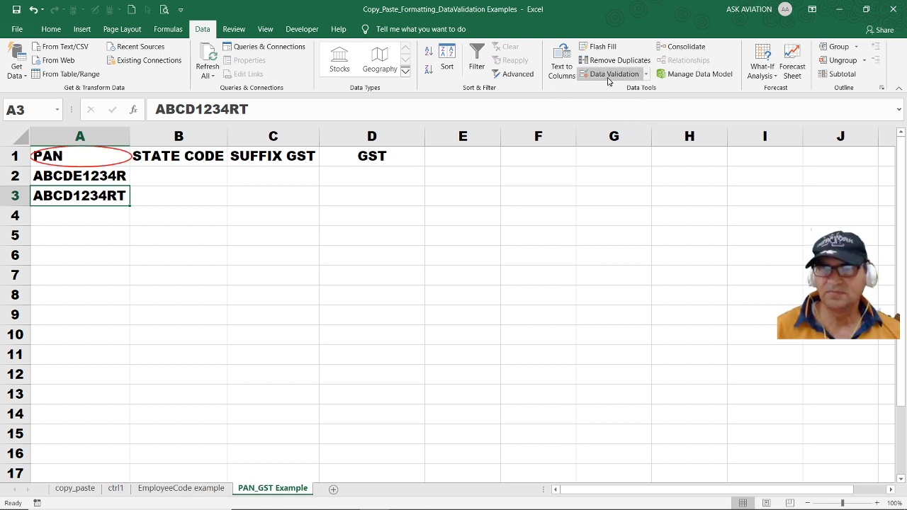
{"action": "left_click", "coordinate": [609, 74]}
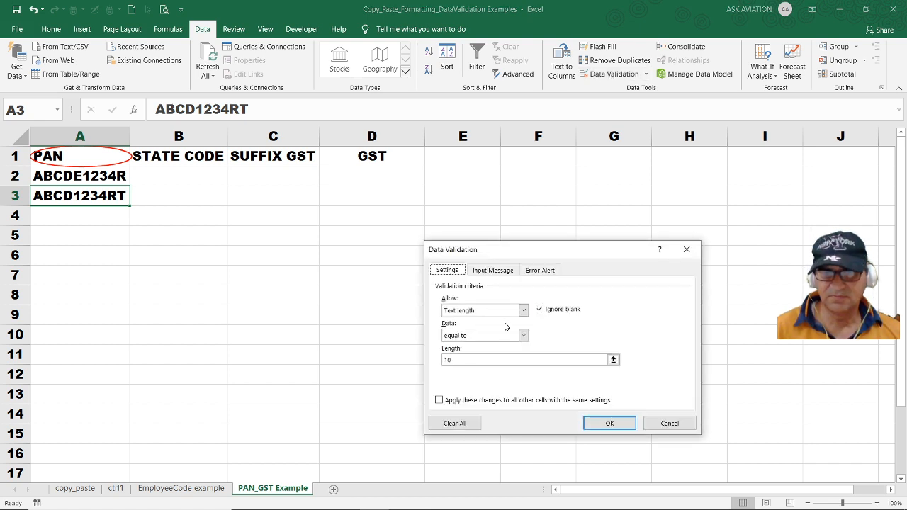
{"action": "left_click", "coordinate": [608, 423]}
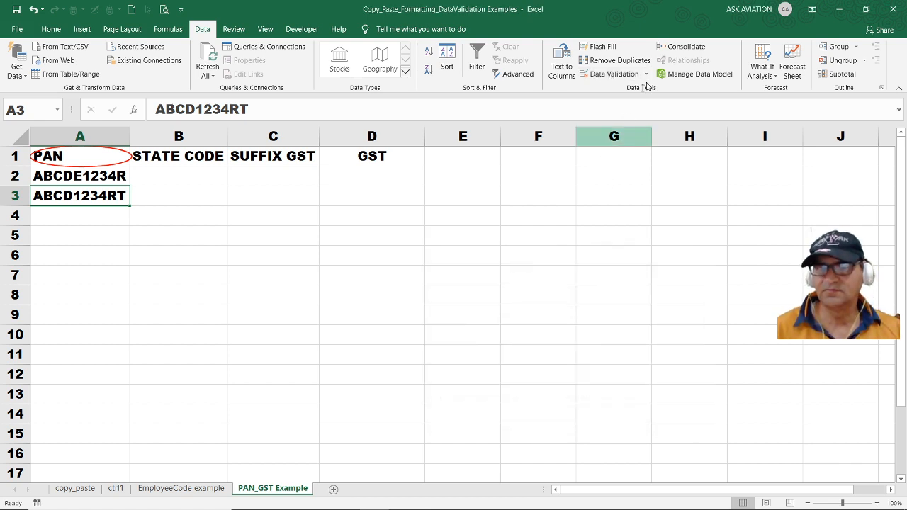
{"action": "left_click", "coordinate": [644, 74]}
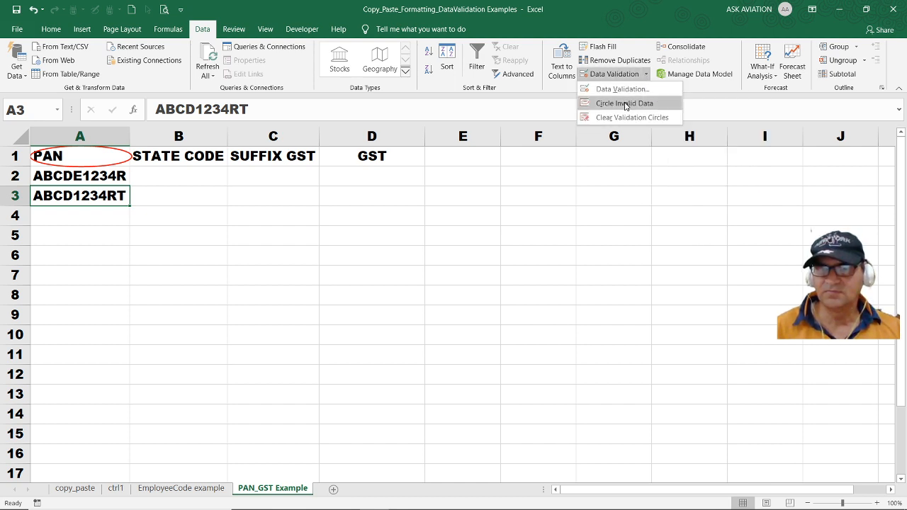
{"action": "left_click", "coordinate": [630, 117]}
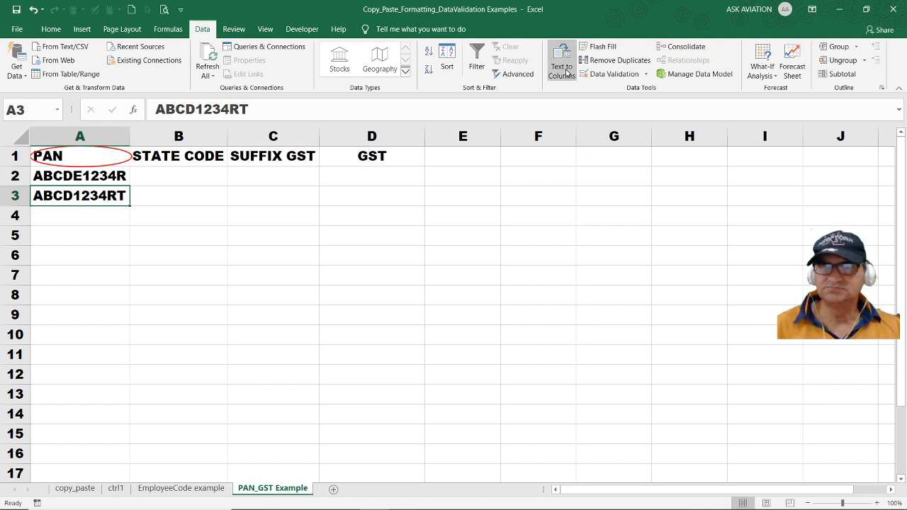
{"action": "left_click", "coordinate": [610, 73]}
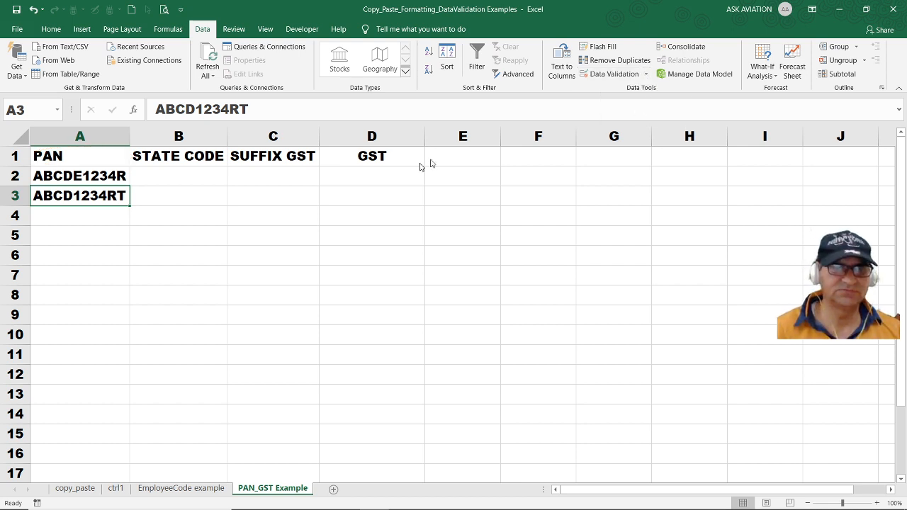
{"action": "mouse_move", "coordinate": [111, 166]}
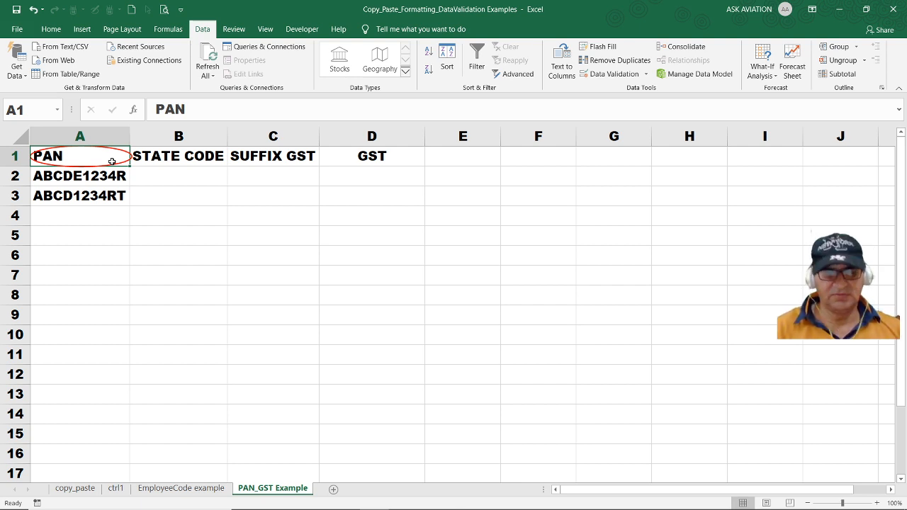
{"action": "left_click", "coordinate": [611, 74]}
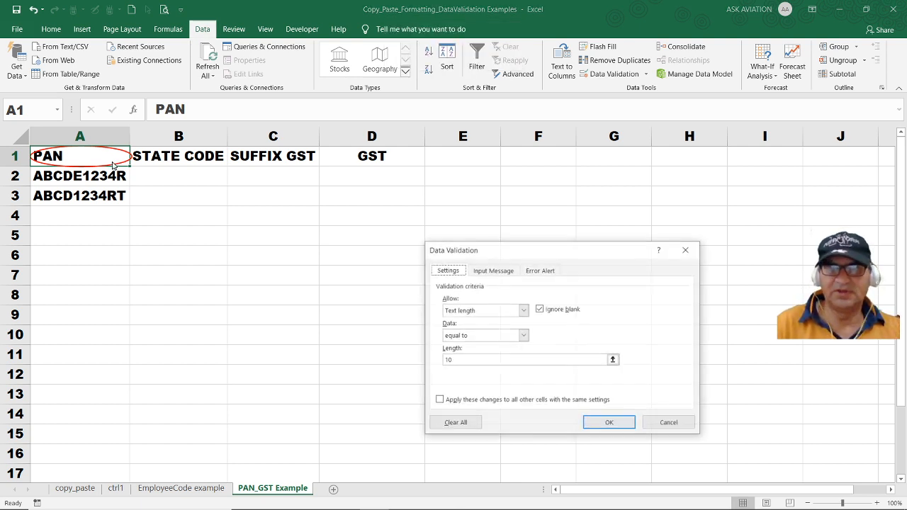
{"action": "left_click", "coordinate": [523, 310]}
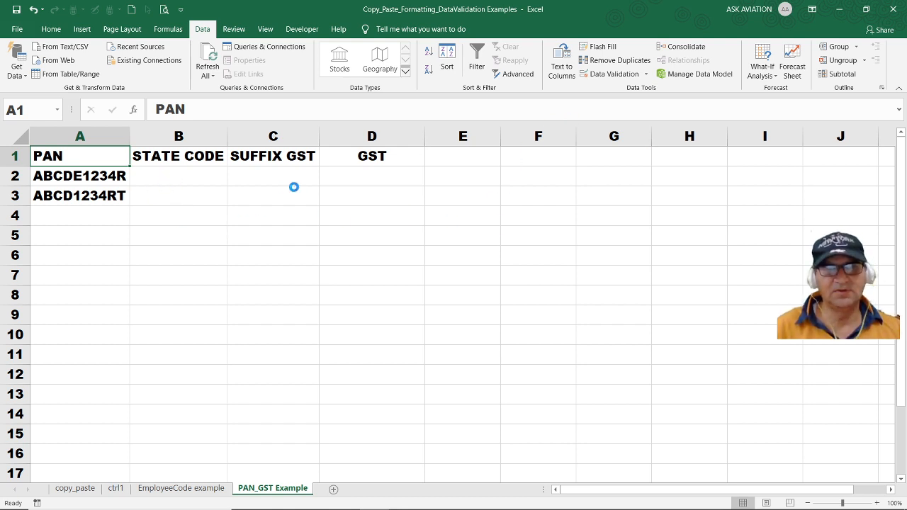
{"action": "left_click", "coordinate": [371, 176]}
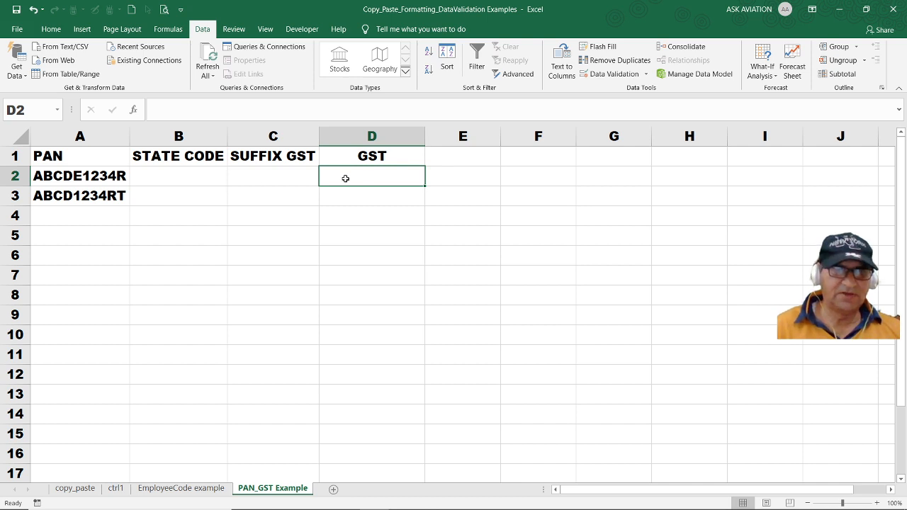
{"action": "left_click", "coordinate": [105, 213]}
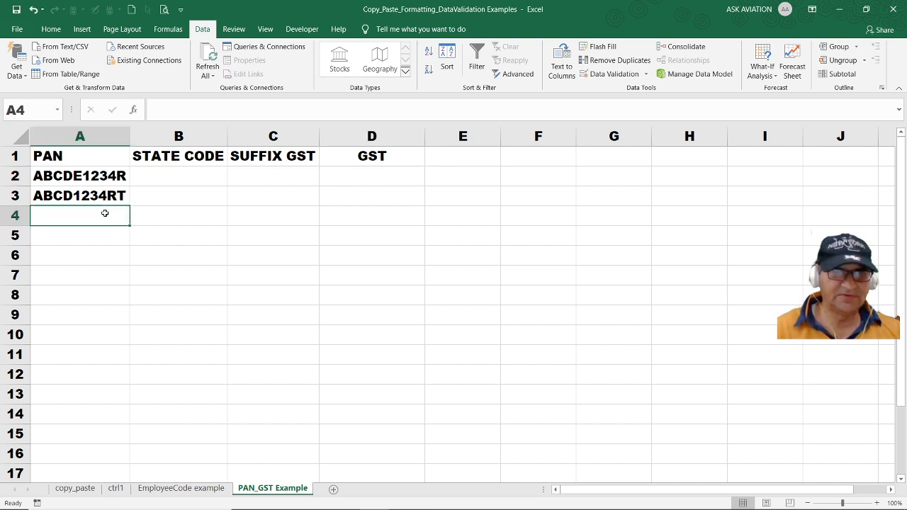
{"action": "type", "text": "ABCD123"}
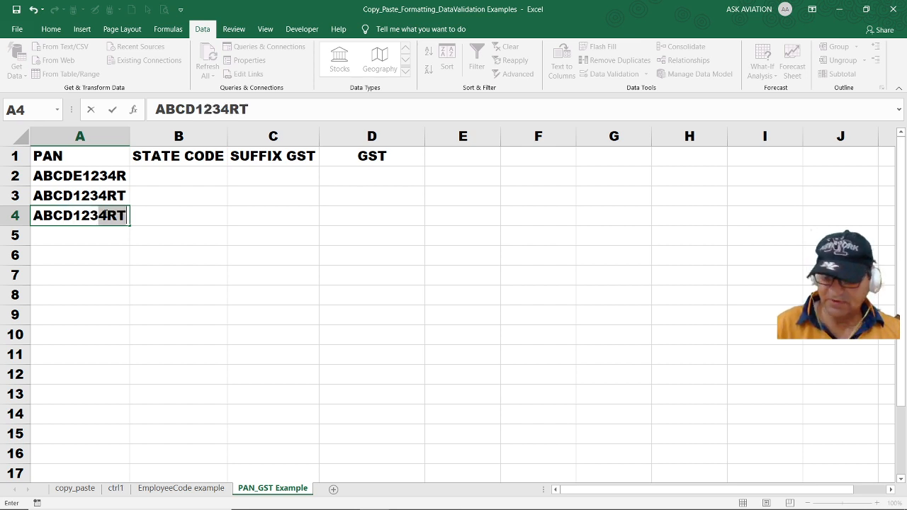
{"action": "key", "text": "BackSpace"}
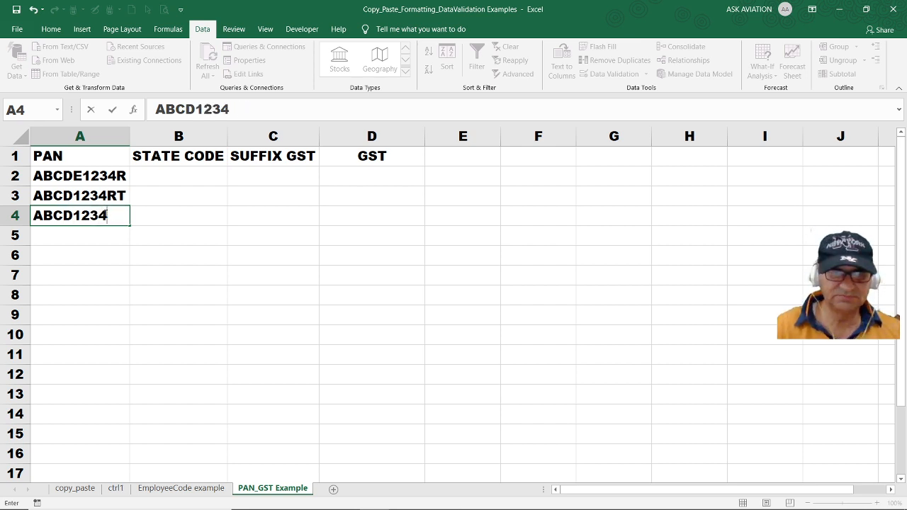
{"action": "key", "text": "Delete"}
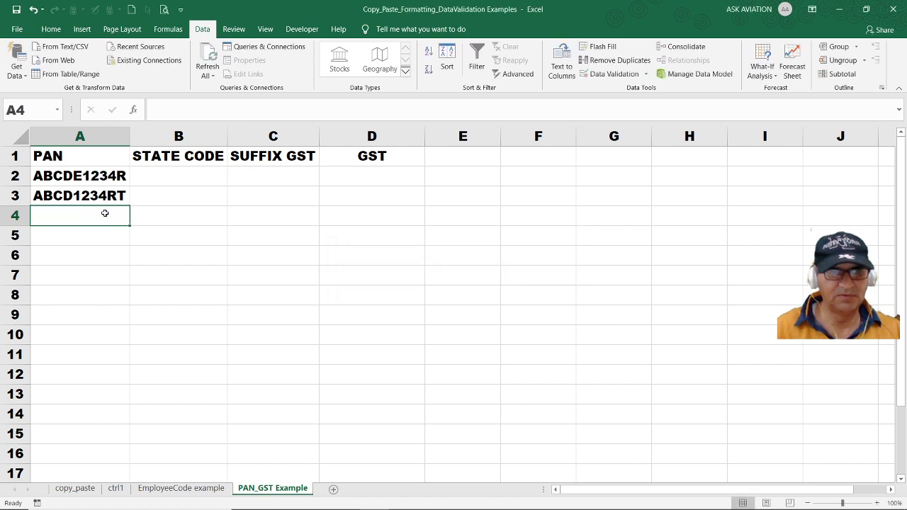
{"action": "type", "text": "ABCDE1234R"}
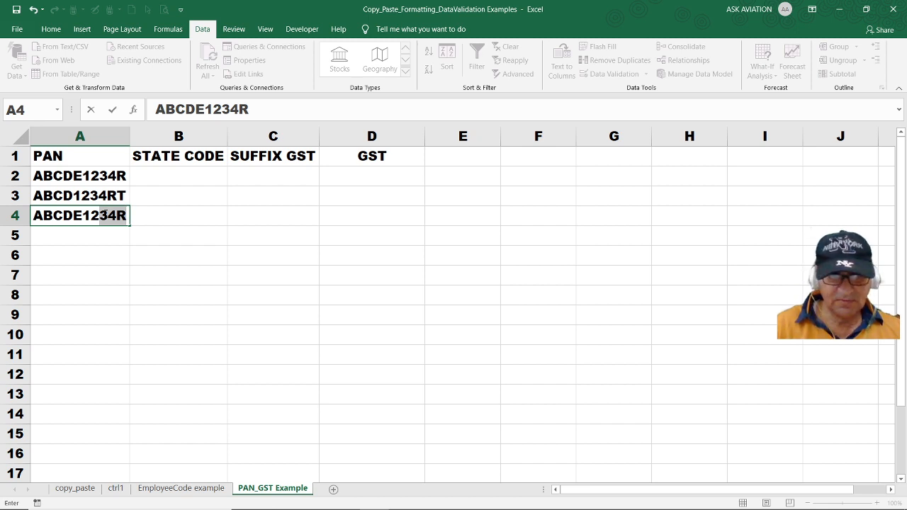
{"action": "type", "text": "R"}
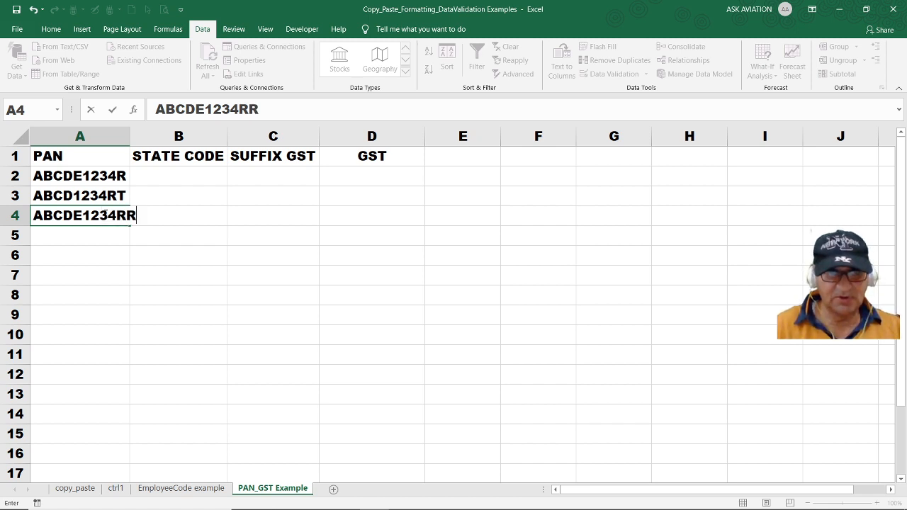
{"action": "key", "text": "Return"}
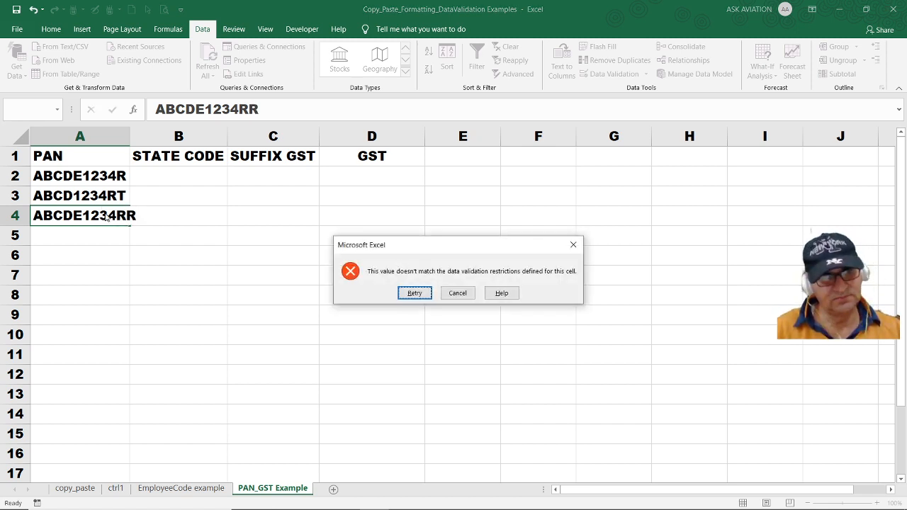
{"action": "left_click", "coordinate": [457, 292]}
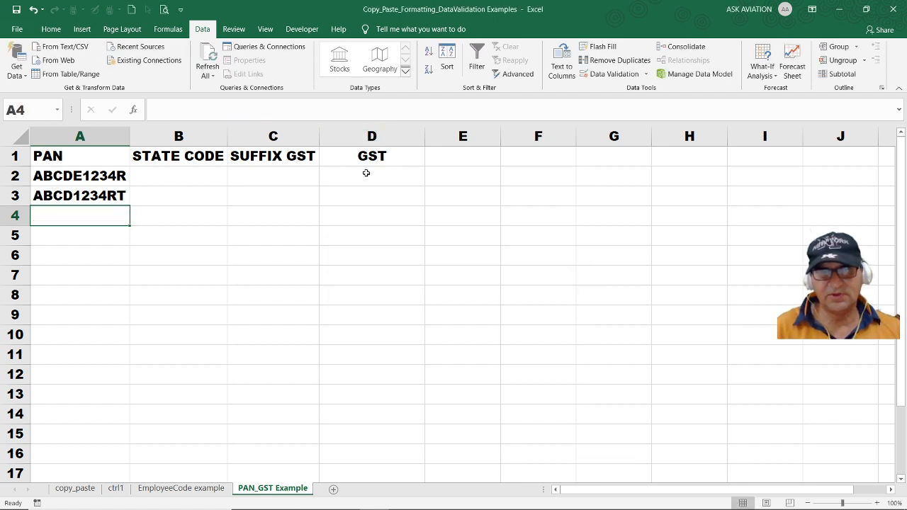
Require entries in GST column D to be exactly 15 characters long
{"action": "left_click", "coordinate": [372, 135]}
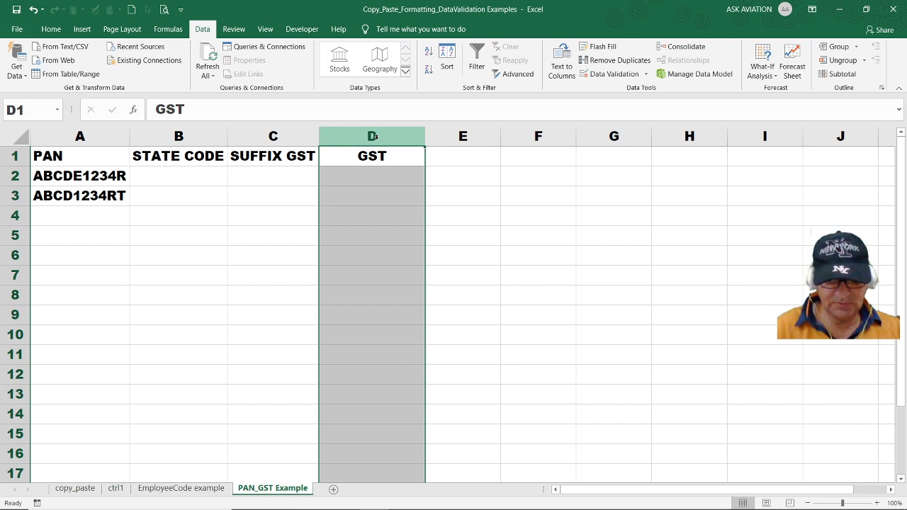
{"action": "left_click", "coordinate": [610, 73]}
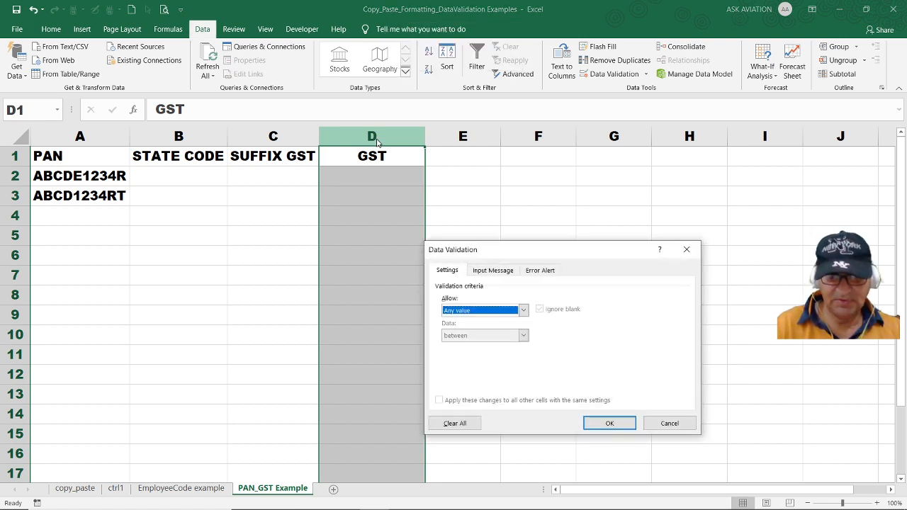
{"action": "left_click", "coordinate": [523, 310]}
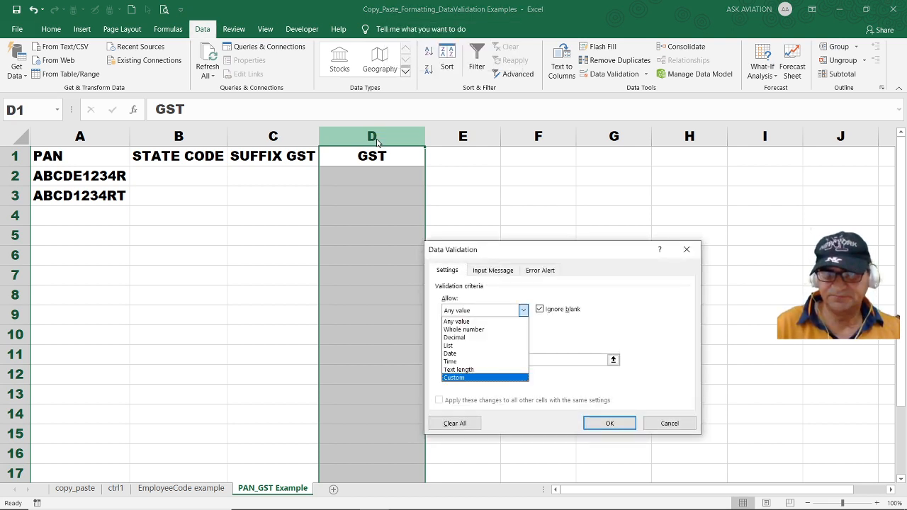
{"action": "left_click", "coordinate": [459, 369]}
{"action": "type", "text": "15"}
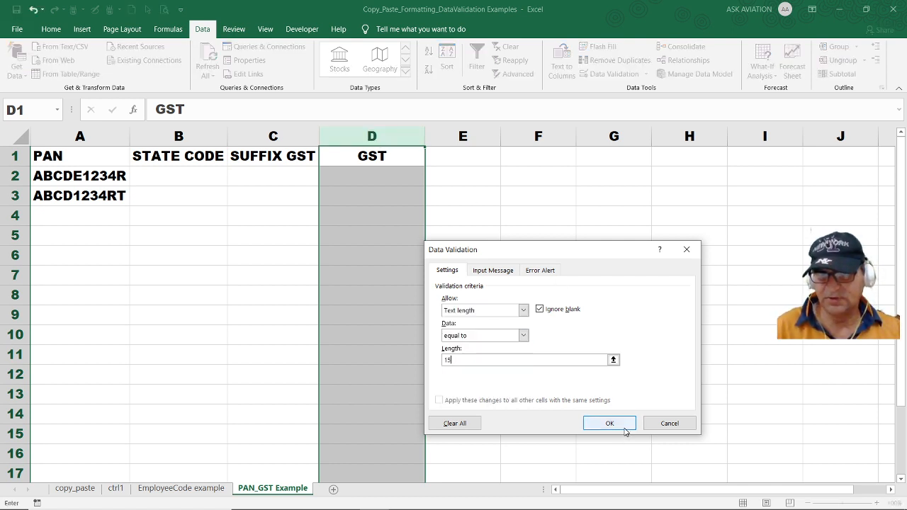
{"action": "left_click", "coordinate": [609, 423]}
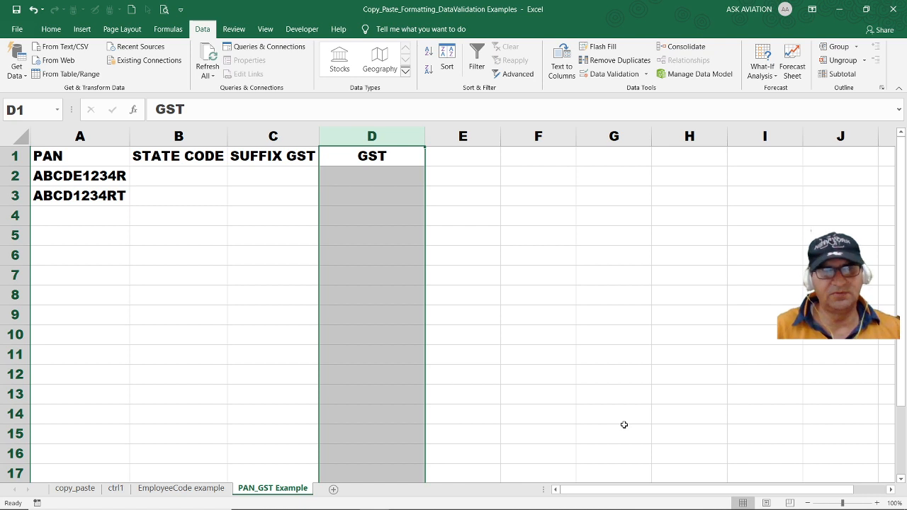
Enter state codes '03, '04 in column B and suffixes 1ZE, 2RY in column C
{"action": "left_click", "coordinate": [179, 175]}
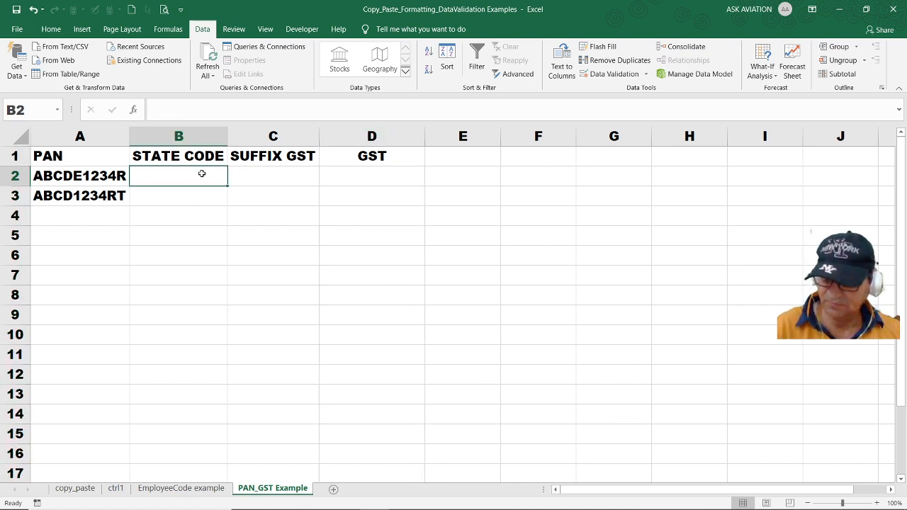
{"action": "type", "text": "'"}
{"action": "left_click", "coordinate": [179, 195]}
{"action": "type", "text": "04"}
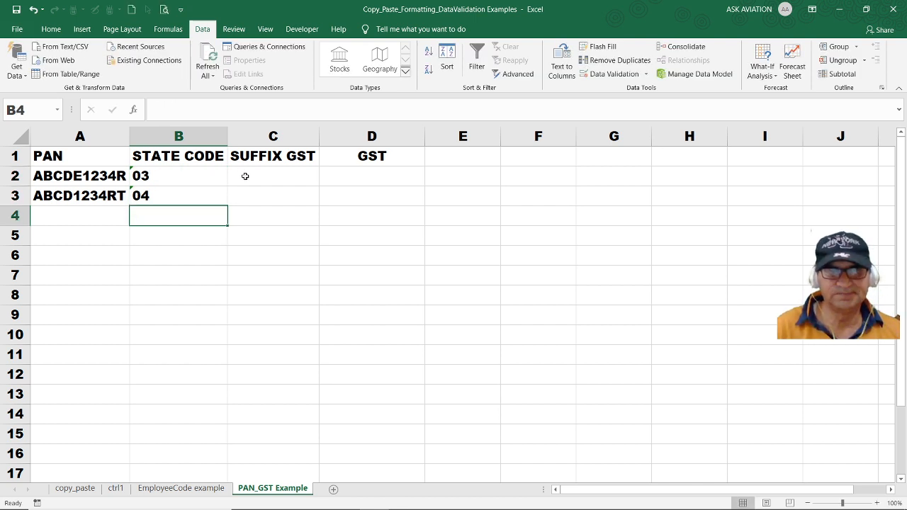
{"action": "left_click", "coordinate": [274, 175]}
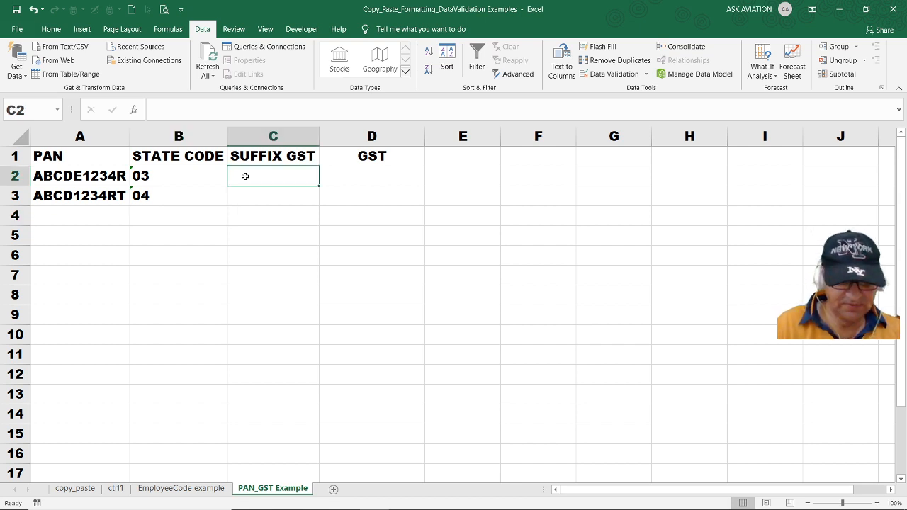
{"action": "type", "text": "12E"}
{"action": "left_click", "coordinate": [273, 195]}
{"action": "type", "text": "2RY"}
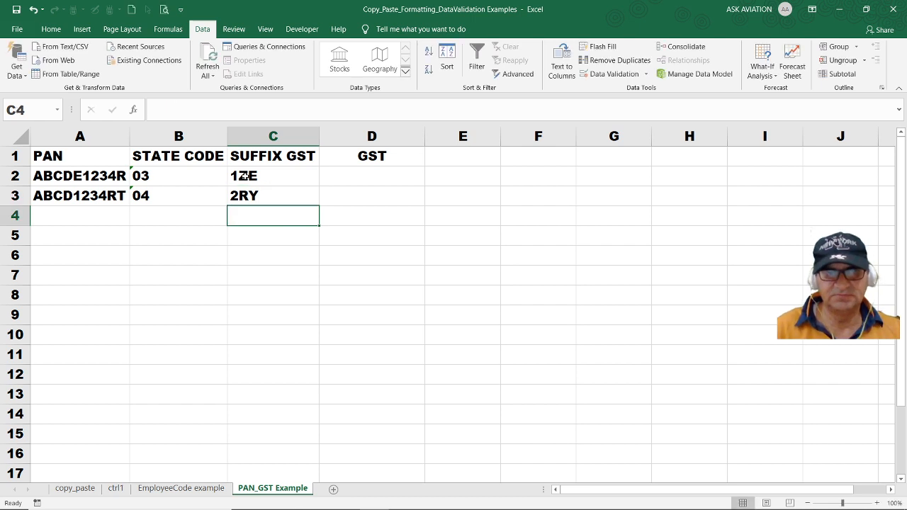
{"action": "mouse_move", "coordinate": [184, 181]}
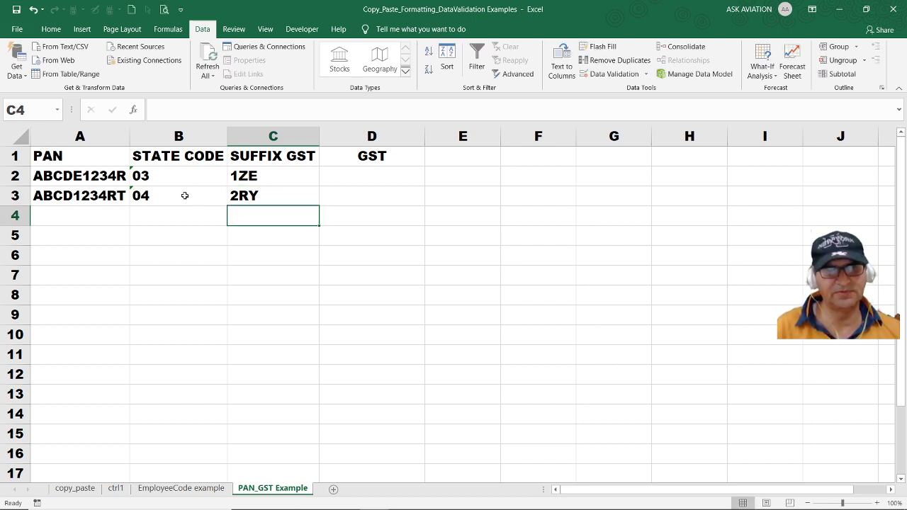
Enter =B2&A2&C2 in D2 to build GST 03ABCDE1234R1ZE, then check B2 and C2
{"action": "left_click", "coordinate": [371, 175]}
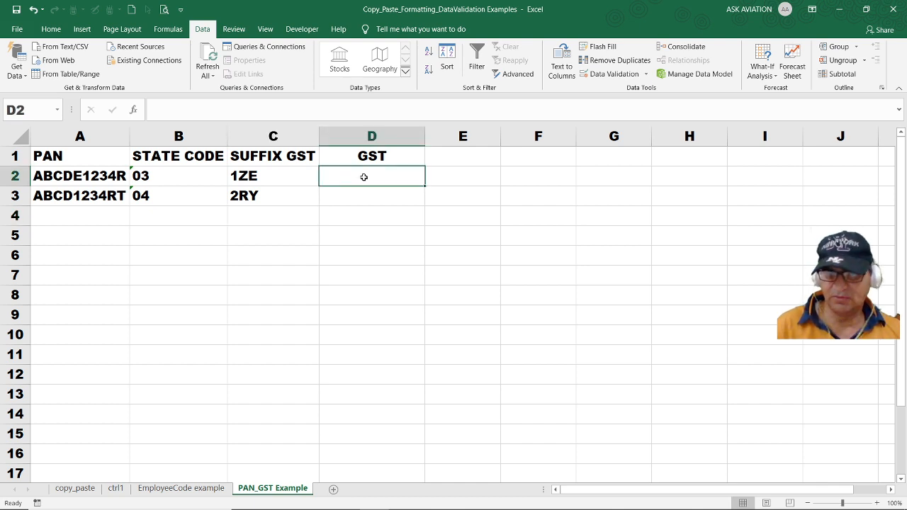
{"action": "type", "text": "="}
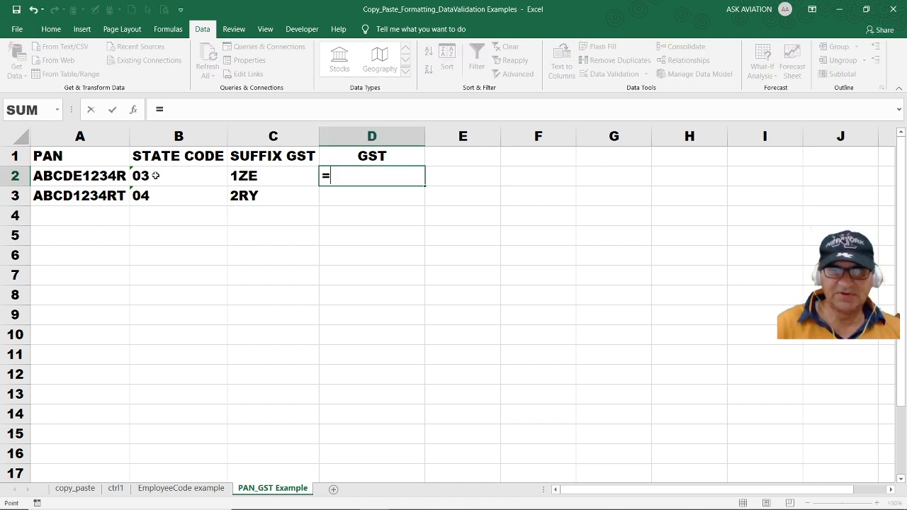
{"action": "type", "text": "B2&"}
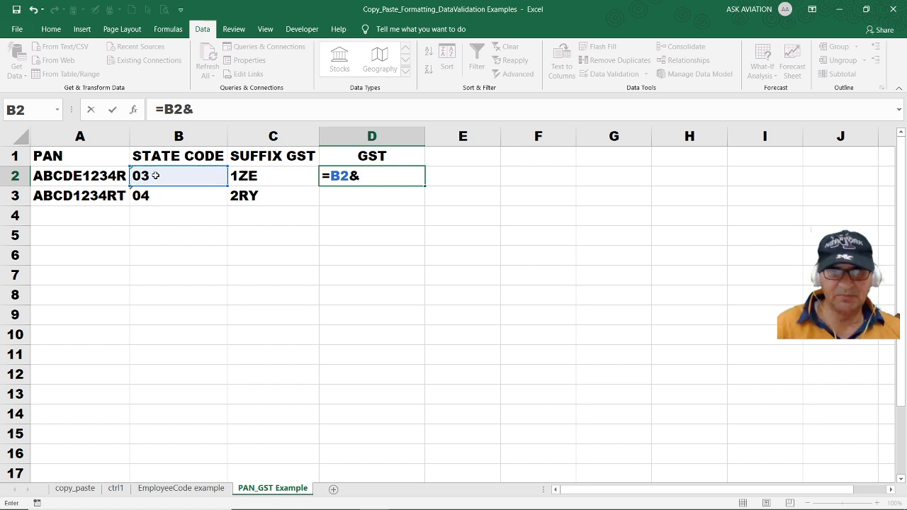
{"action": "left_click", "coordinate": [80, 175]}
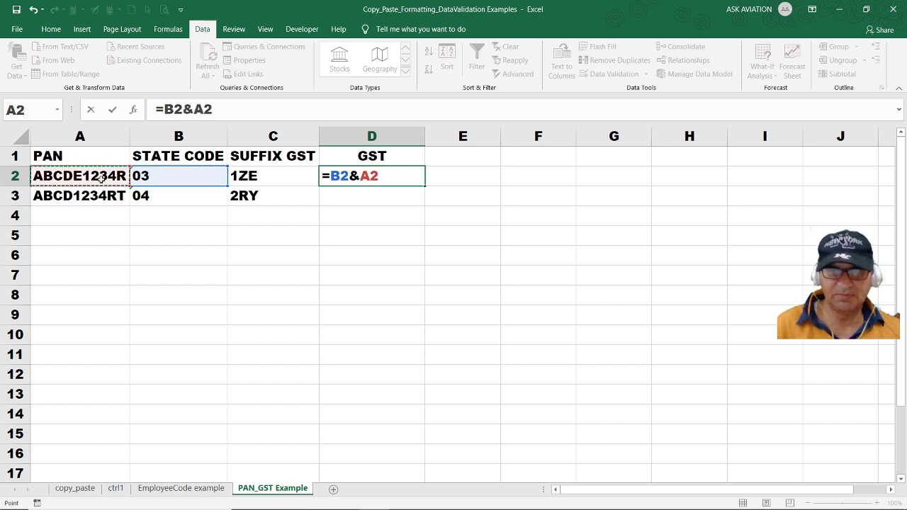
{"action": "type", "text": "&"}
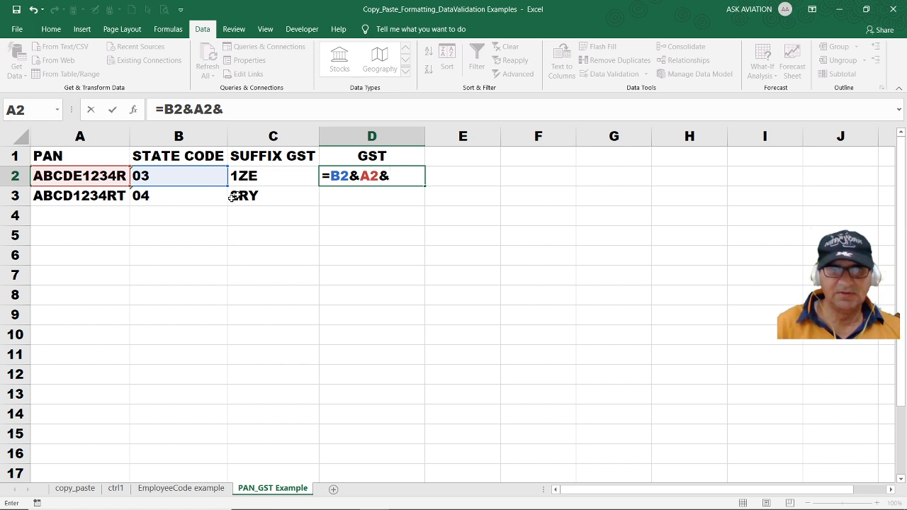
{"action": "left_click", "coordinate": [273, 176]}
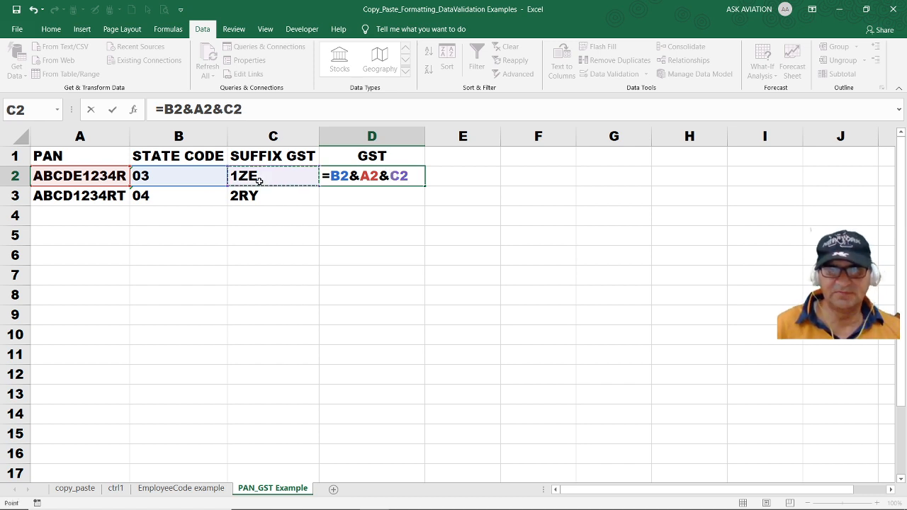
{"action": "key", "text": "Return"}
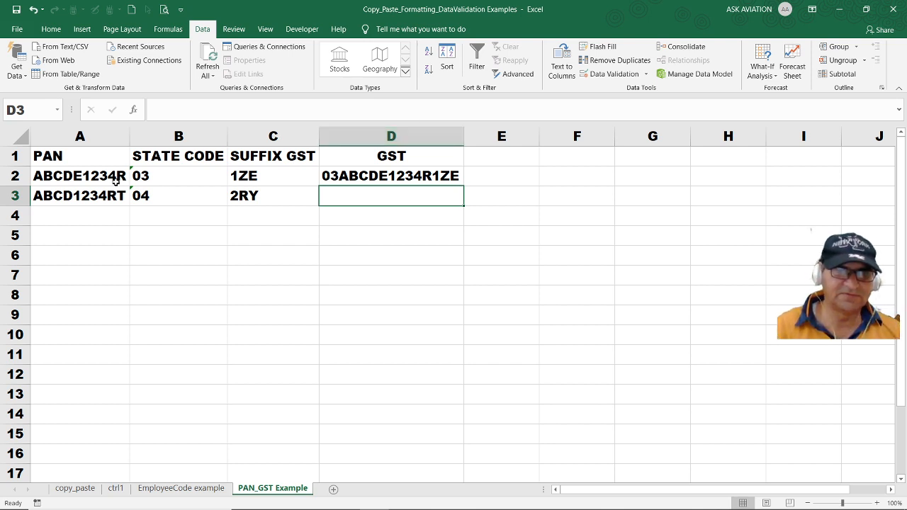
{"action": "left_click", "coordinate": [178, 175]}
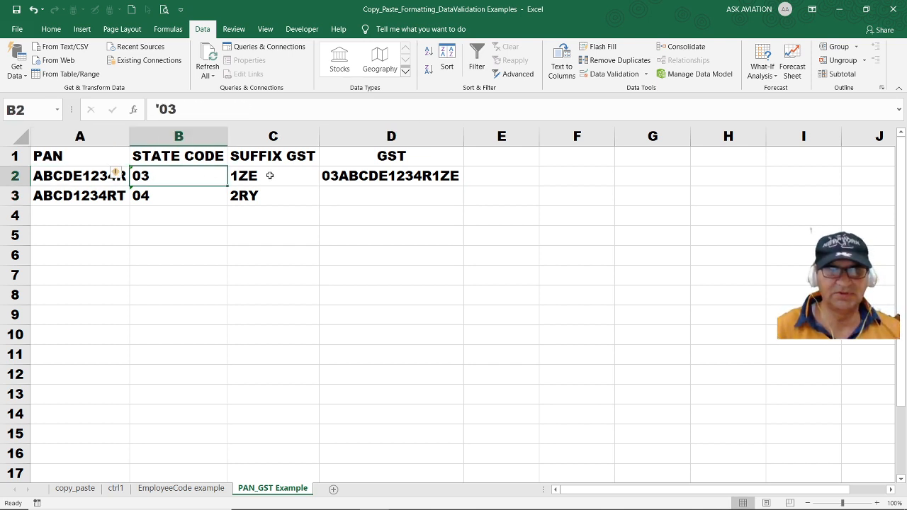
{"action": "left_click", "coordinate": [272, 175]}
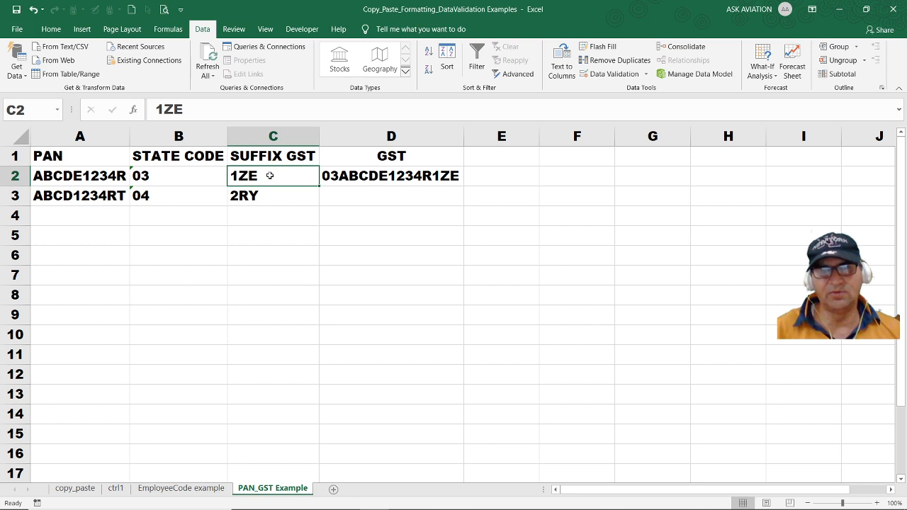
{"action": "left_click", "coordinate": [391, 176]}
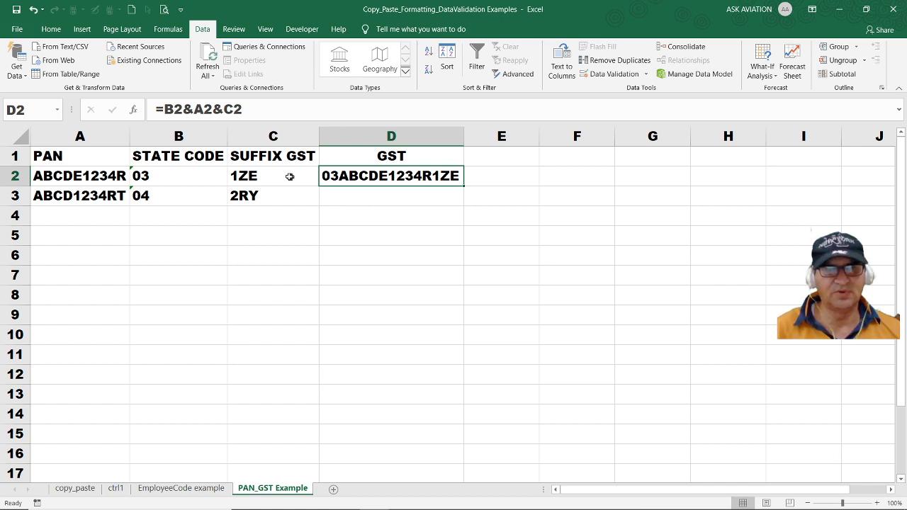
{"action": "mouse_move", "coordinate": [191, 118]}
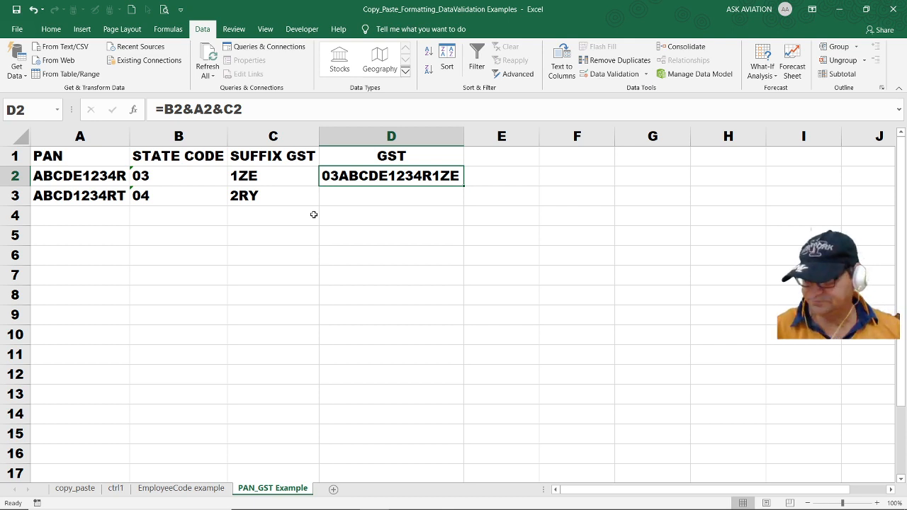
{"action": "mouse_move", "coordinate": [515, 176]}
{"action": "type", "text": "TIN"}
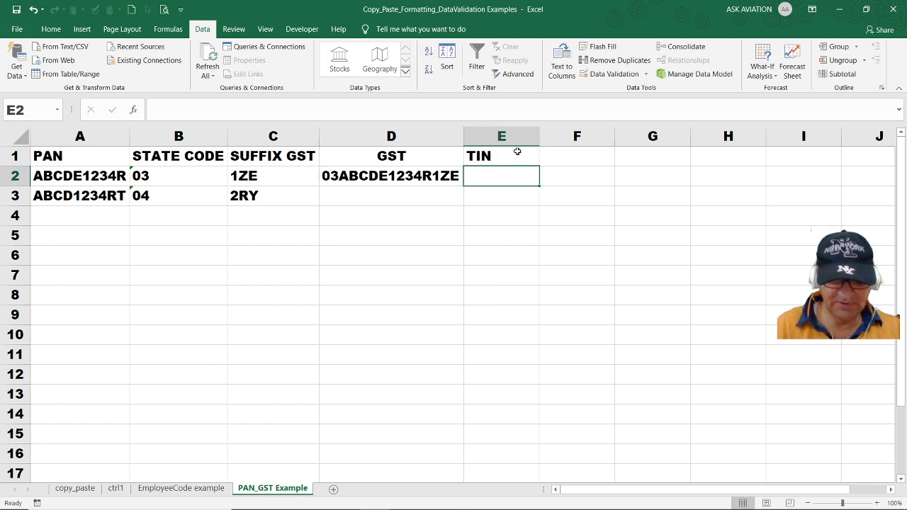
{"action": "left_click", "coordinate": [612, 74]}
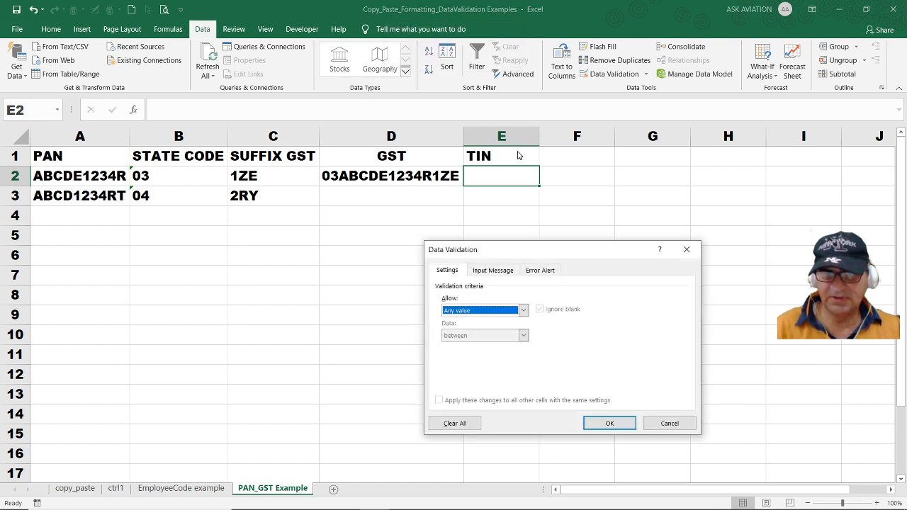
{"action": "left_click", "coordinate": [522, 310]}
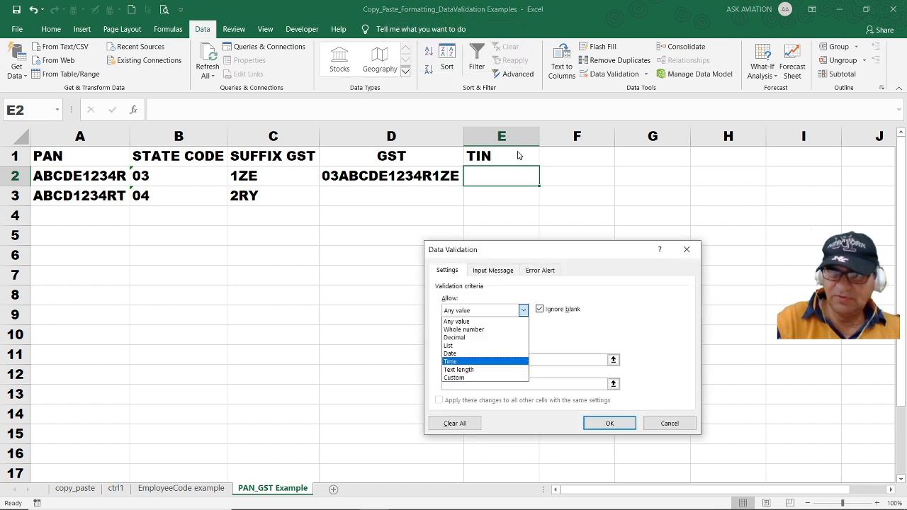
{"action": "left_click", "coordinate": [457, 369]}
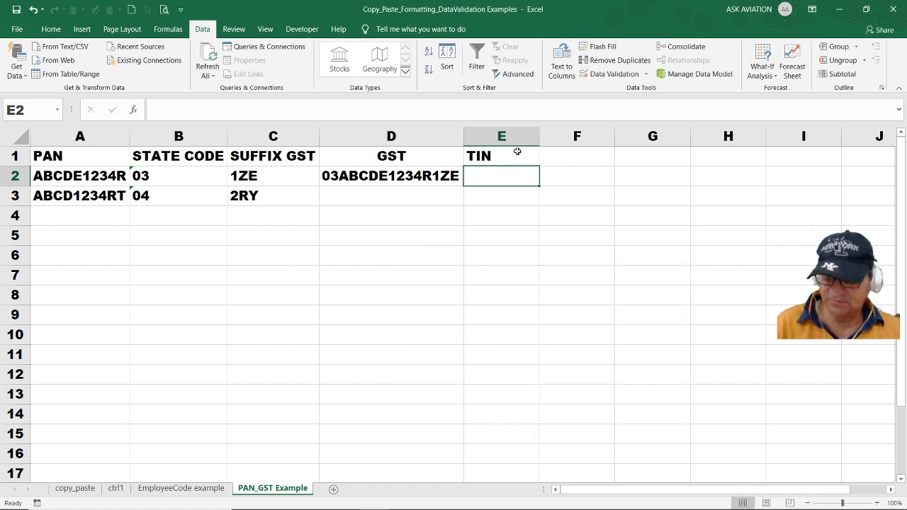
{"action": "type", "text": "03"}
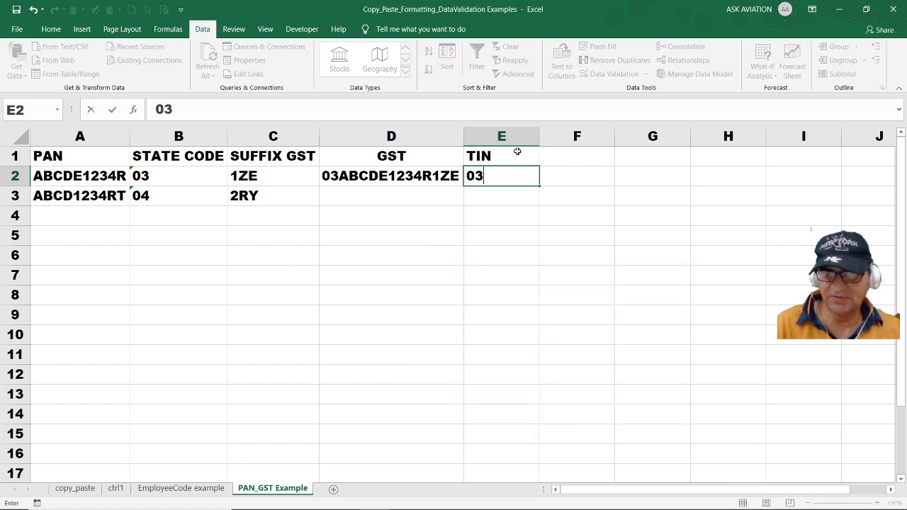
{"action": "type", "text": "123456"}
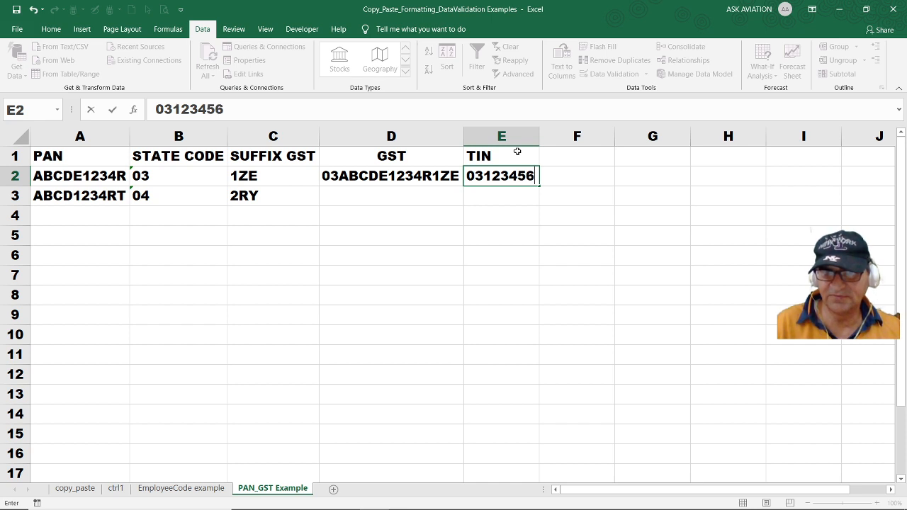
{"action": "type", "text": "78"}
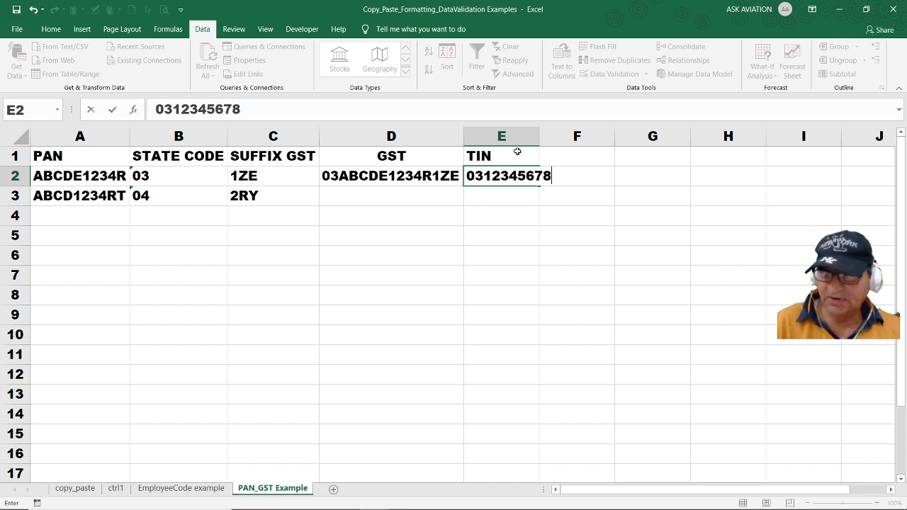
{"action": "key", "text": "Return"}
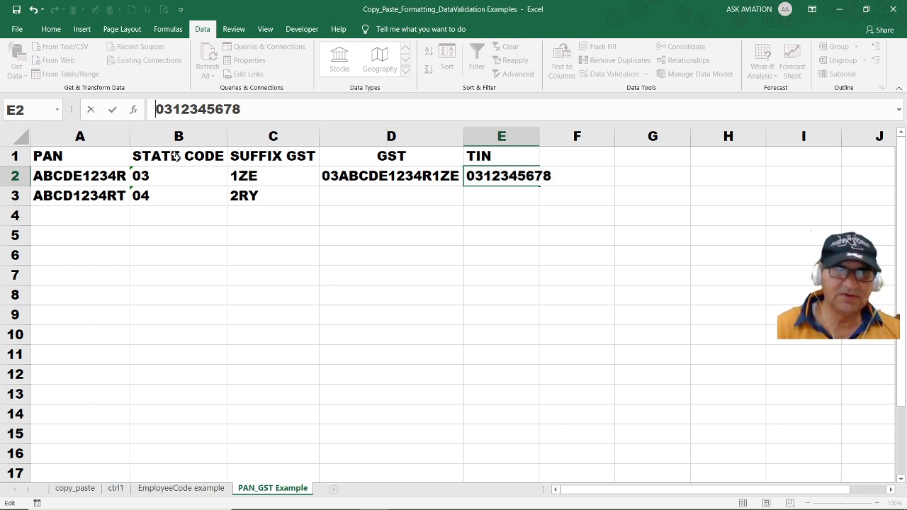
{"action": "type", "text": "'"}
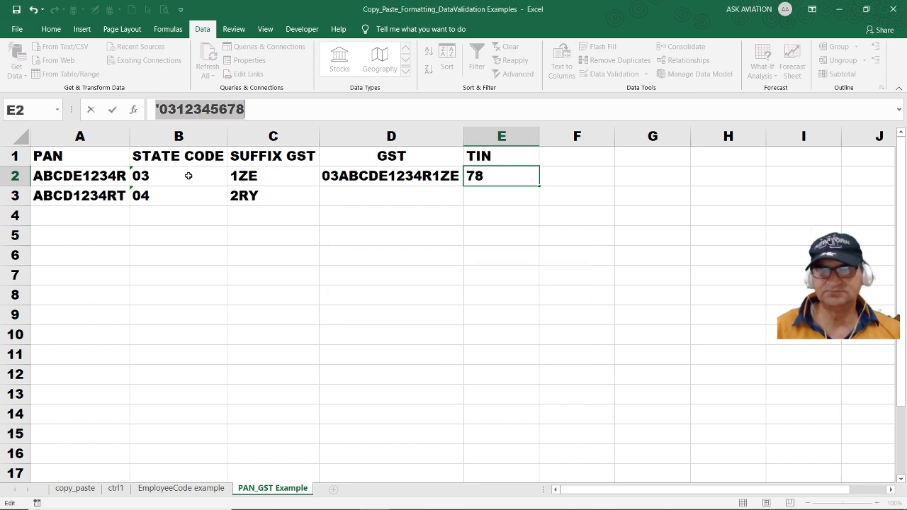
{"action": "key", "text": "Return"}
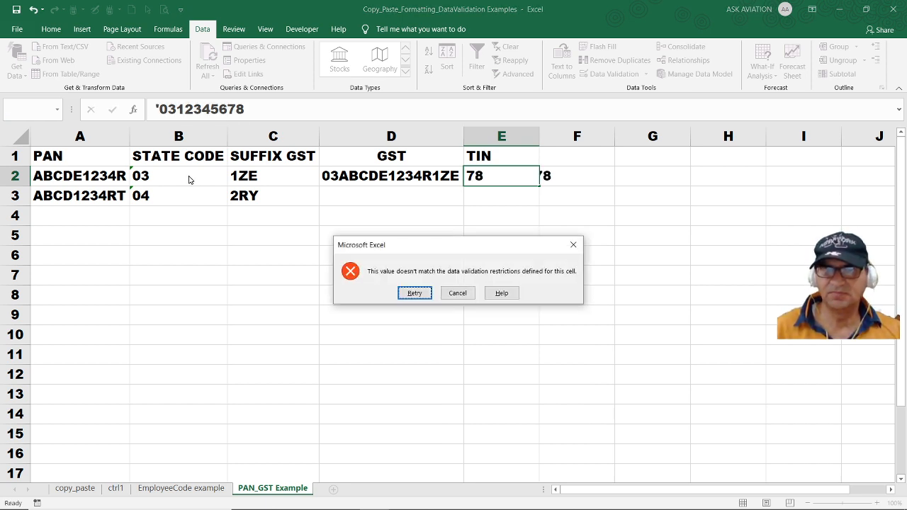
Cancel the error and retype the TIN with an apostrophe, rejected again
{"action": "left_click", "coordinate": [457, 292]}
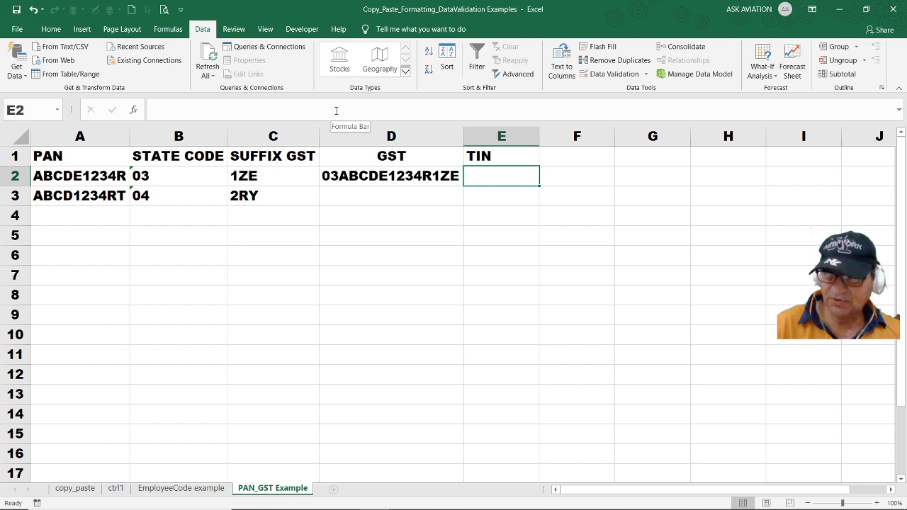
{"action": "type", "text": "'03"}
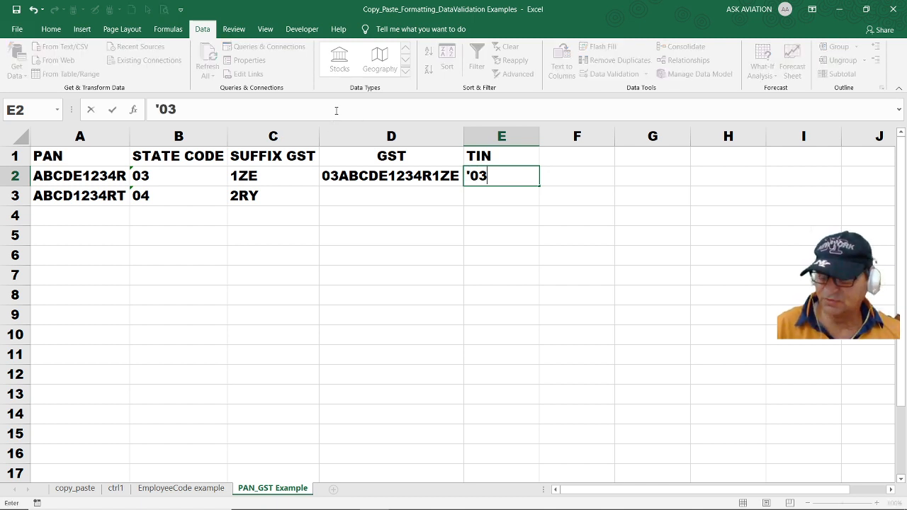
{"action": "type", "text": "123456"}
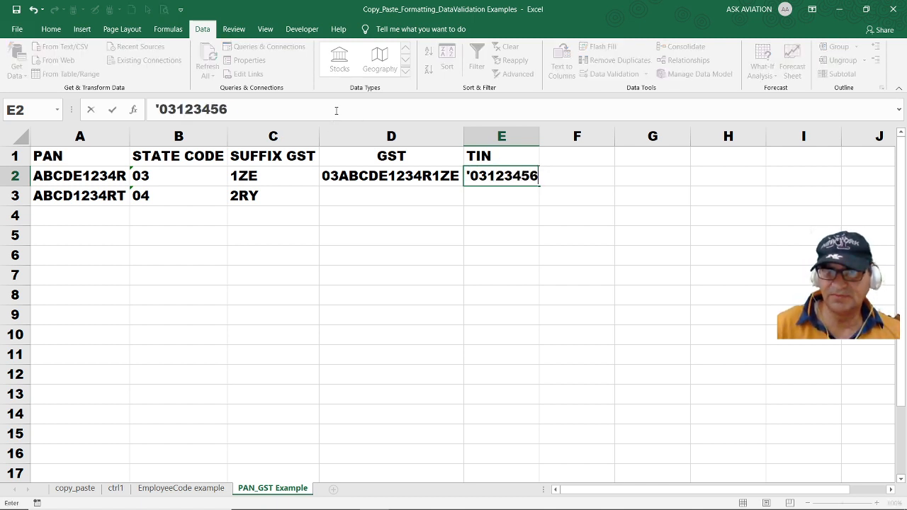
{"action": "type", "text": "78"}
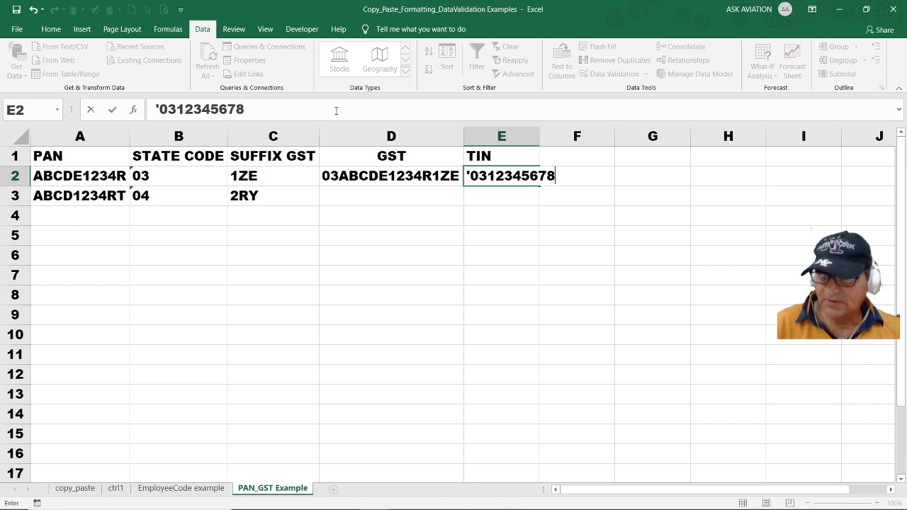
{"action": "key", "text": "Return"}
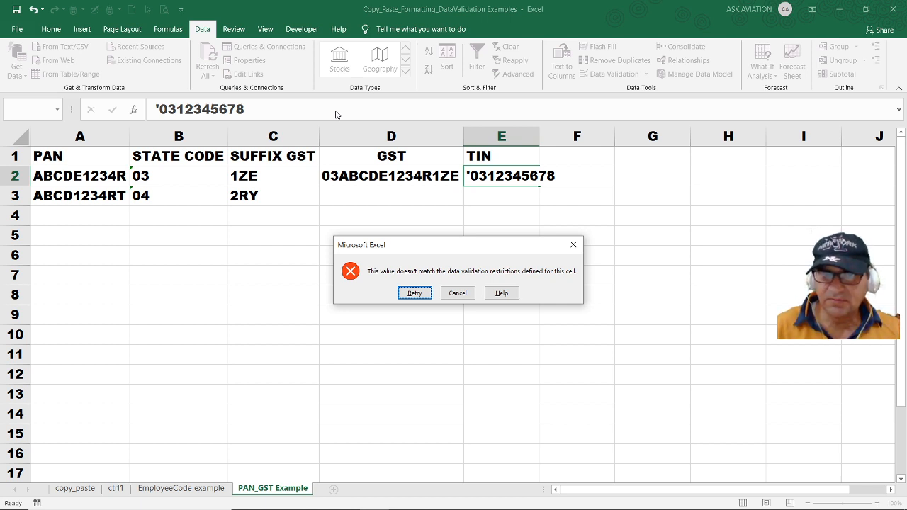
{"action": "left_click", "coordinate": [457, 293]}
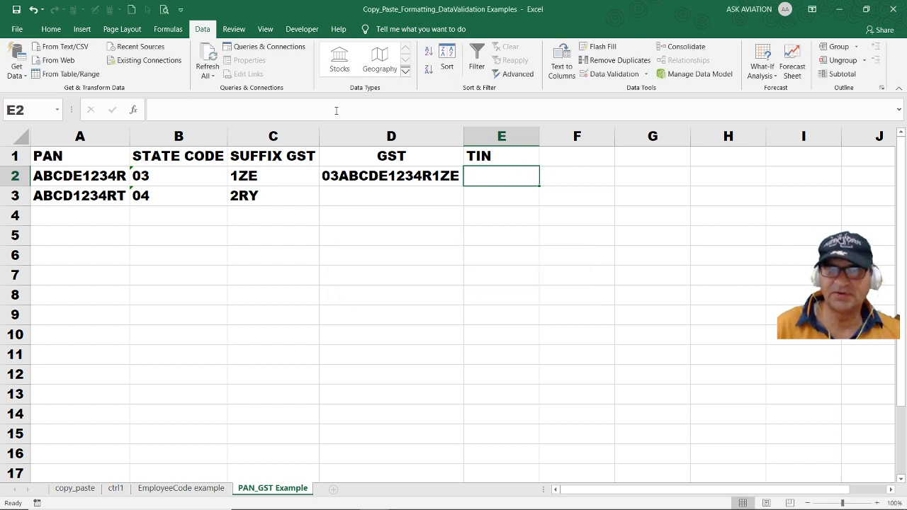
{"action": "type", "text": "'"}
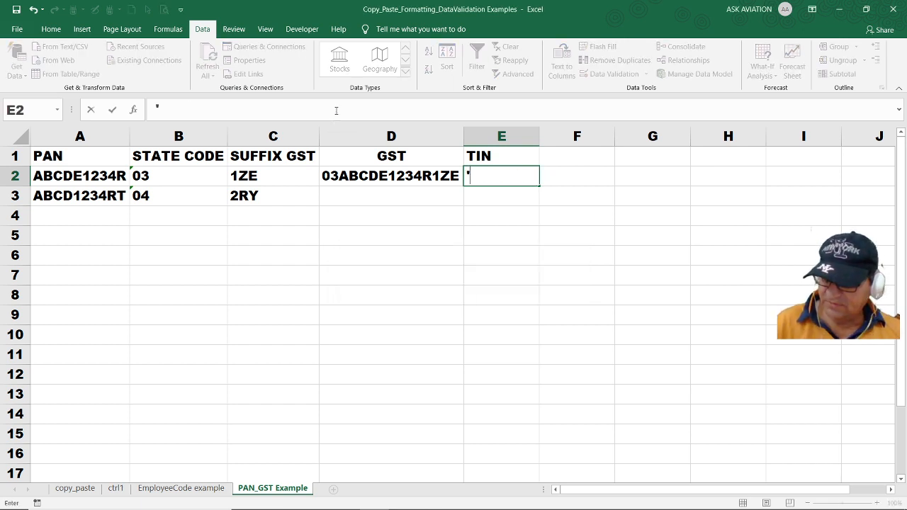
{"action": "type", "text": "0312345"}
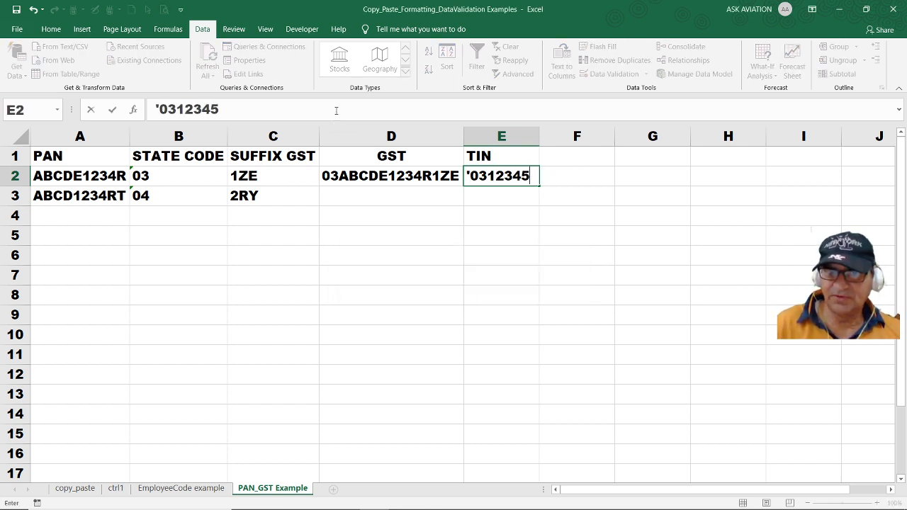
{"action": "type", "text": "678"}
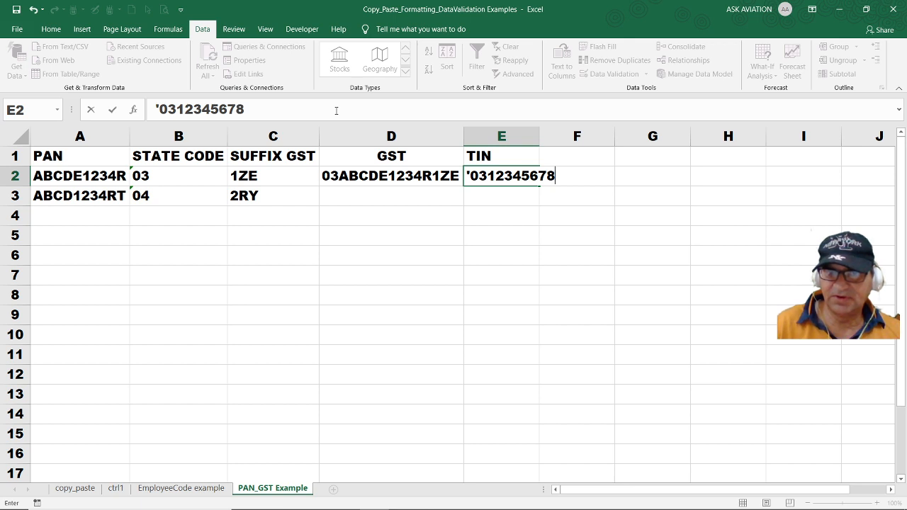
{"action": "key", "text": "Return"}
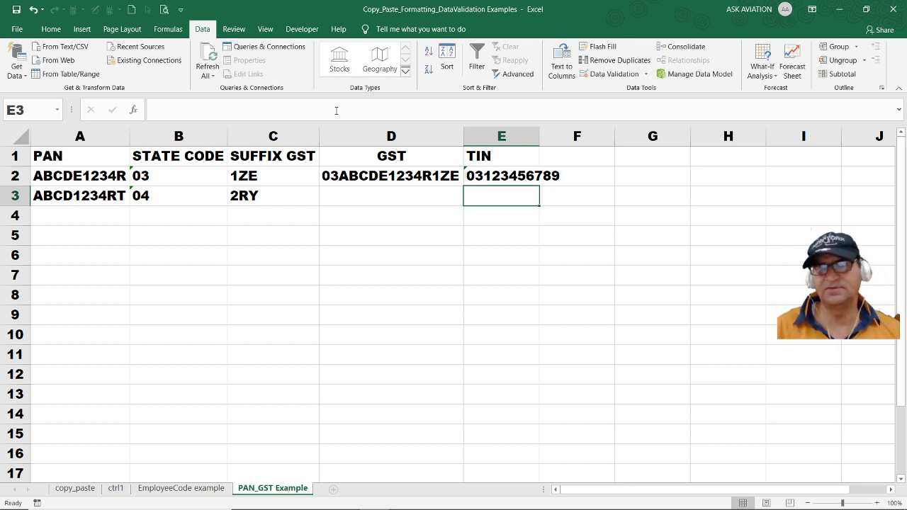
{"action": "mouse_move", "coordinate": [538, 130]}
{"action": "type", "text": "="}
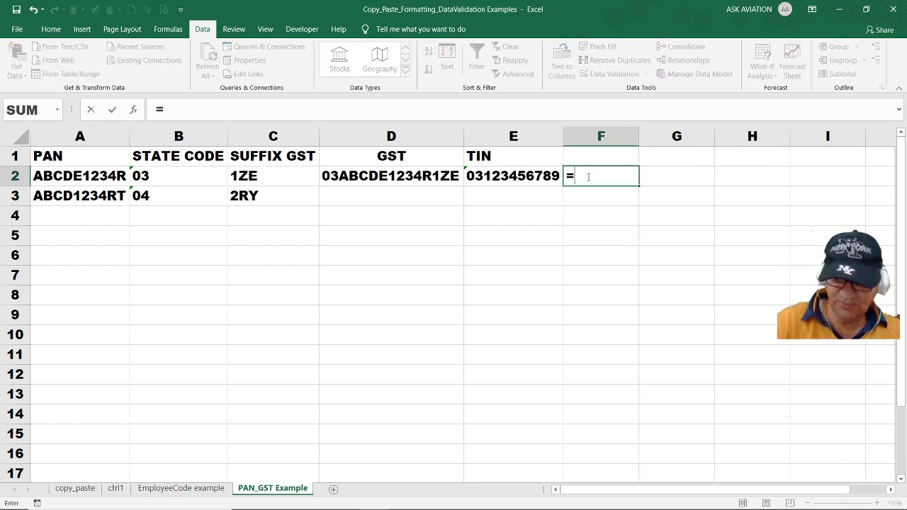
Enter =LEN(E2) in F2 showing the TIN is 11 characters, then review E2 and F2
{"action": "type", "text": "LEN("}
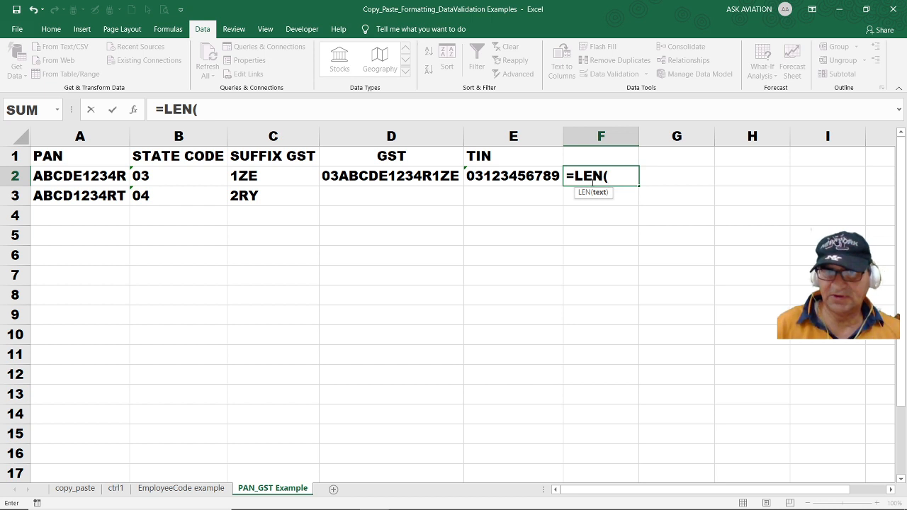
{"action": "left_click", "coordinate": [513, 176]}
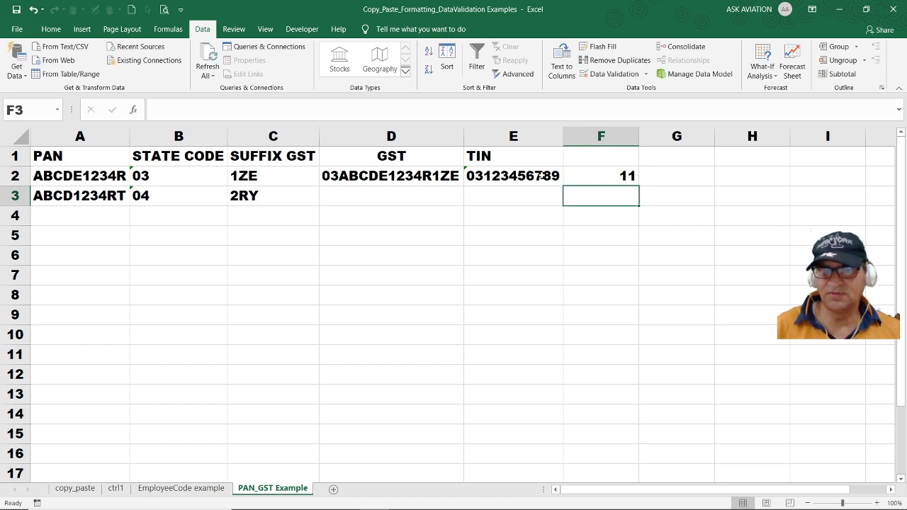
{"action": "left_click", "coordinate": [513, 175]}
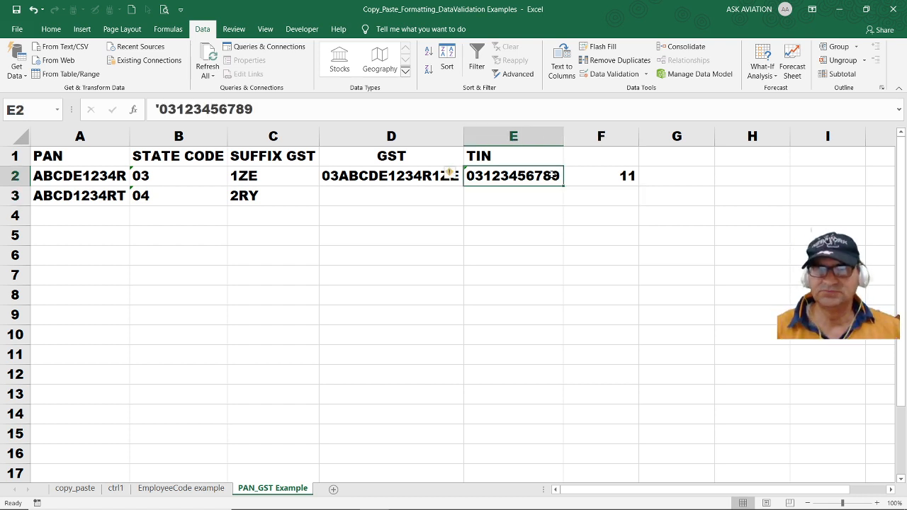
{"action": "left_click", "coordinate": [600, 176]}
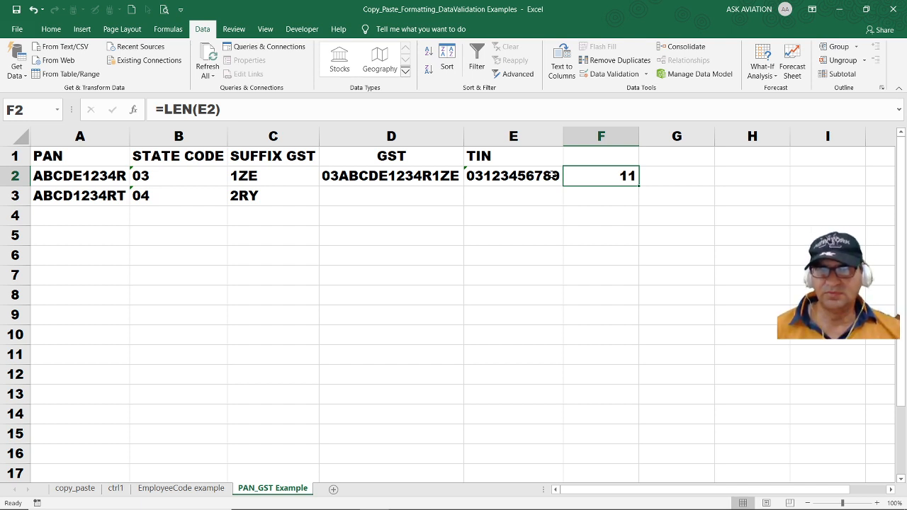
{"action": "mouse_move", "coordinate": [647, 269]}
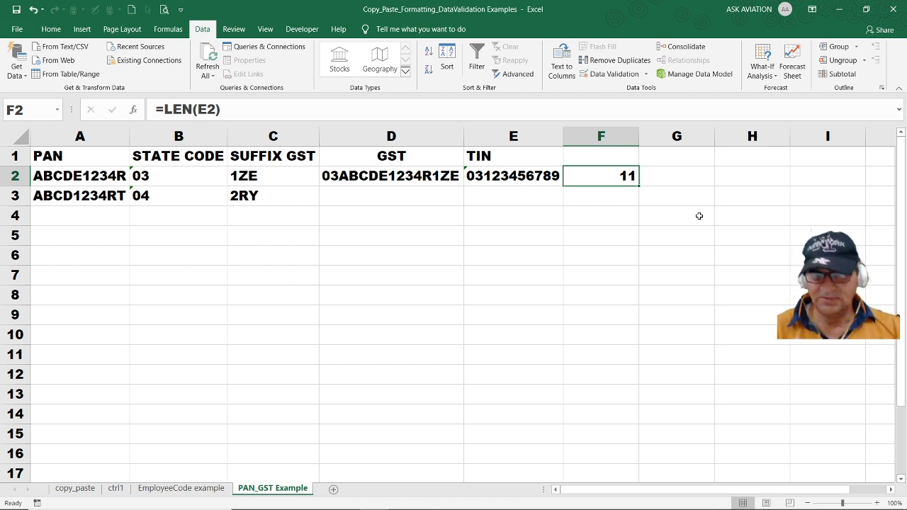
{"action": "mouse_move", "coordinate": [720, 208]}
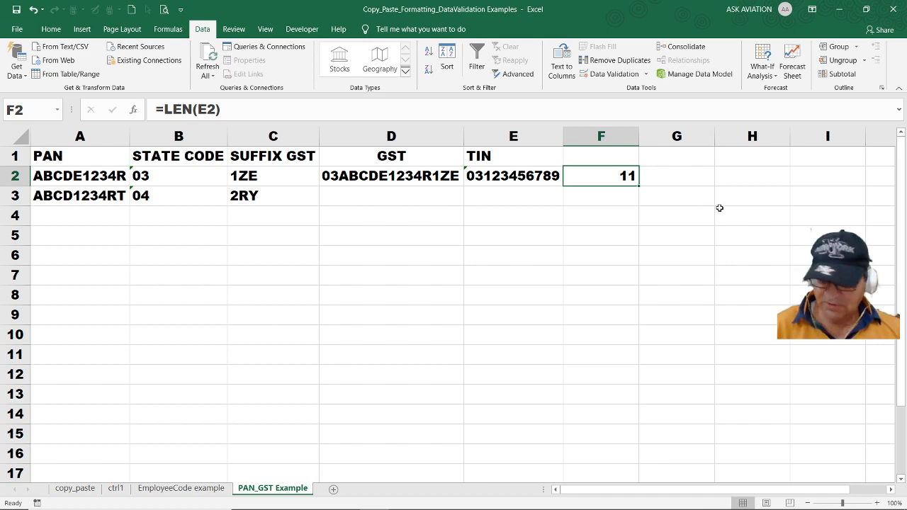